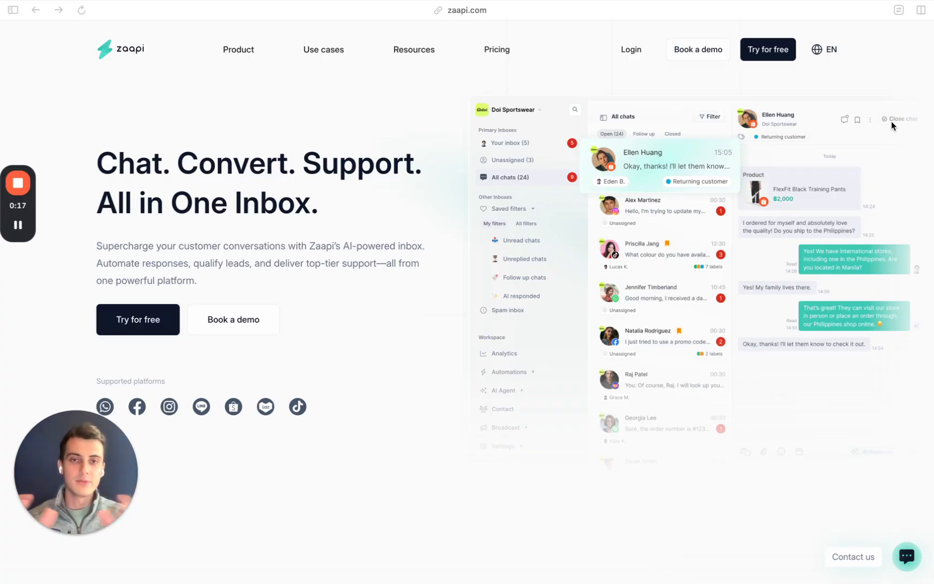
Step: Scroll the zaapi.com homepage past channels, Automations and Analytics to the AI agent and Broadcast cards
scroll("down", 3)
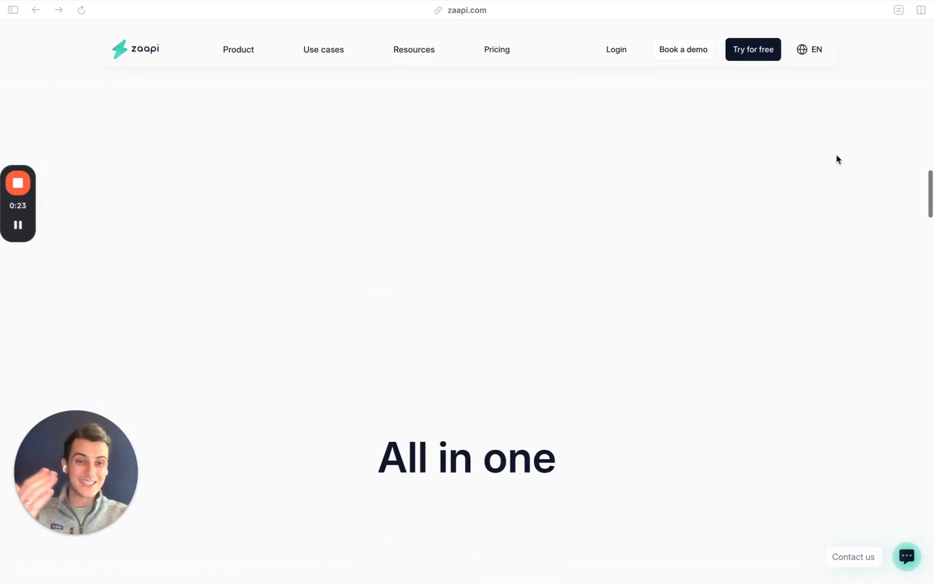
scroll("down", 3)
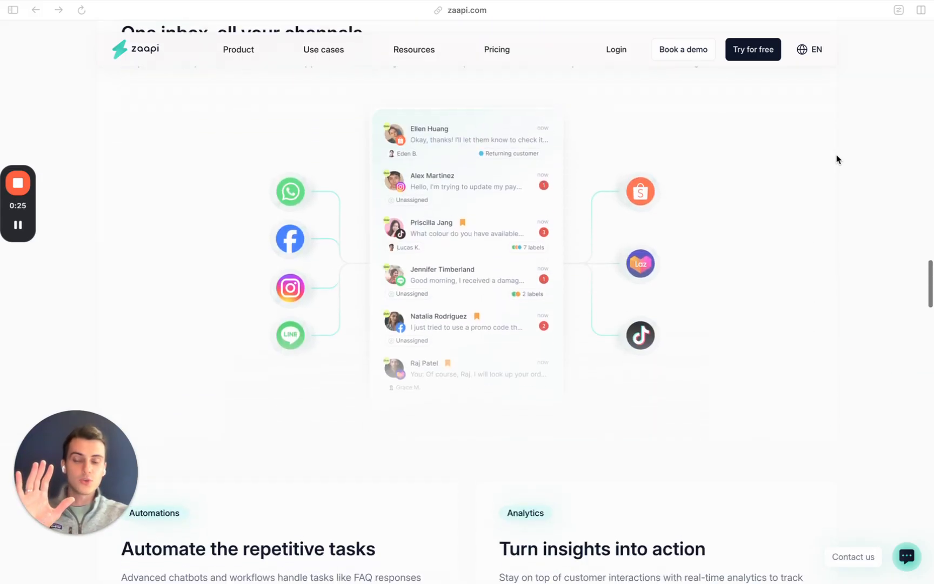
scroll("down", 3)
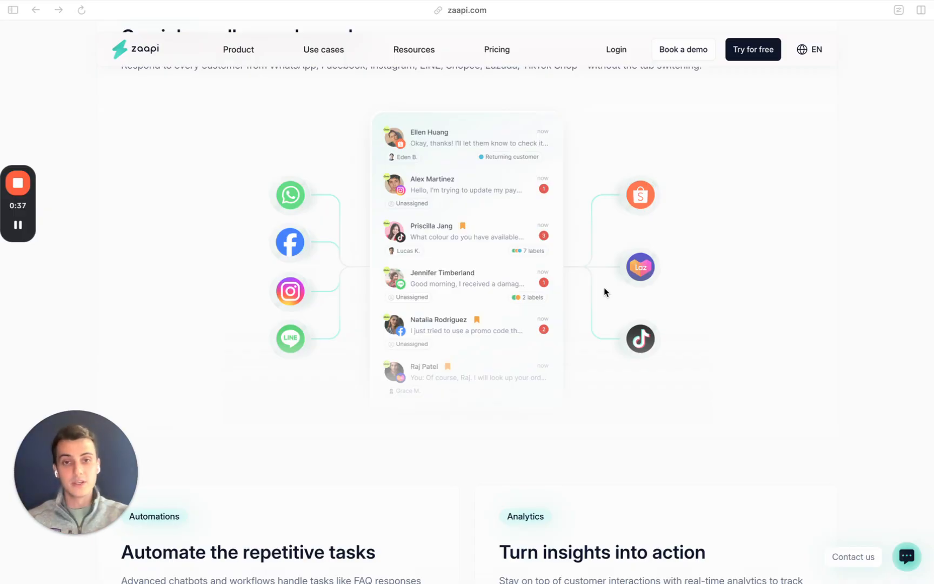
scroll("down", 3)
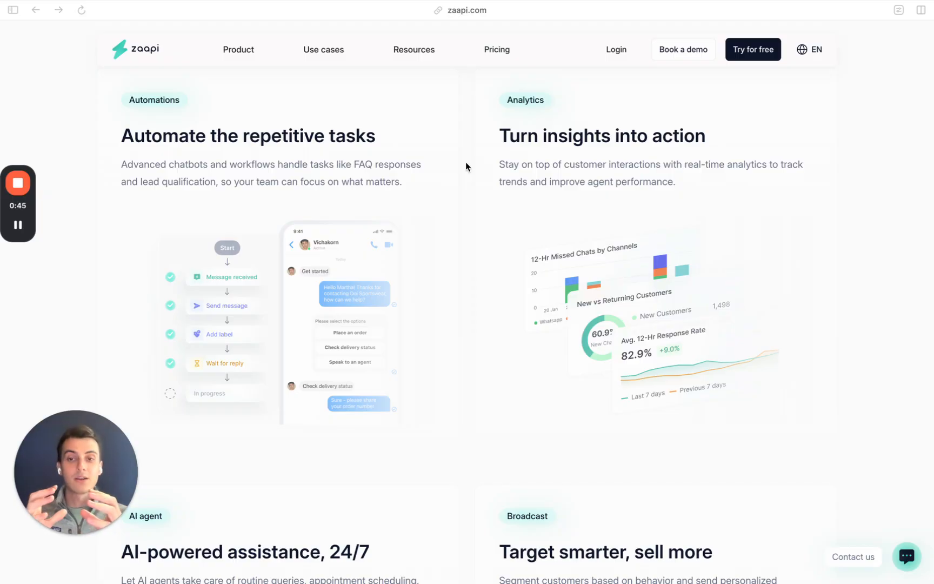
mouse_move(253, 170)
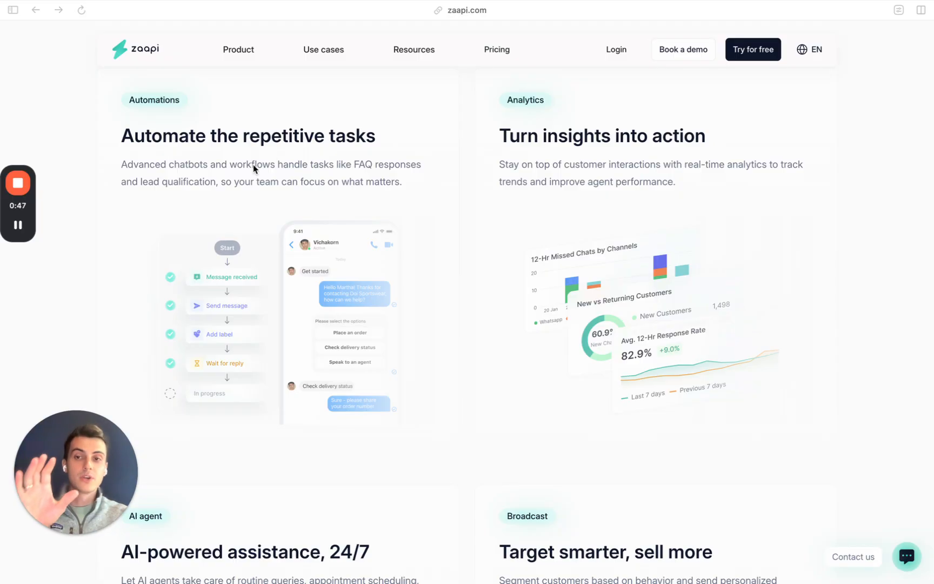
scroll("down", 3)
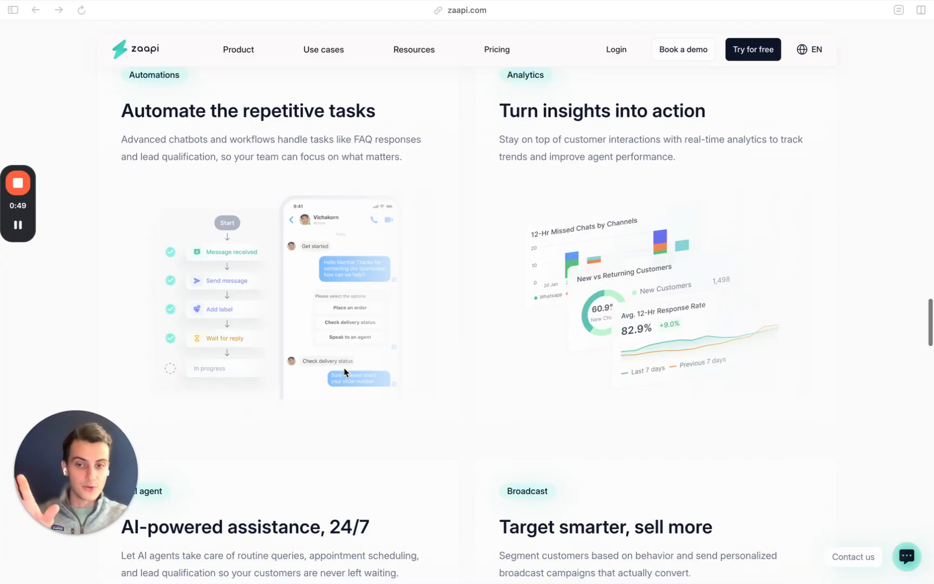
scroll("down", 3)
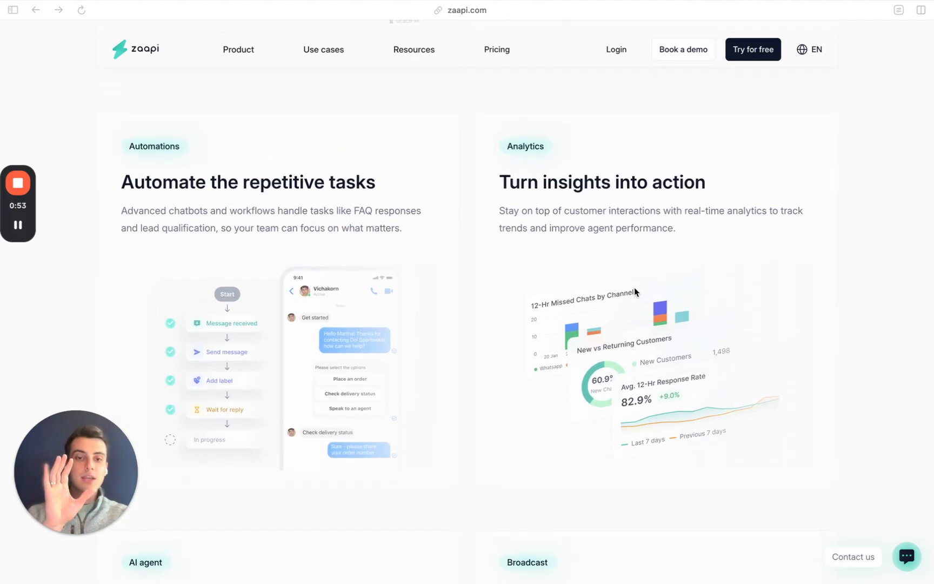
mouse_move(665, 299)
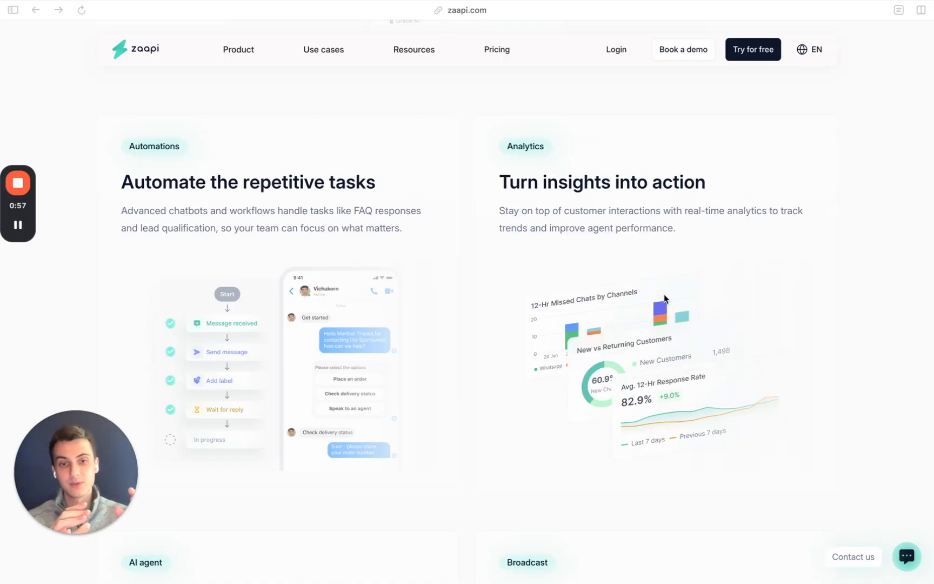
scroll("down", 3)
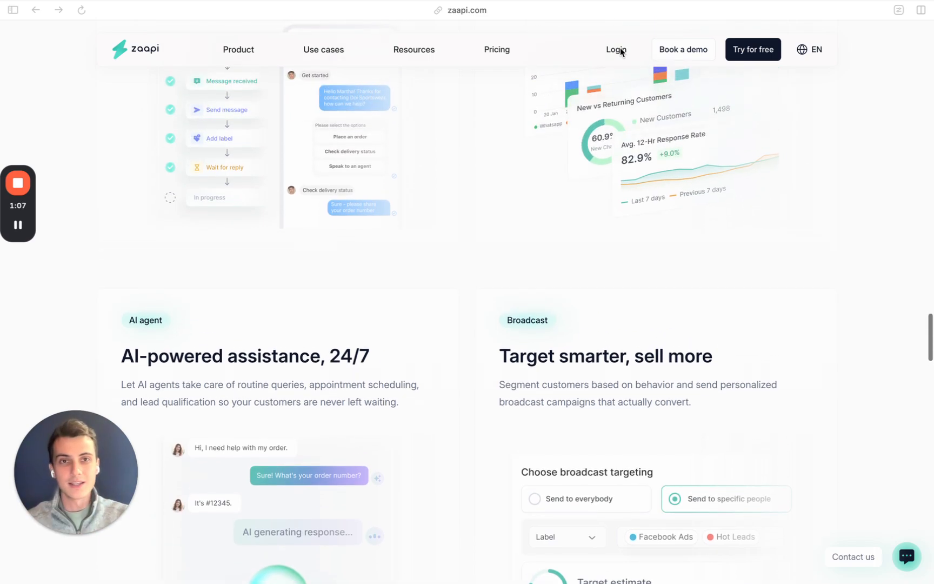
Step: Log in and open Settings > Integrations showing connected Facebook/Instagram, LINE, Shopee, Lazada and TikTok Shop
left_click(615, 49)
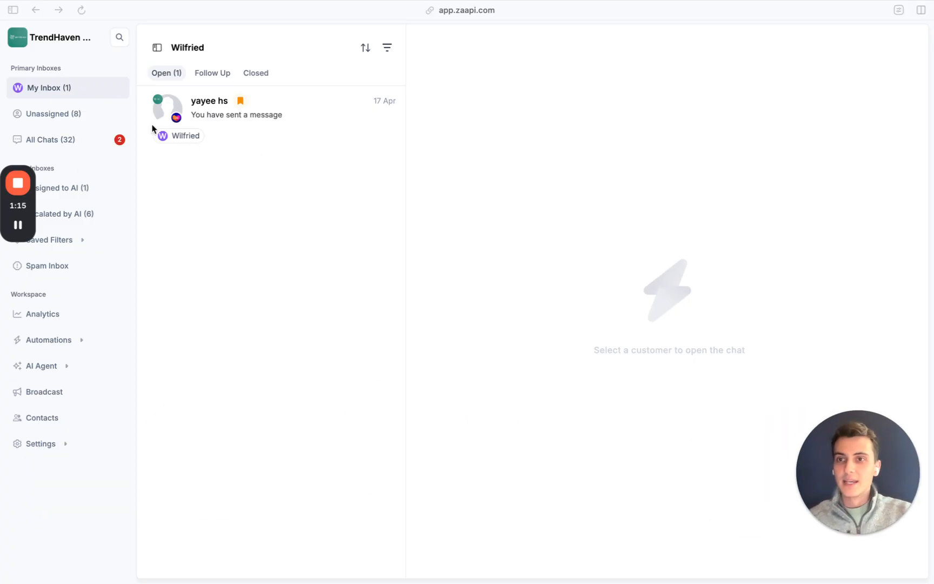
left_click(40, 444)
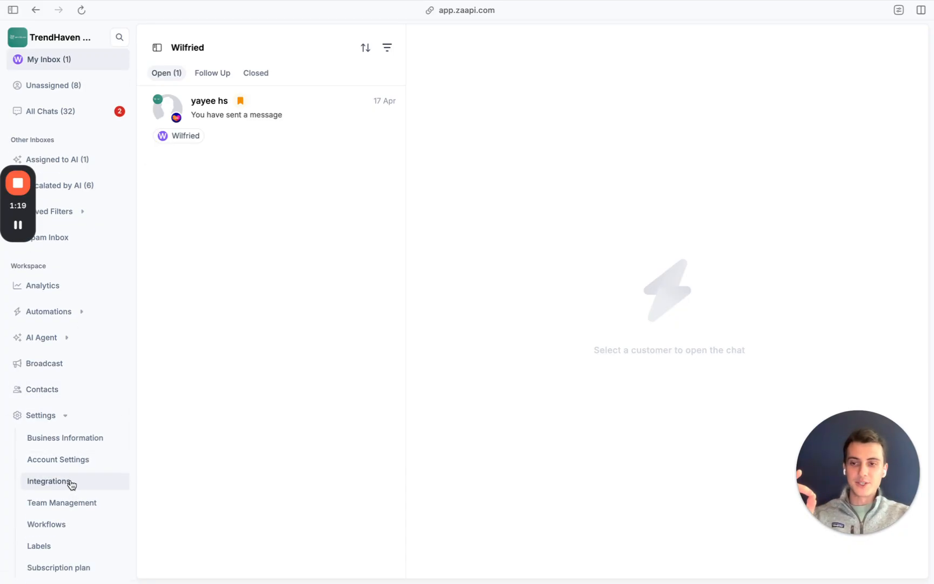
left_click(49, 481)
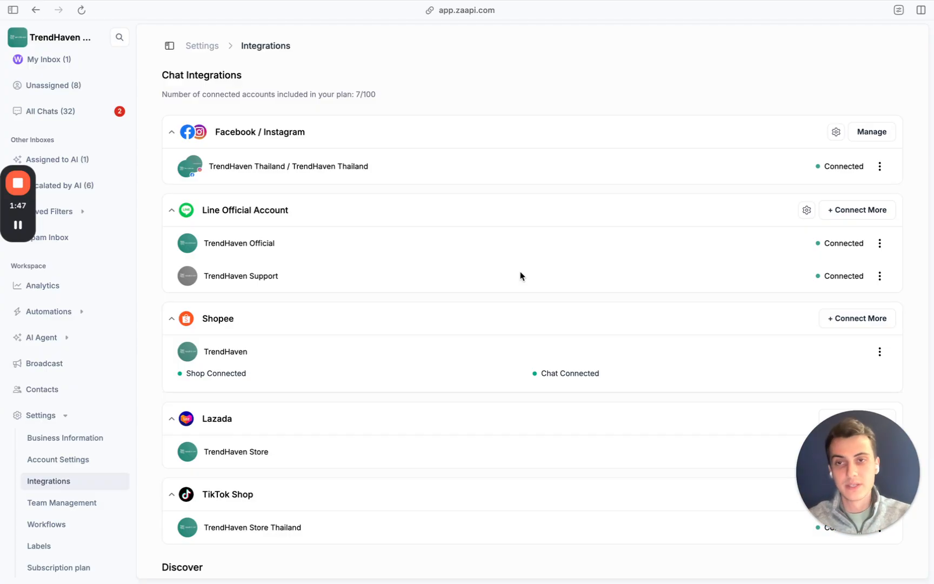
mouse_move(348, 227)
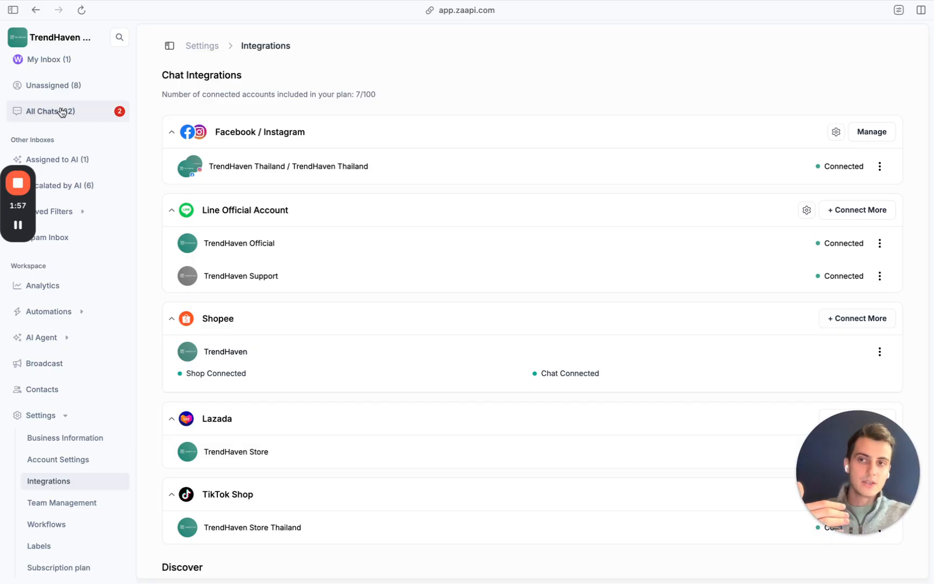
Step: Browse All Chats, checking the Follow Up and Open tabs and a LINE conversation's details
left_click(47, 110)
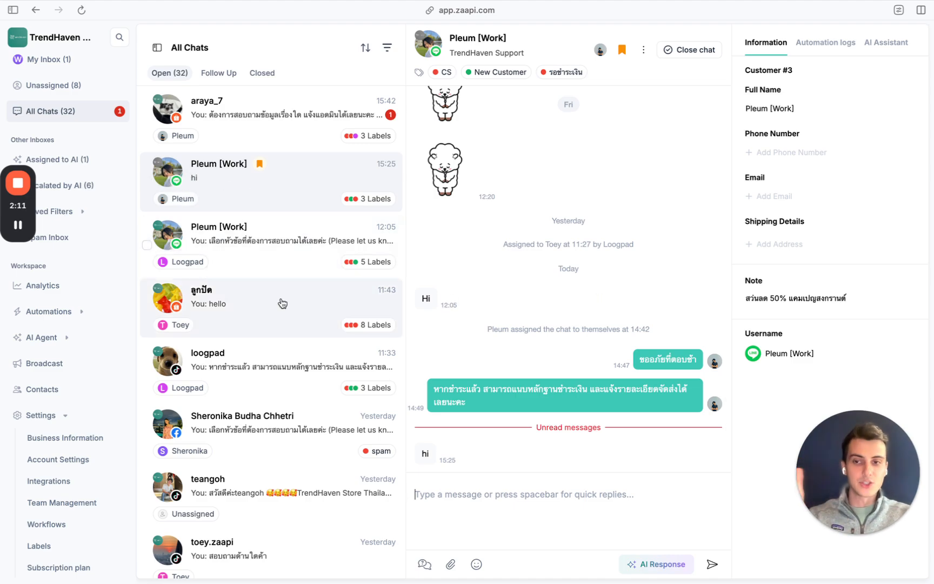
scroll("down", 3)
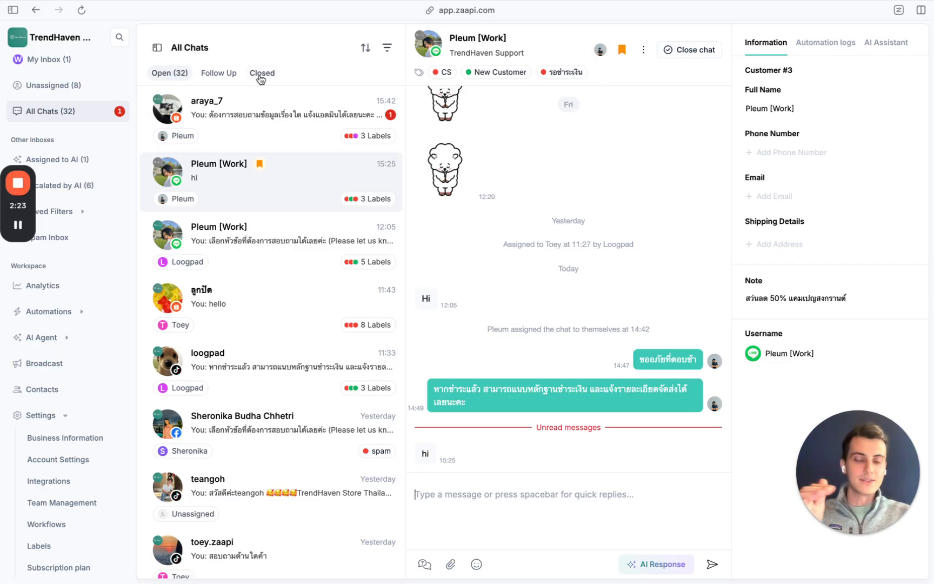
left_click(218, 72)
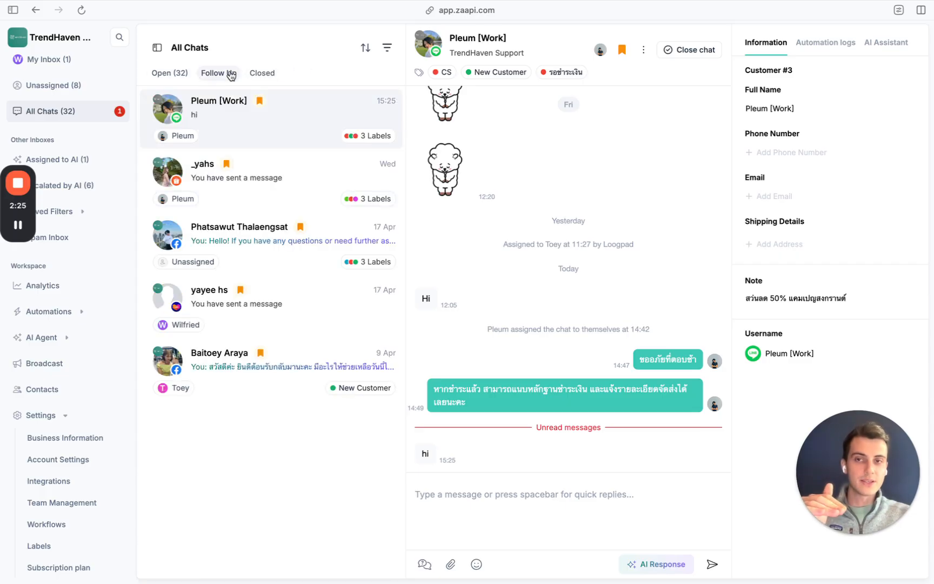
left_click(169, 73)
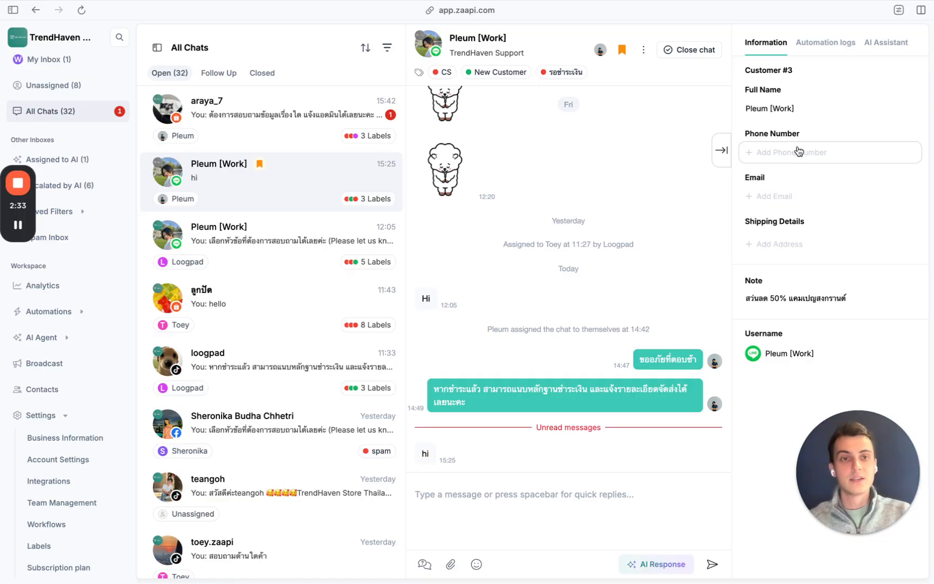
left_click(828, 152)
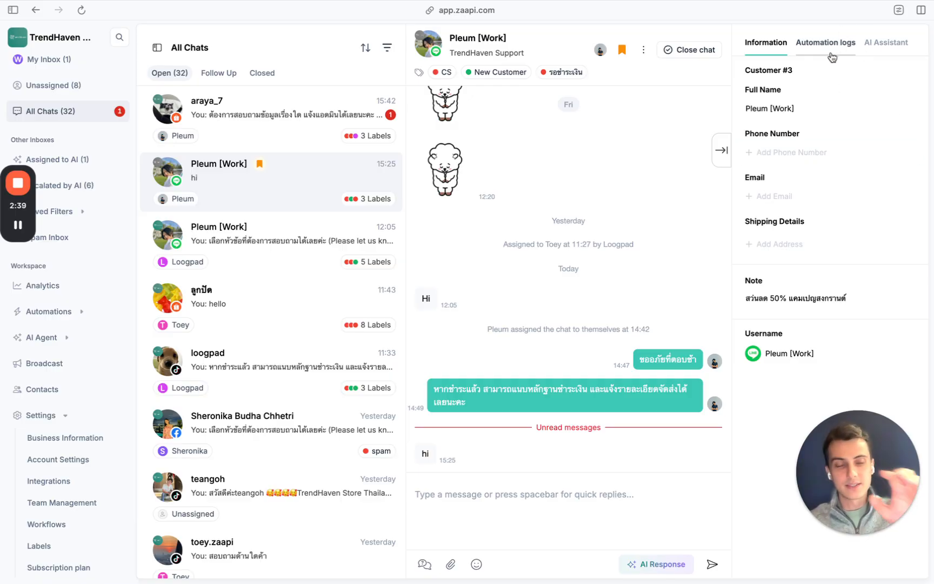
mouse_move(833, 78)
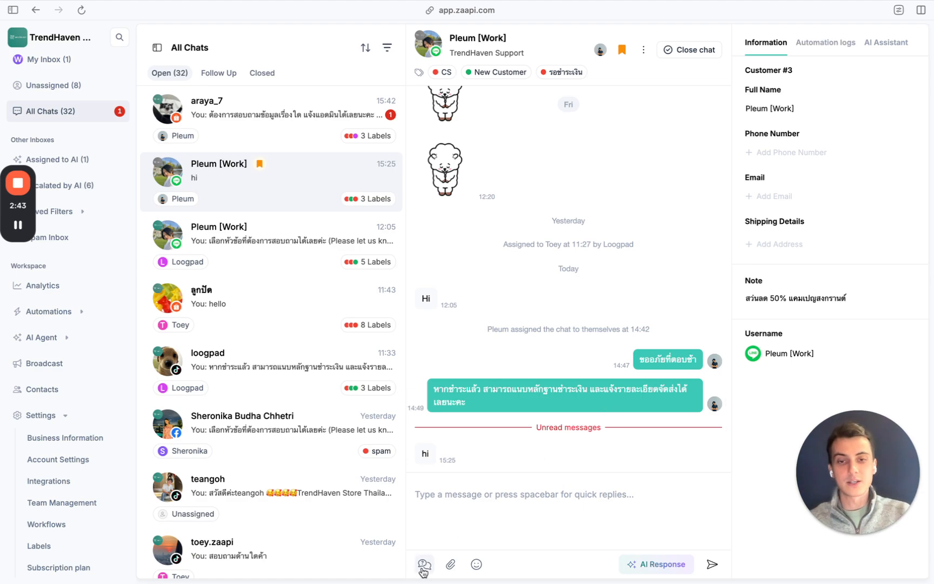
left_click(424, 565)
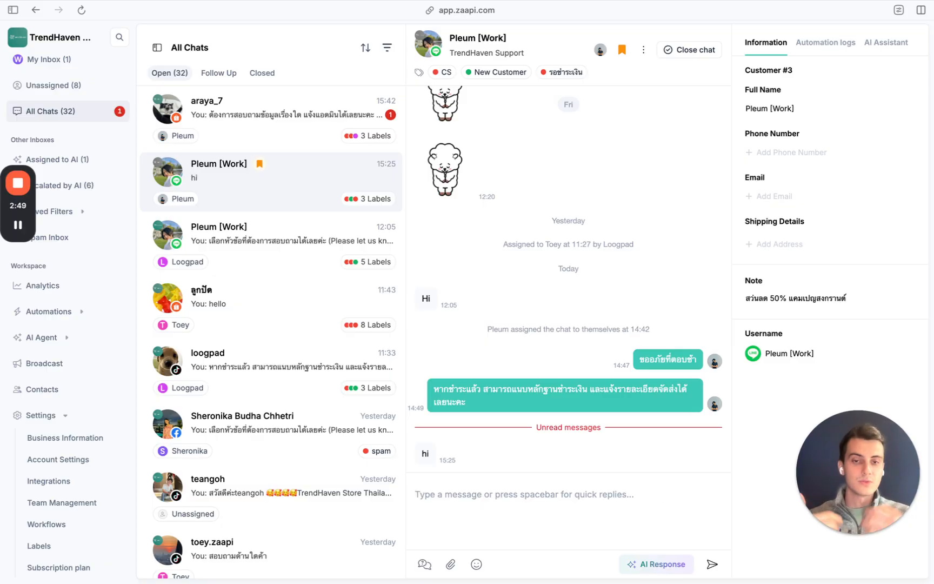
mouse_move(535, 281)
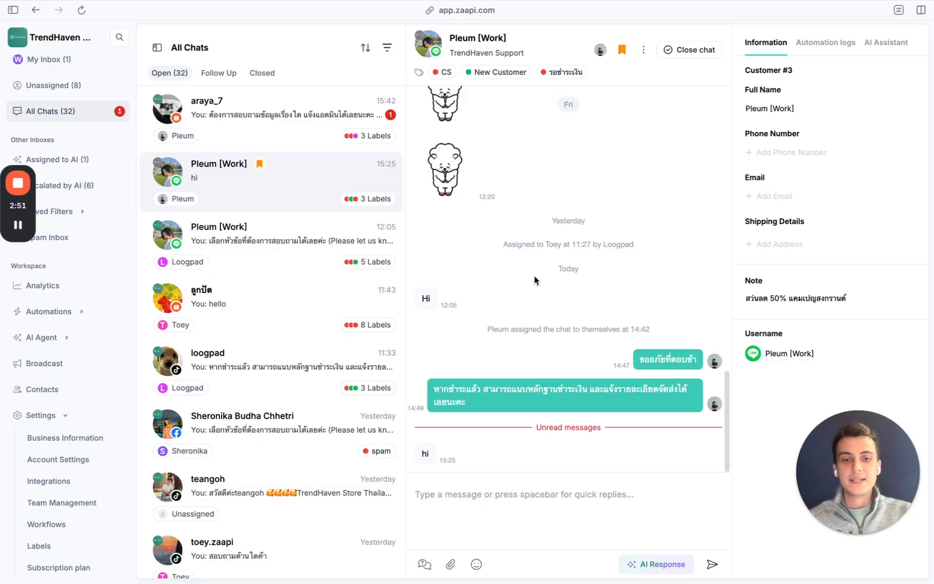
mouse_move(493, 553)
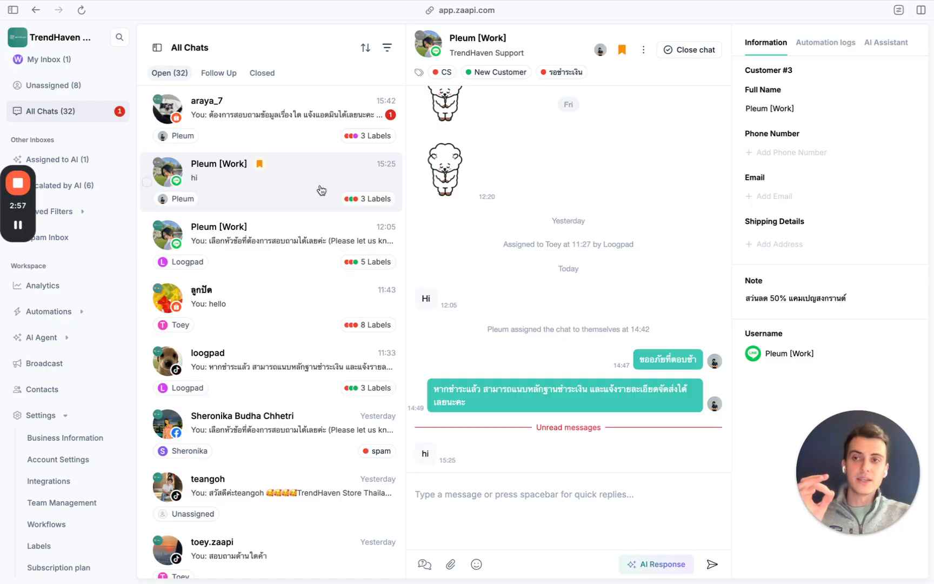
mouse_move(281, 142)
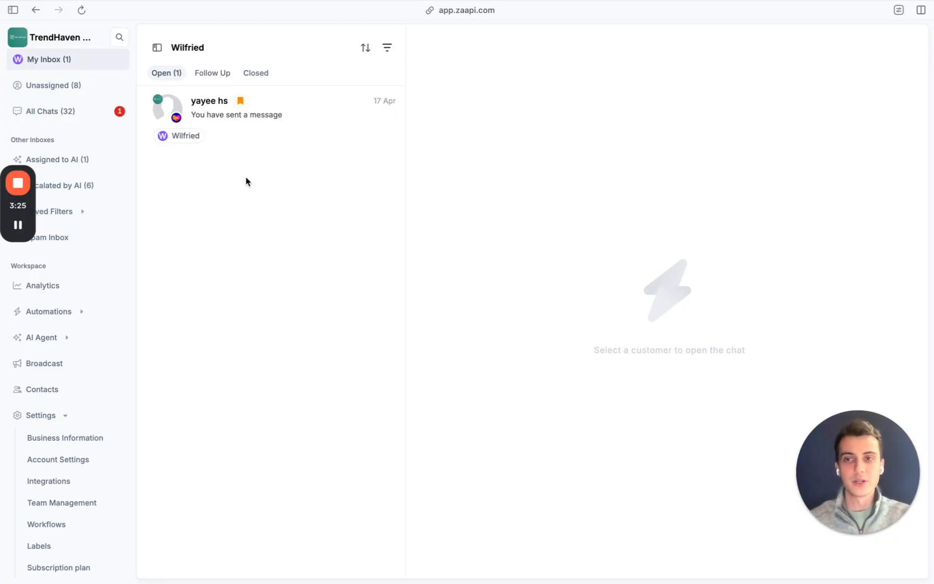
Step: Expand Saved Filters, apply a saved filter listing eight Line OA chats, then collapse the list
left_click(54, 211)
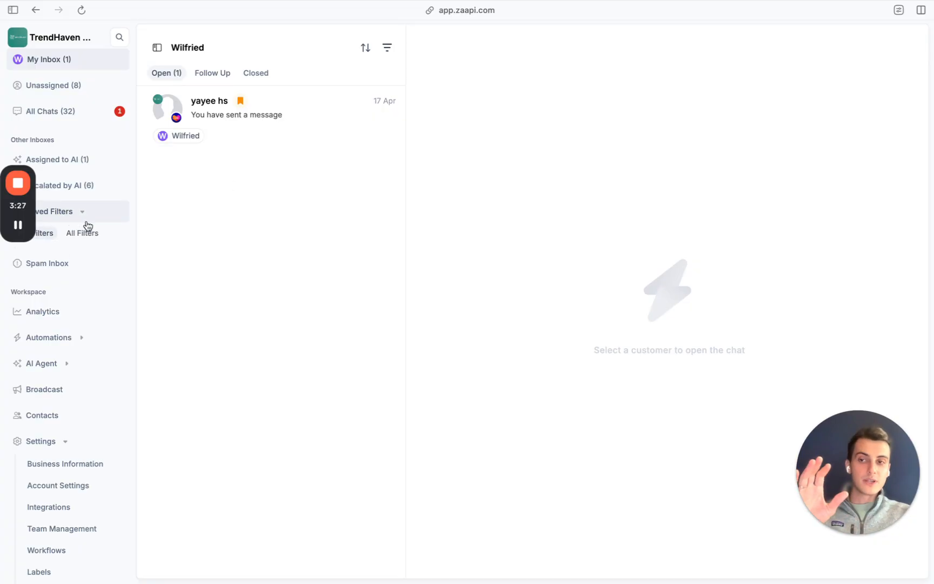
left_click(72, 256)
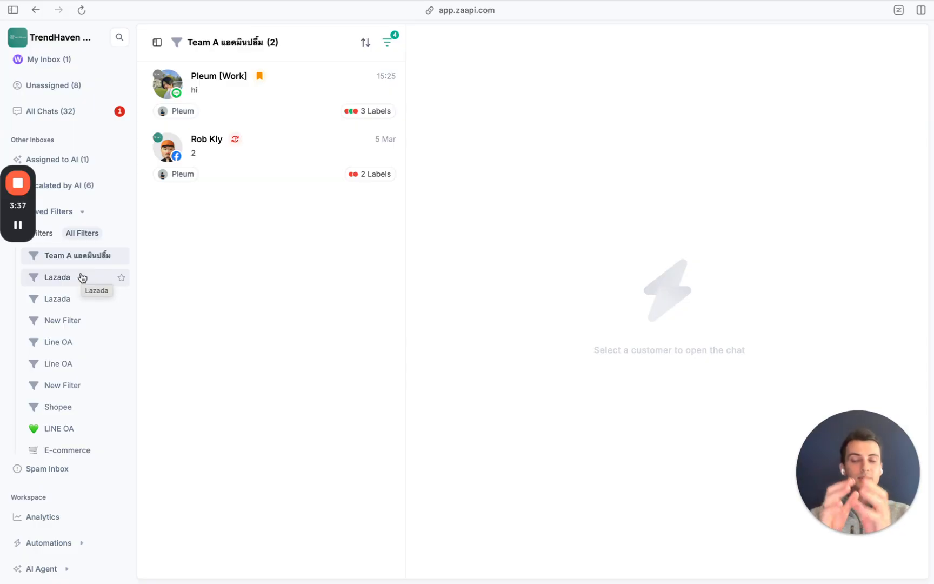
left_click(58, 342)
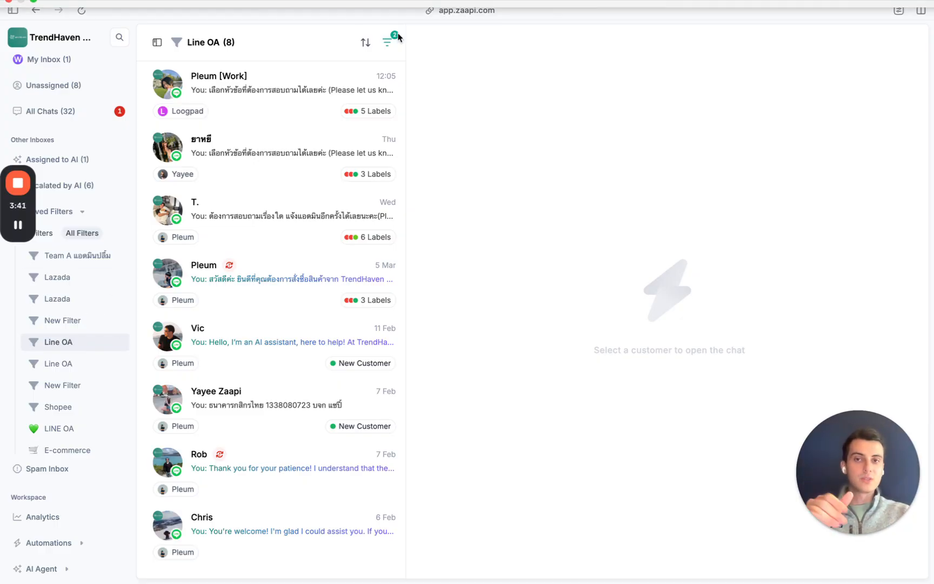
left_click(390, 42)
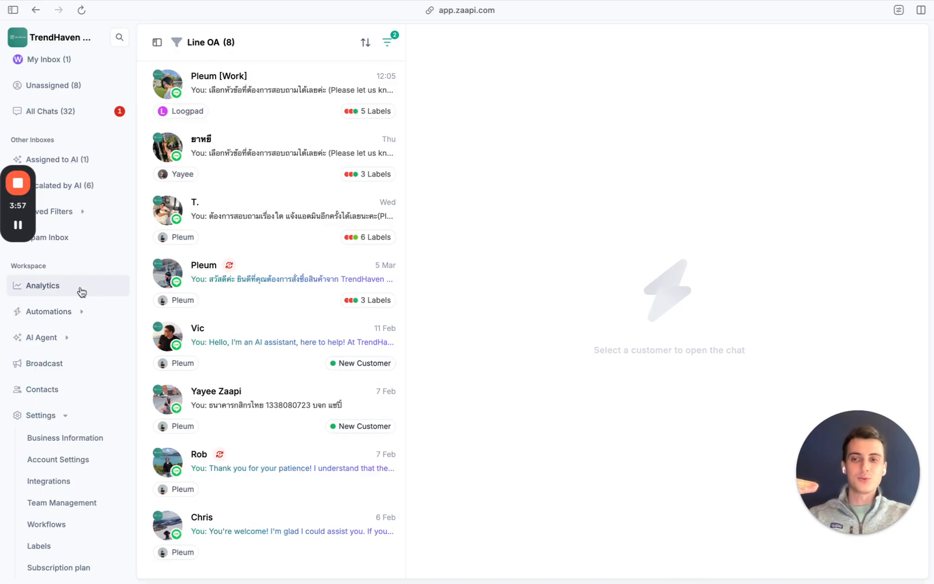
Step: Open Analytics and review last-7-days chat performance metrics and per-integration performance figures
left_click(42, 285)
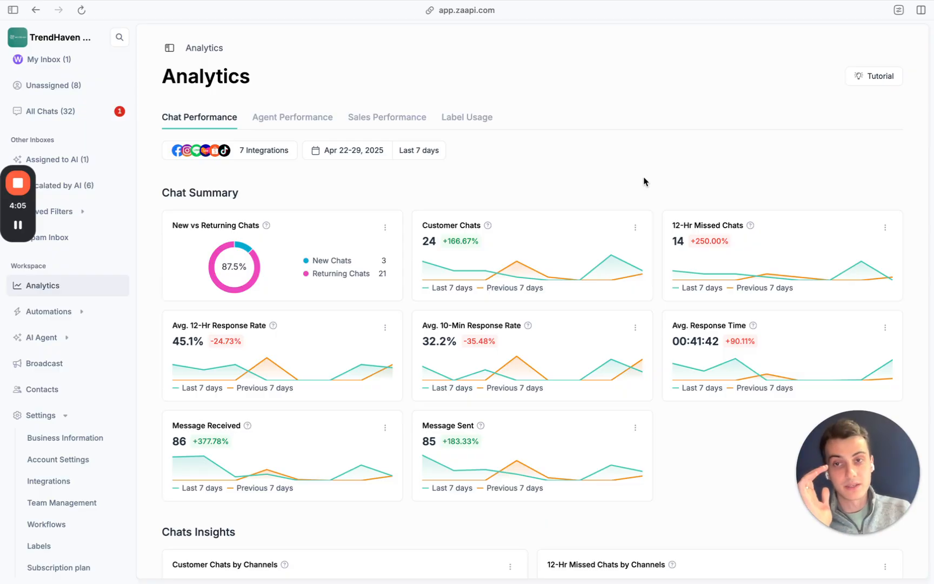
scroll("down", 3)
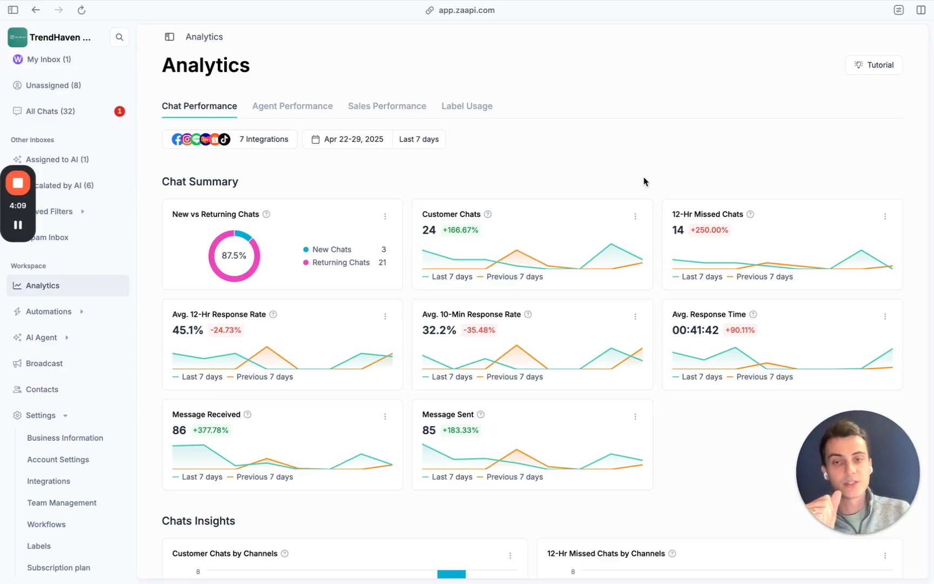
scroll("down", 3)
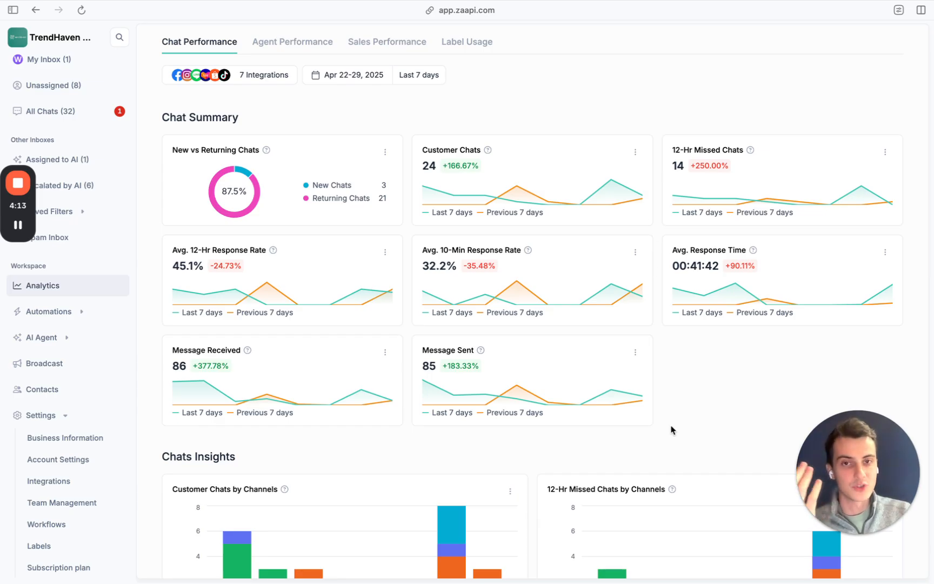
left_click(263, 74)
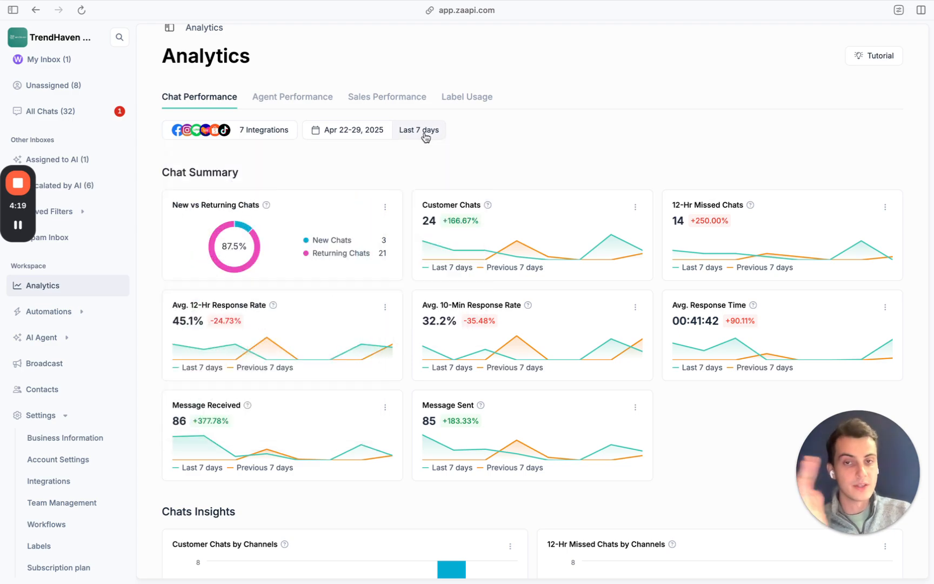
scroll("down", 3)
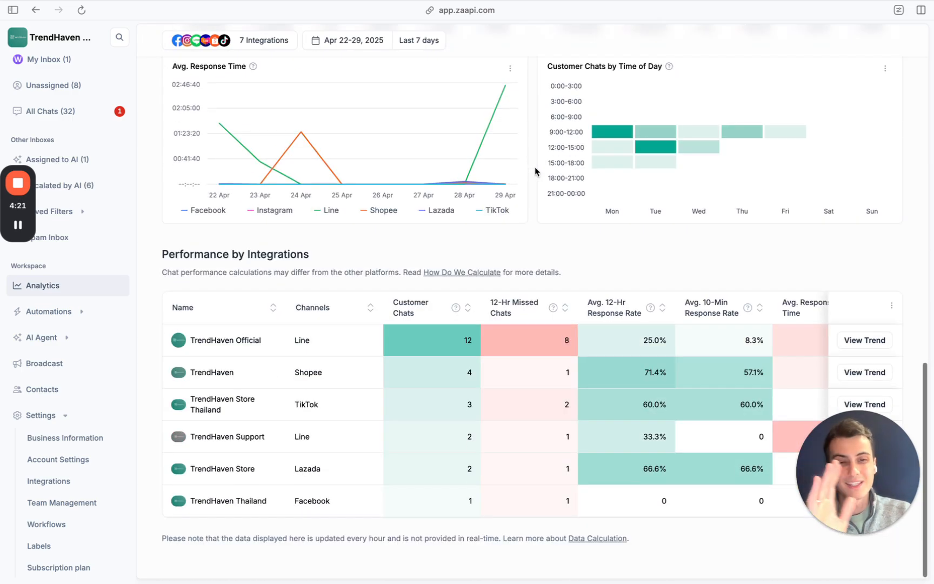
left_click(891, 306)
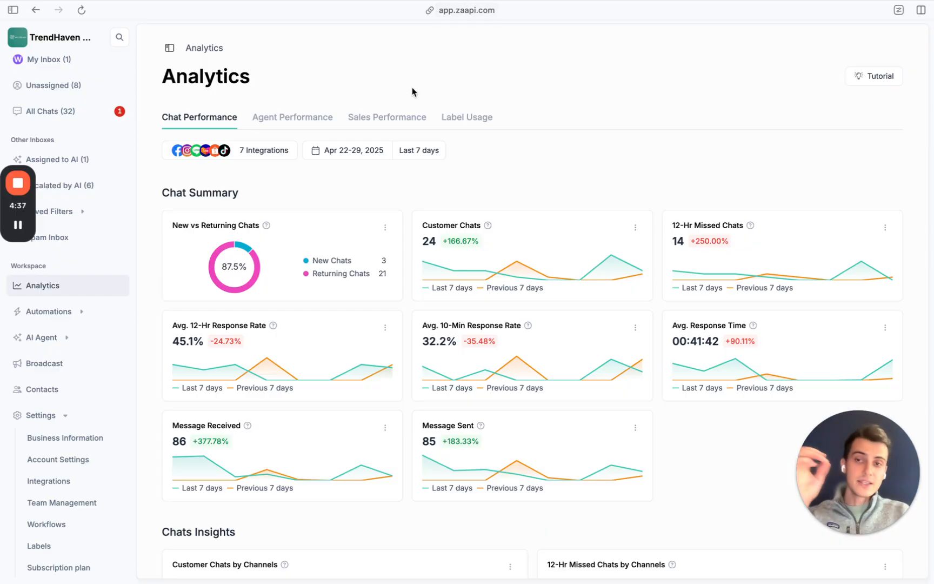
Step: Switch to Agent Performance and scroll through agent rankings and the per-agent performance table
left_click(292, 117)
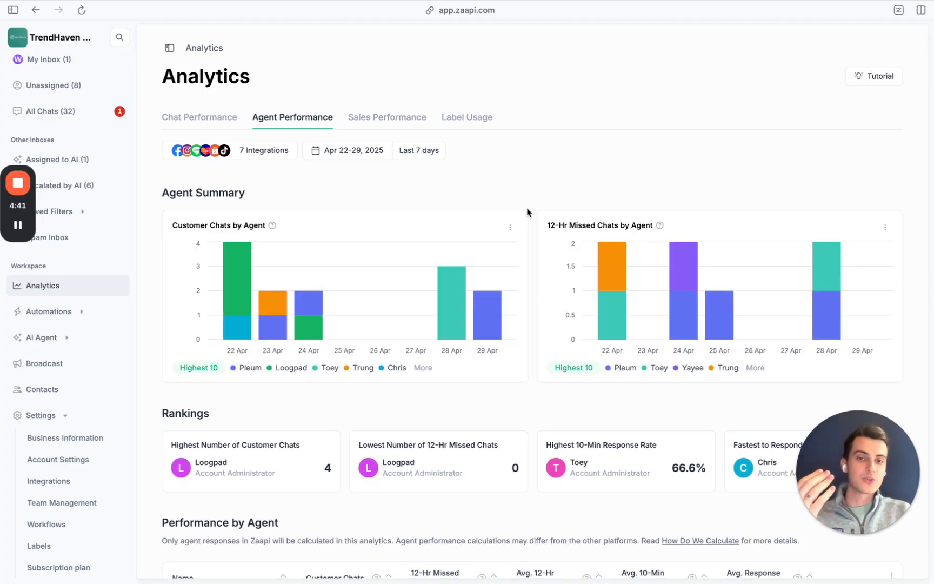
scroll("down", 3)
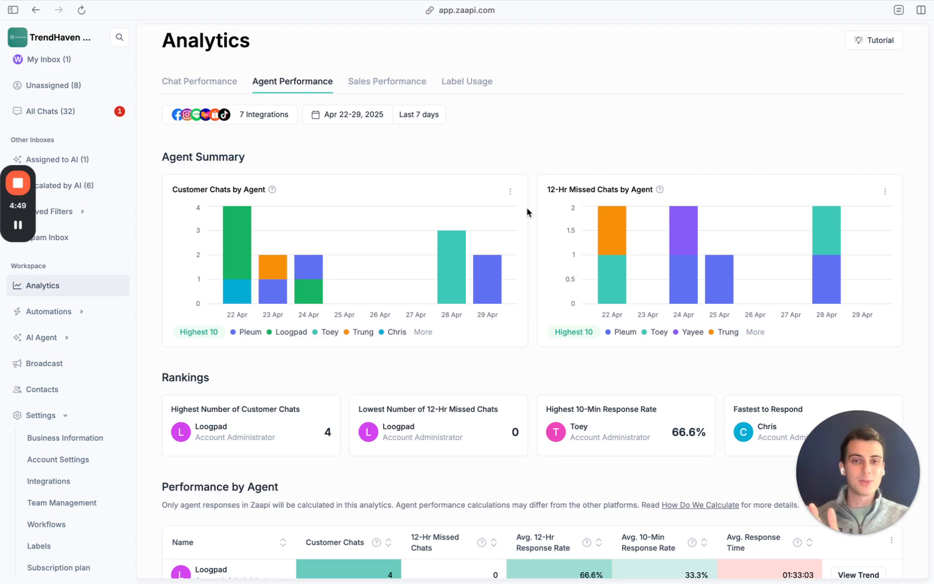
scroll("down", 3)
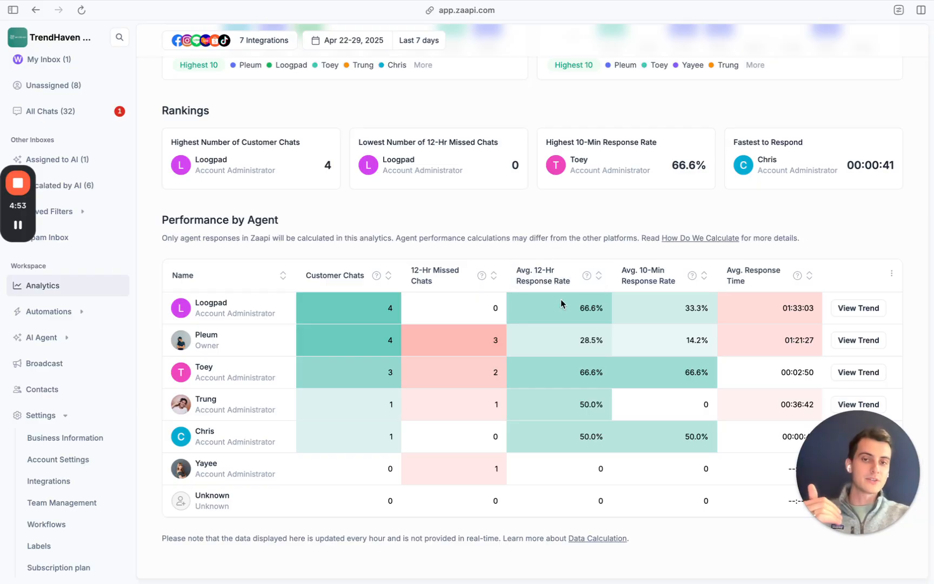
mouse_move(567, 312)
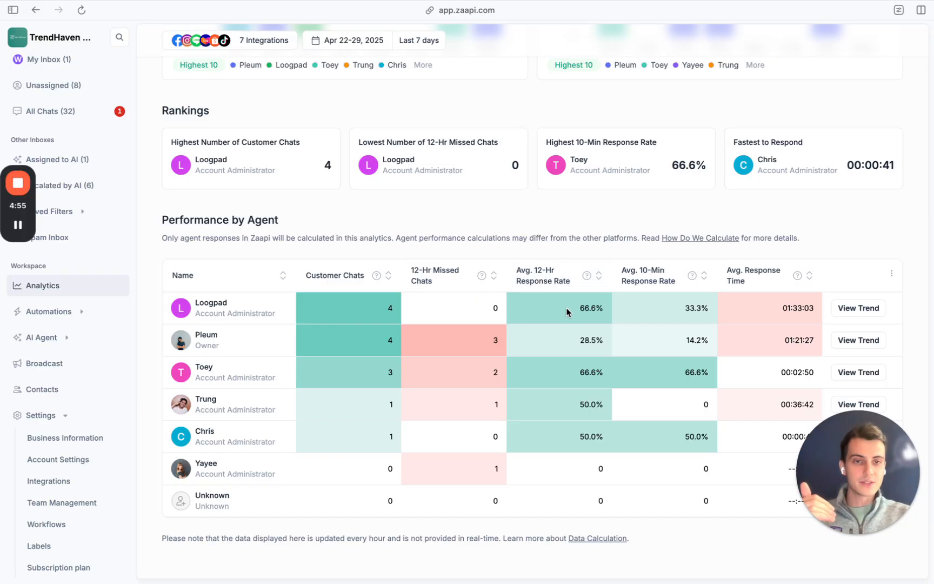
mouse_move(673, 315)
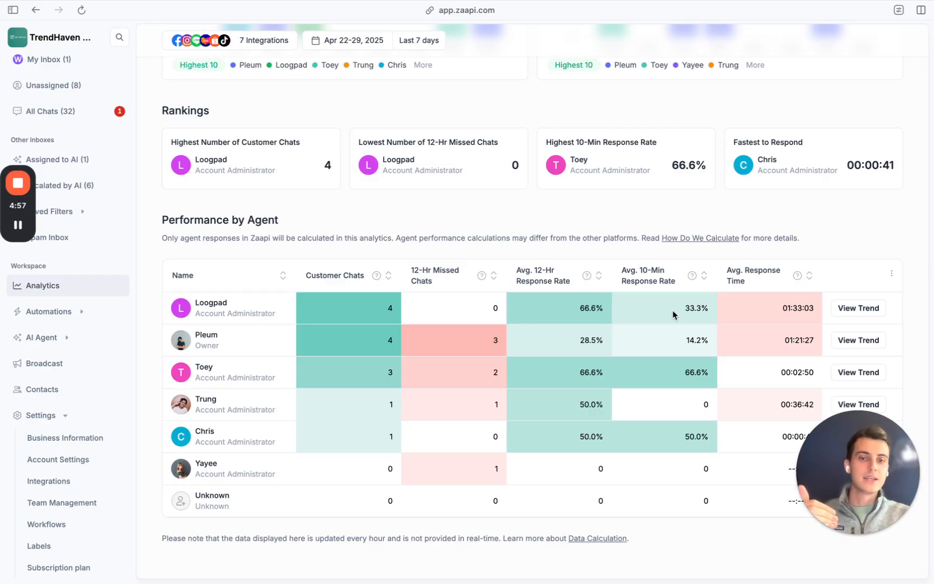
mouse_move(759, 311)
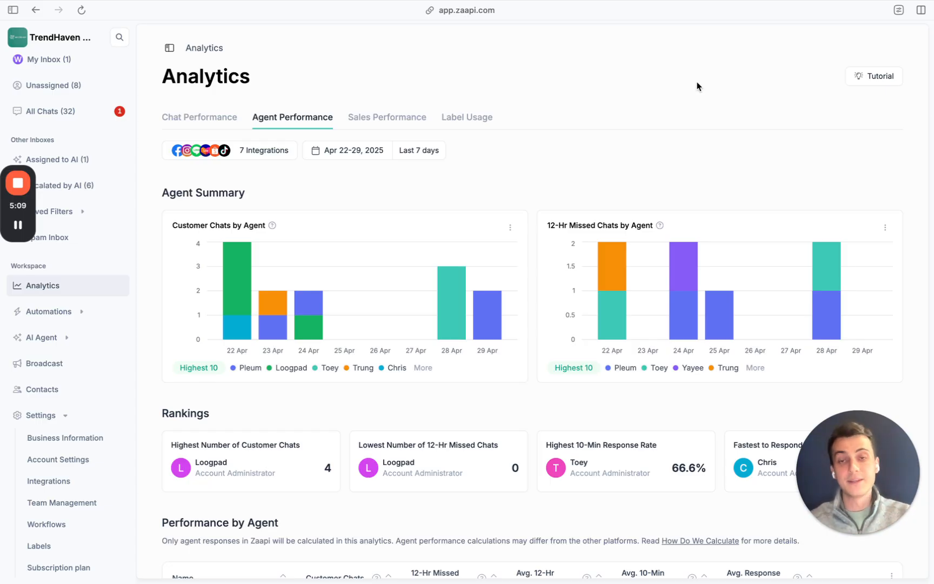
mouse_move(434, 126)
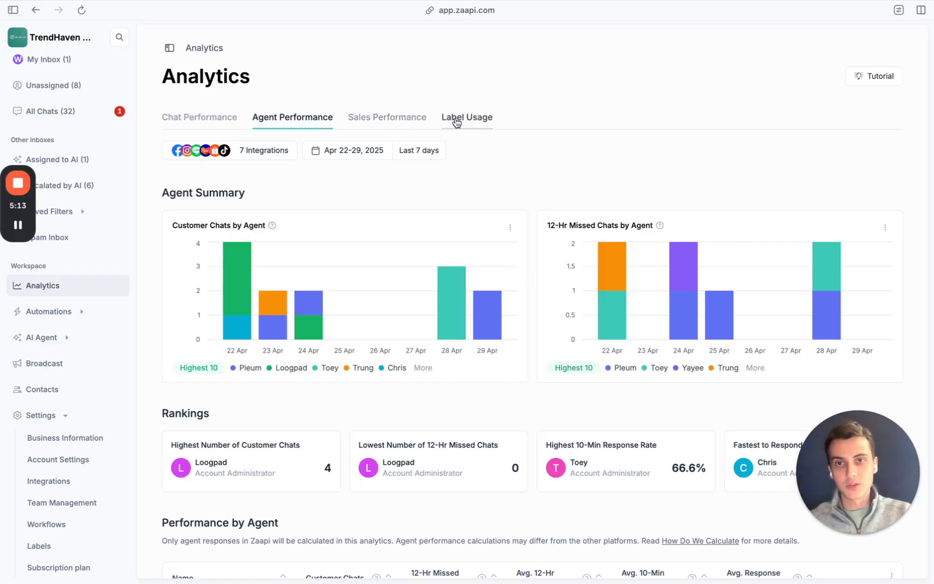
Step: Glance at Sales Performance, then view Label Usage analytics with the period set to Last 30 days
left_click(386, 117)
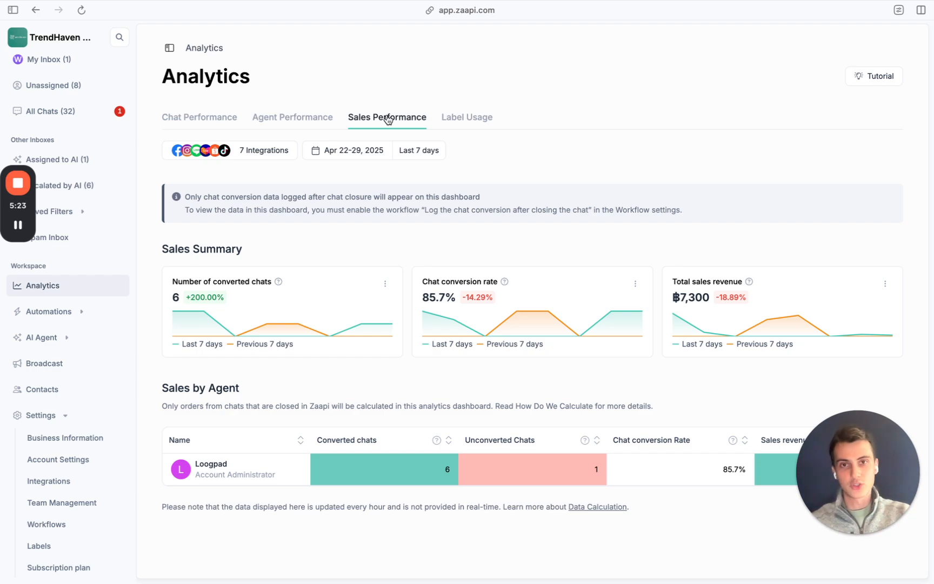
left_click(467, 117)
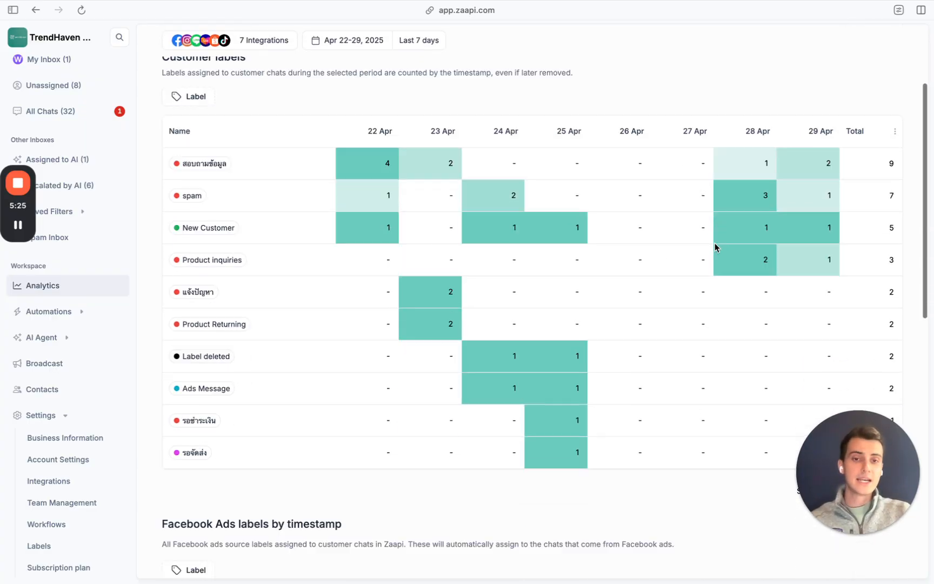
scroll("down", 3)
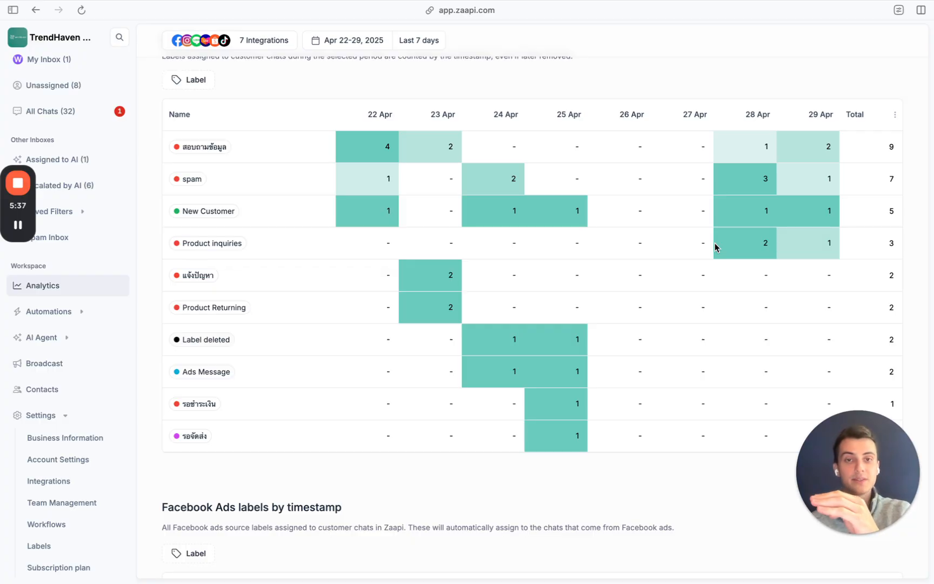
left_click(419, 60)
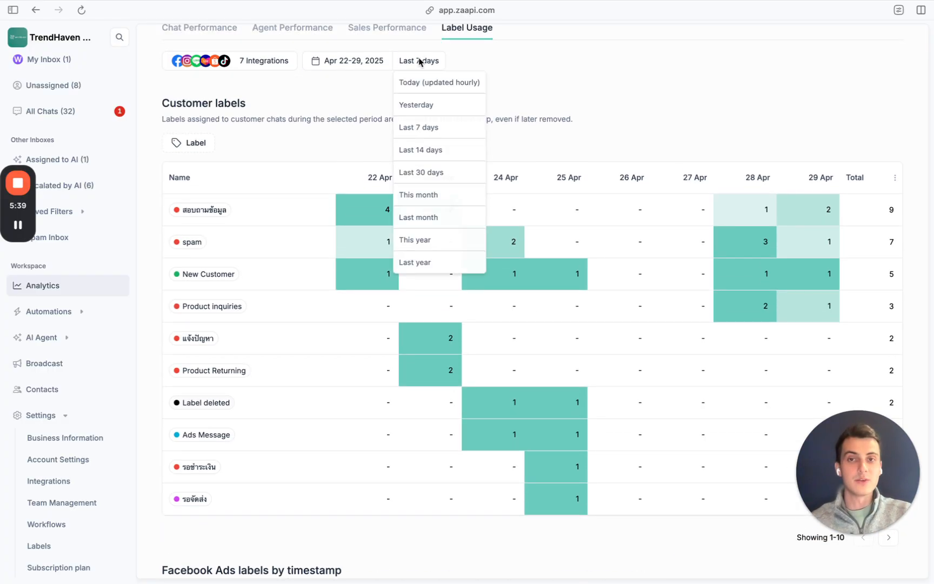
left_click(421, 172)
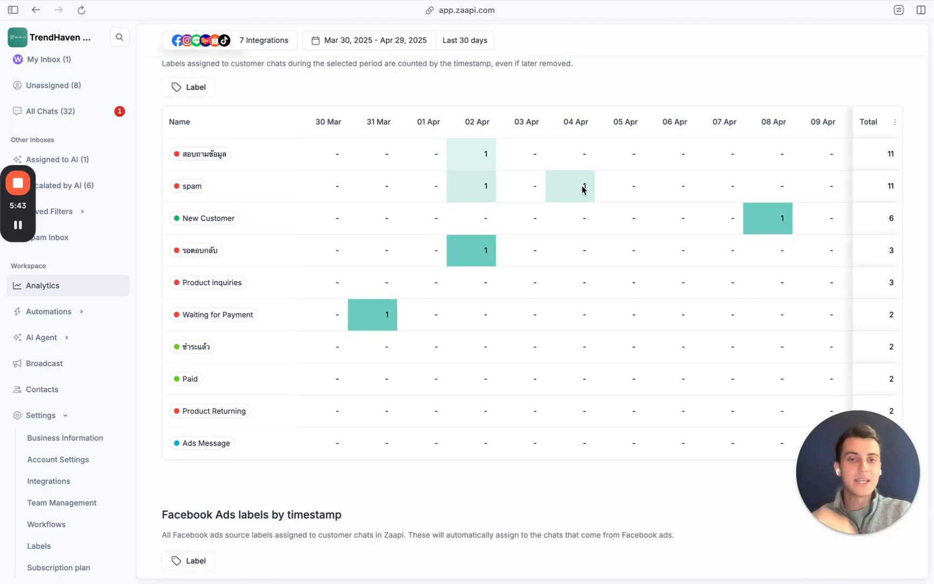
scroll("right", 3)
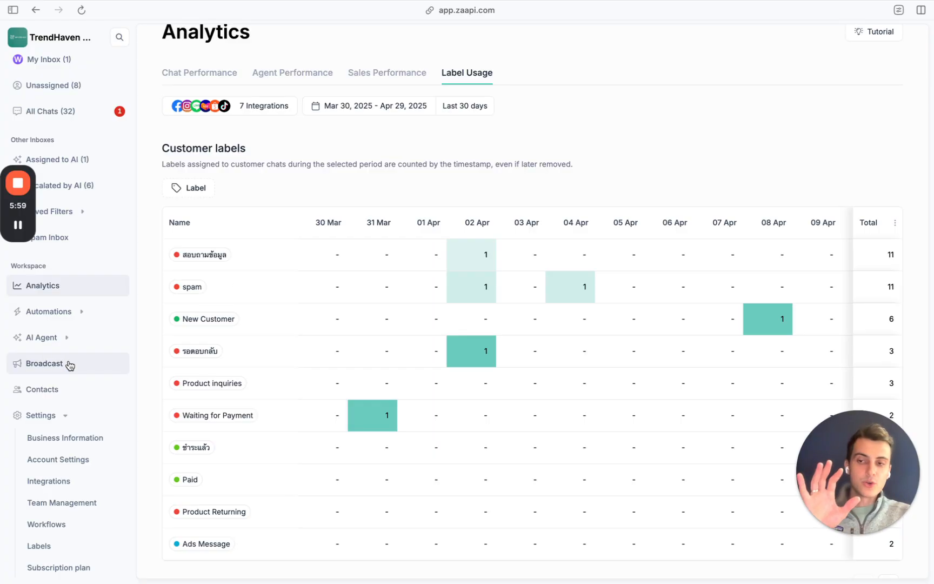
Step: Start a new broadcast sent from the TrendHaven Official LINE account
left_click(44, 364)
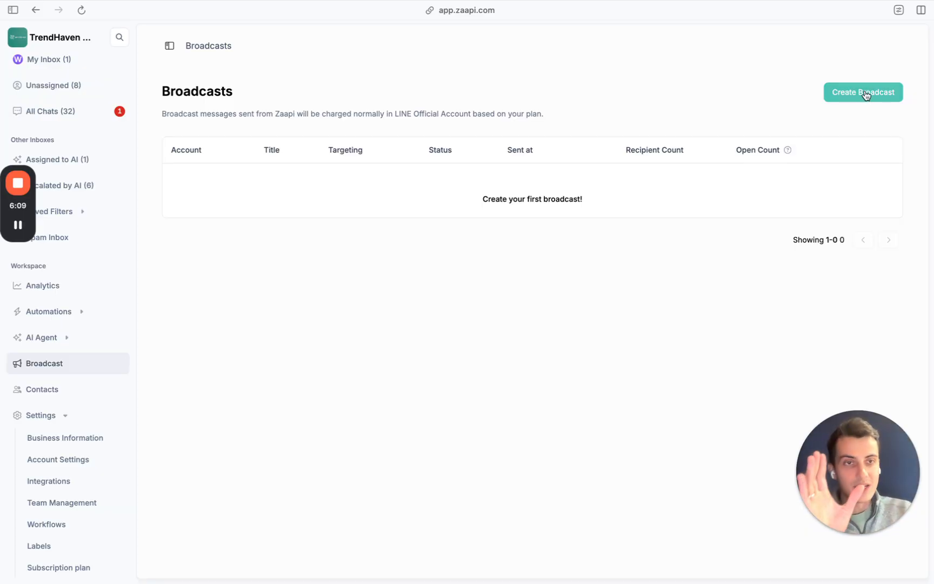
left_click(863, 93)
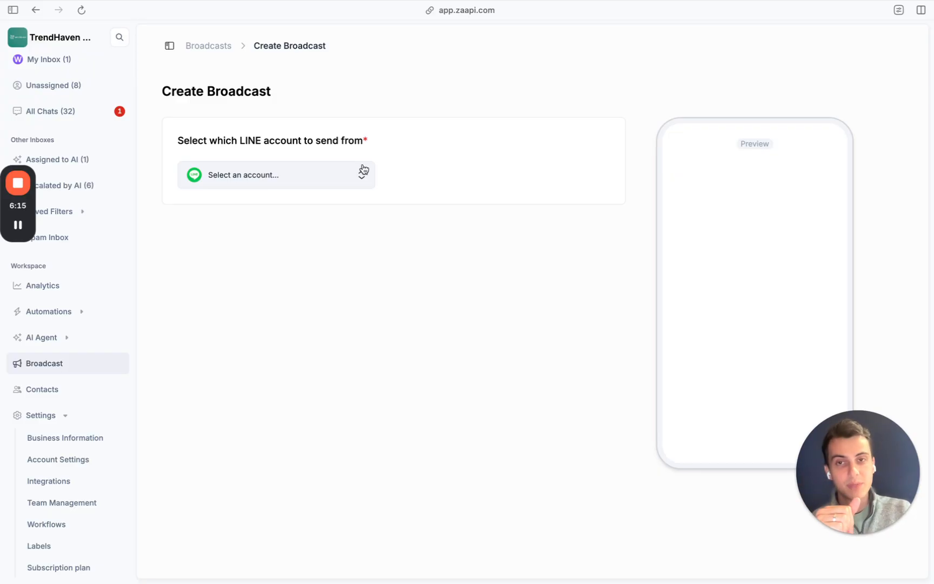
left_click(275, 175)
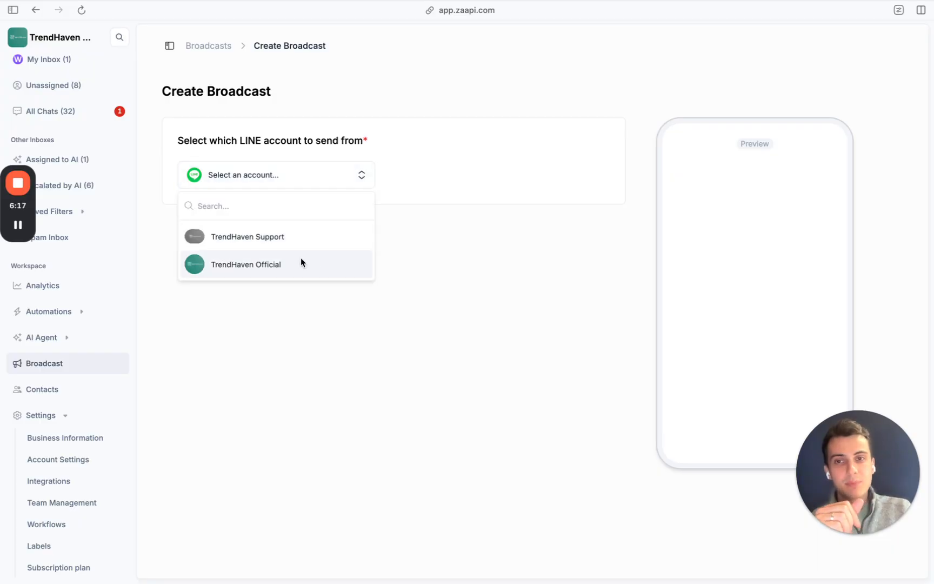
left_click(246, 264)
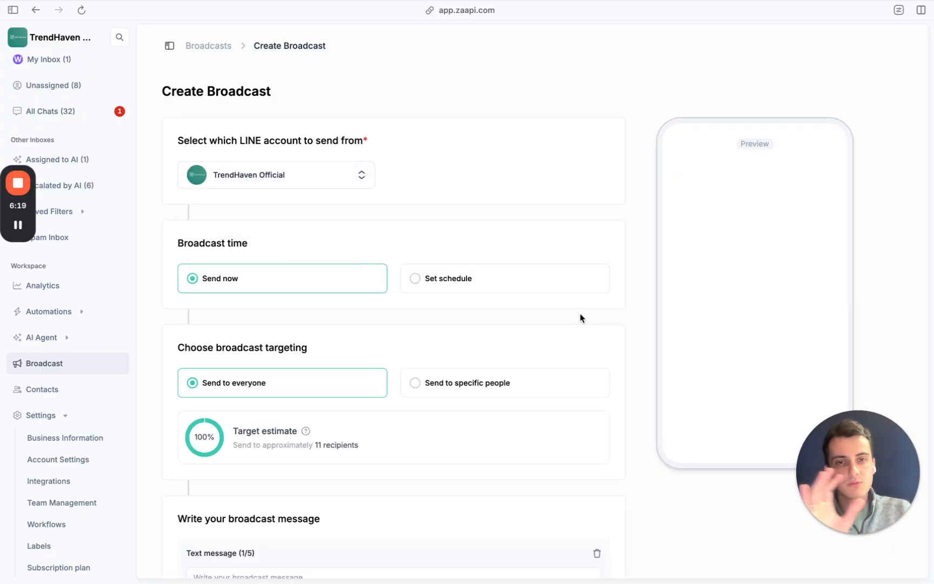
Step: Review specific-people targeting with Labels and Last buyer message filters, down to the message section
scroll("down", 3)
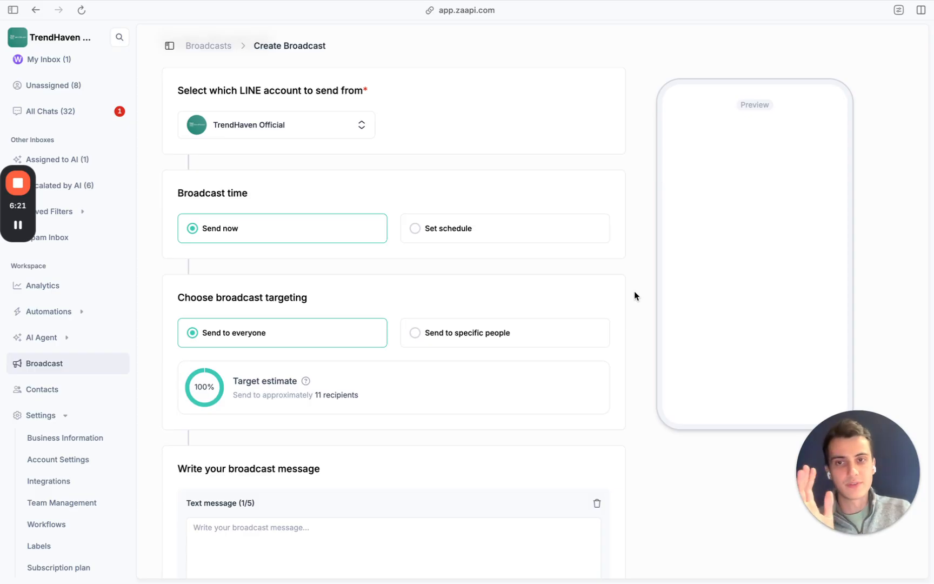
scroll("down", 3)
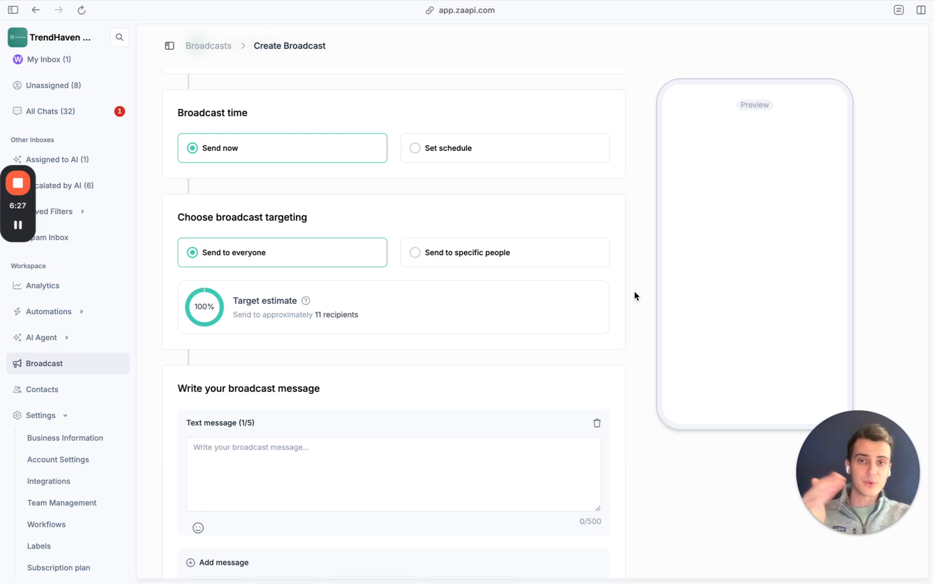
scroll("down", 3)
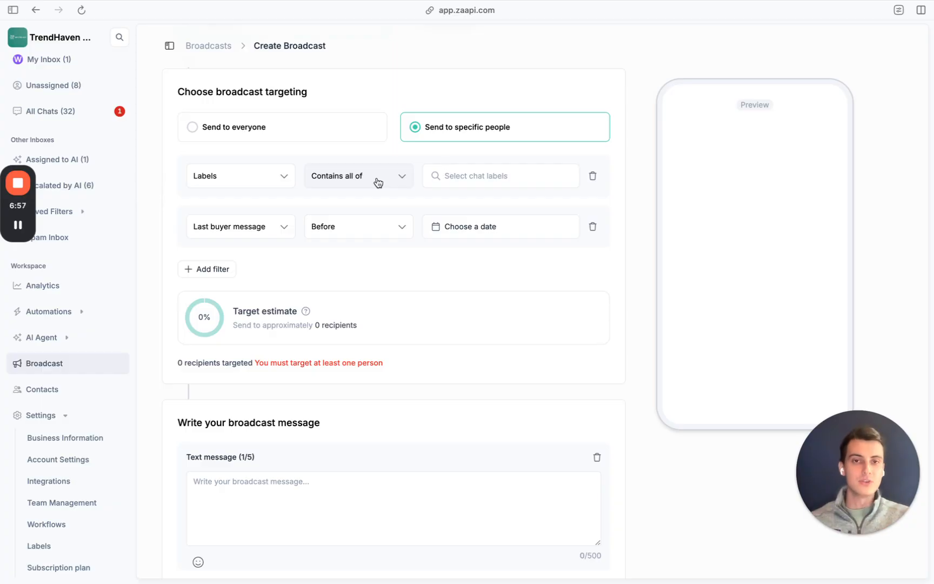
scroll("down", 3)
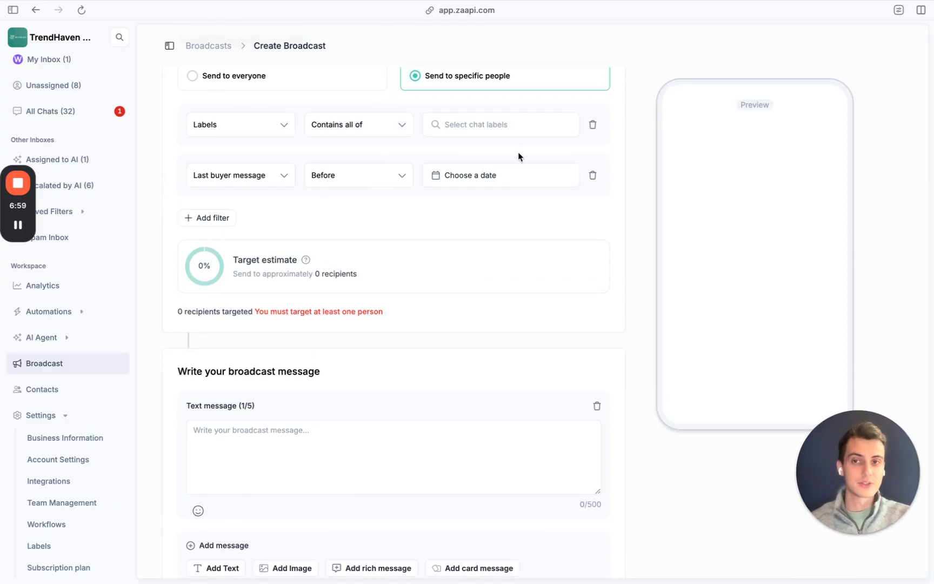
mouse_move(271, 145)
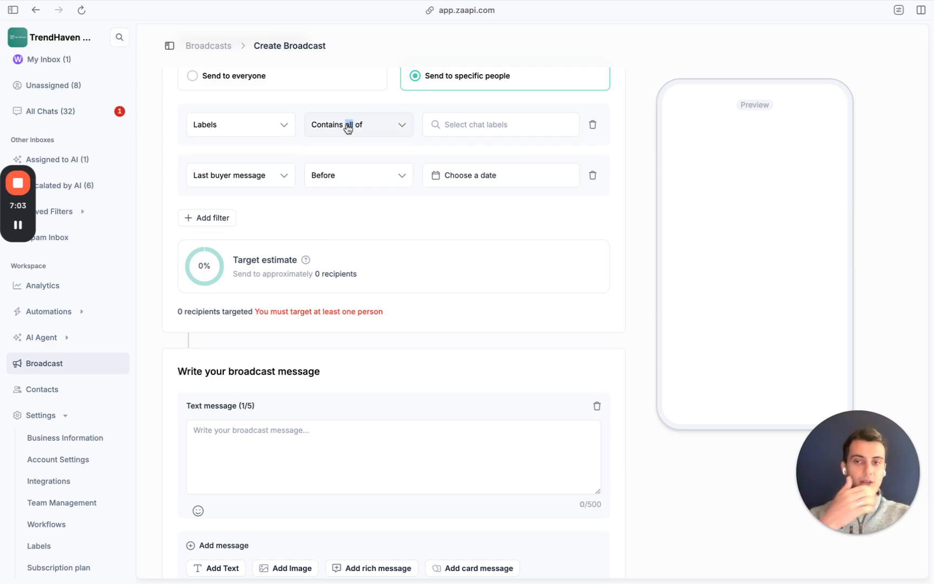
scroll("down", 3)
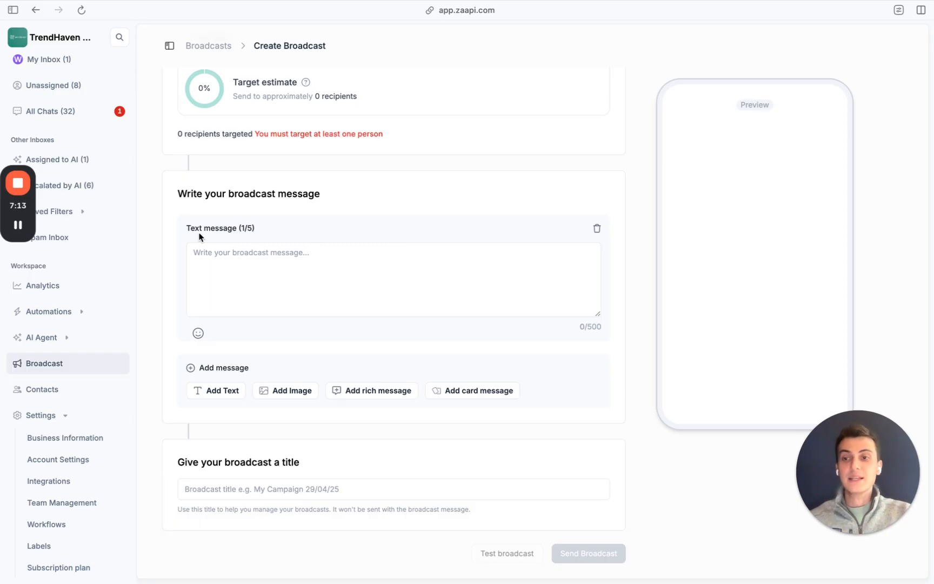
mouse_move(94, 321)
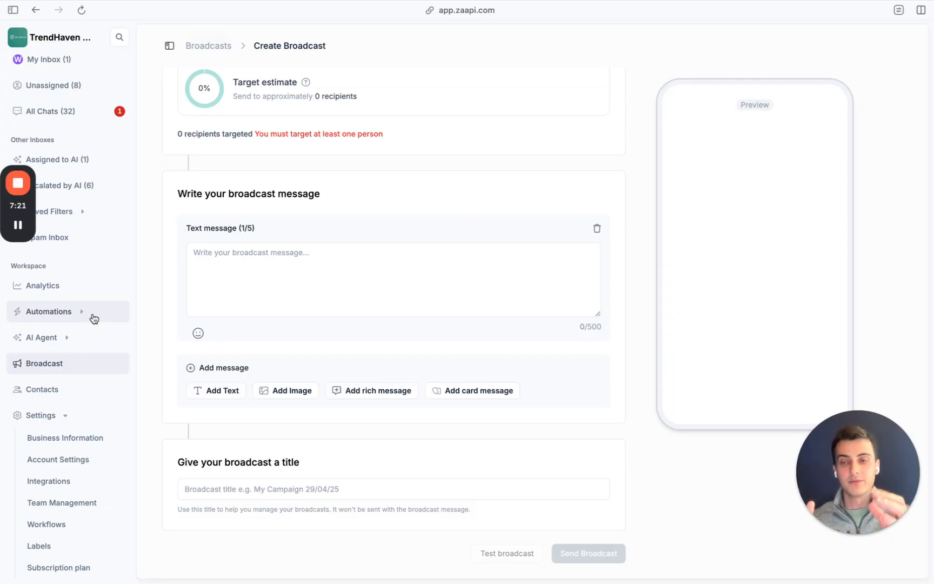
Step: Go to Automations > Basic Automations and bring up the new automation template panel
left_click(48, 311)
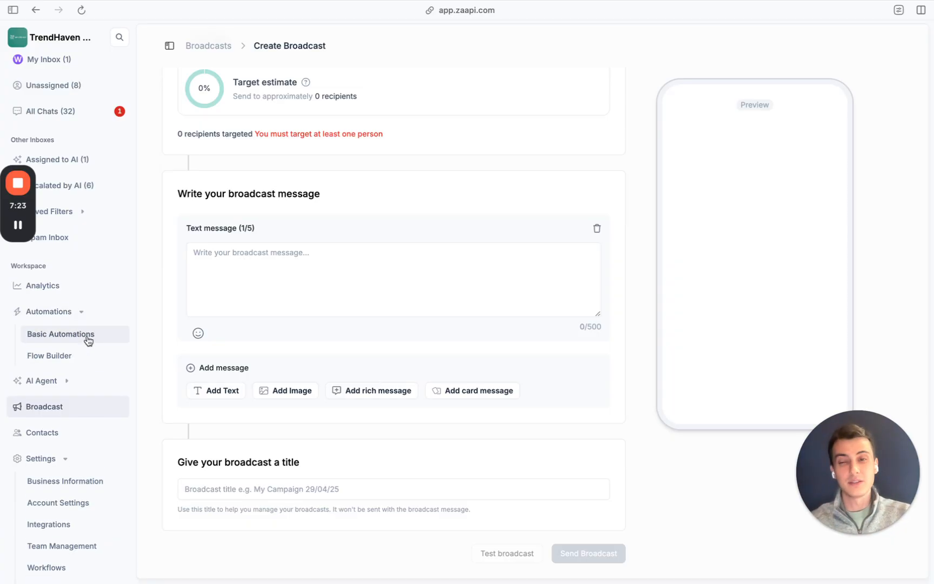
left_click(60, 334)
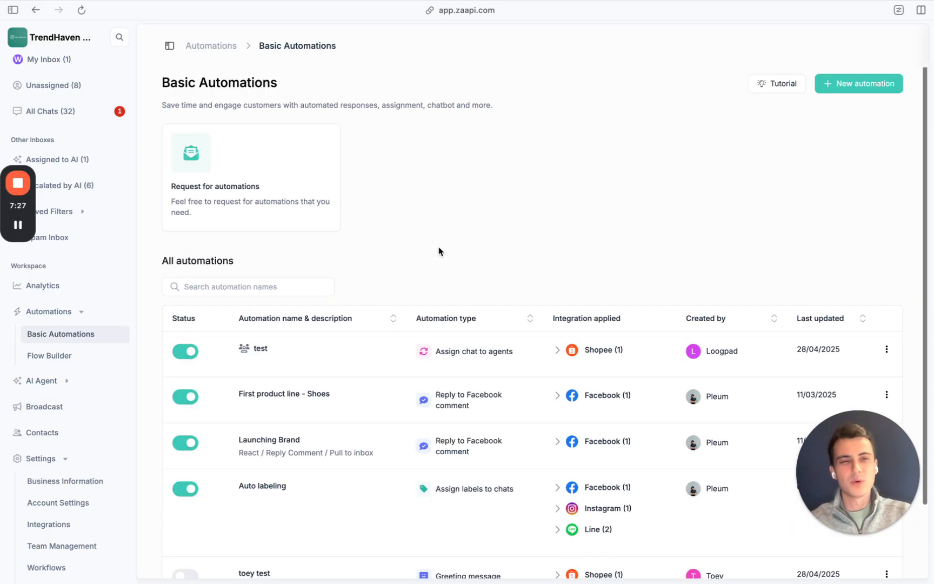
left_click(858, 83)
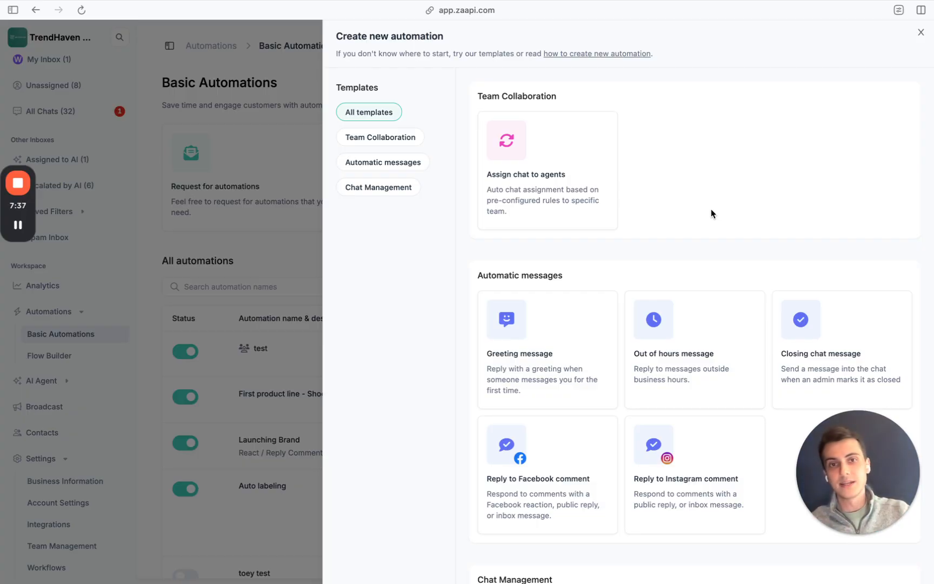
Step: Preview the Assign chat to agents template setup
scroll("down", 3)
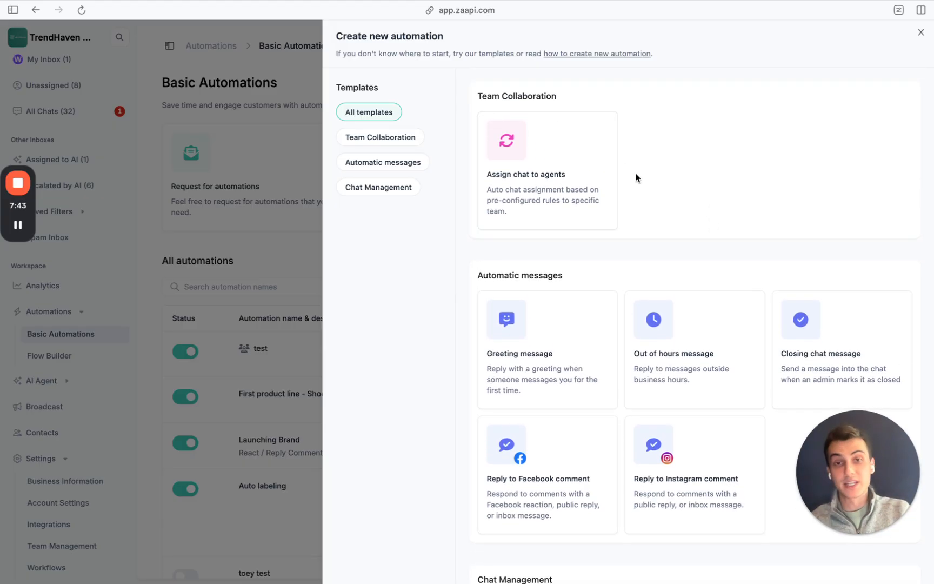
mouse_move(547, 173)
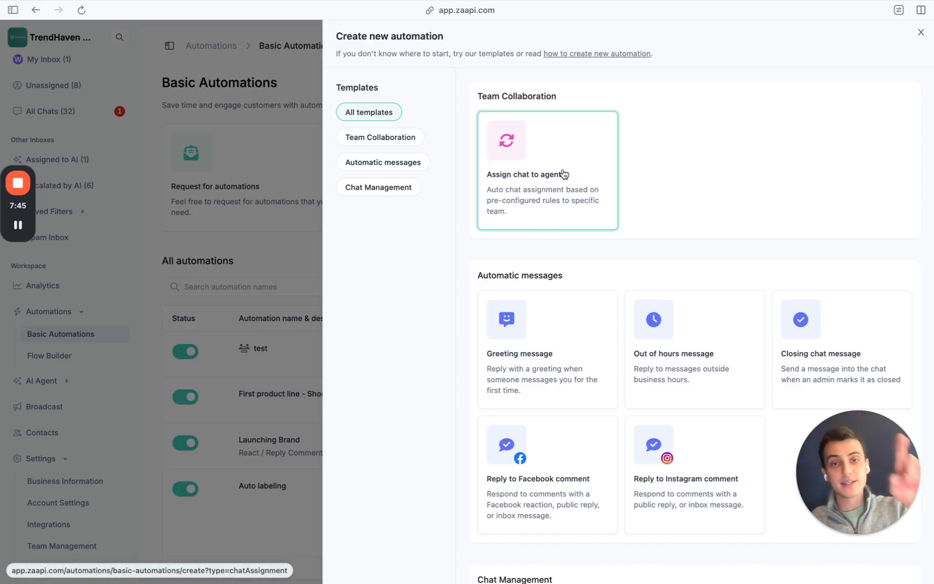
left_click(547, 170)
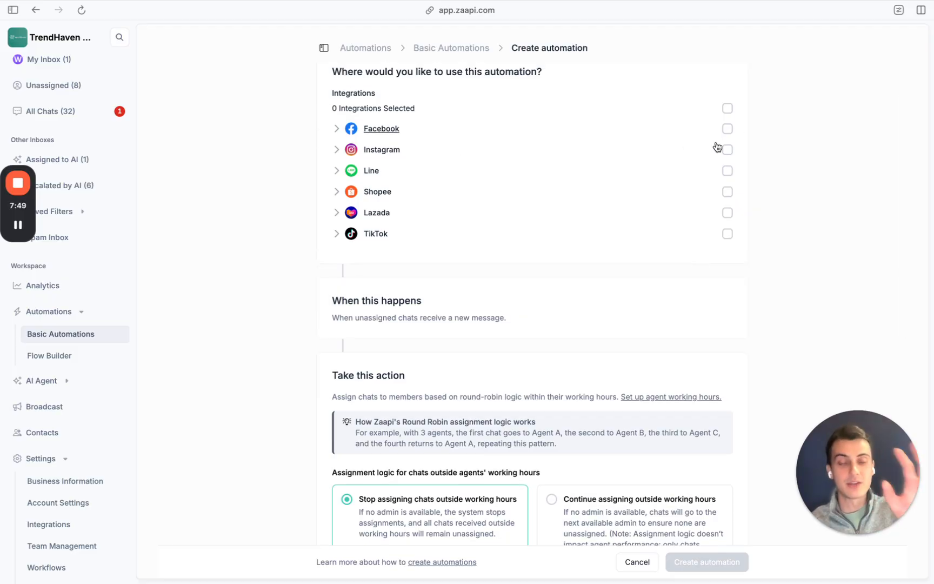
scroll("down", 3)
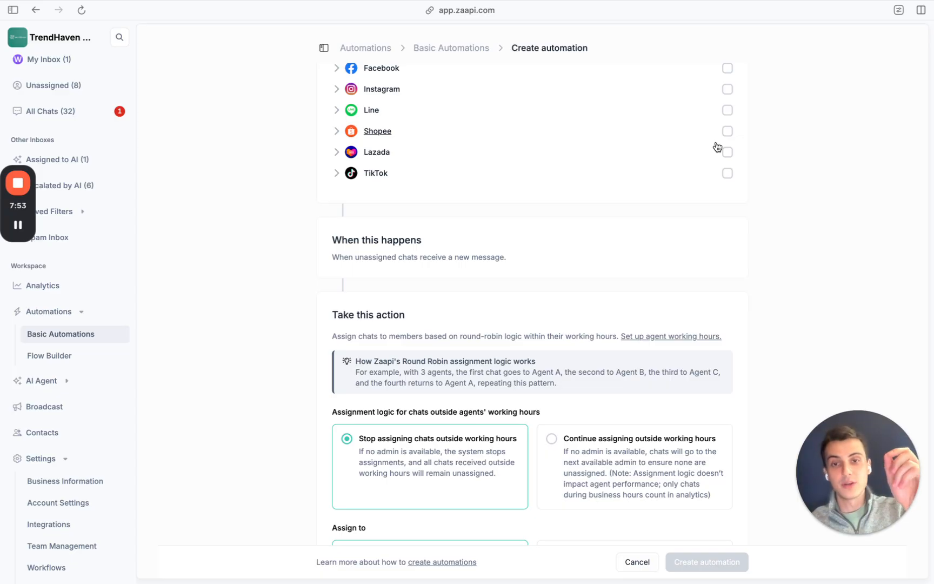
scroll("down", 3)
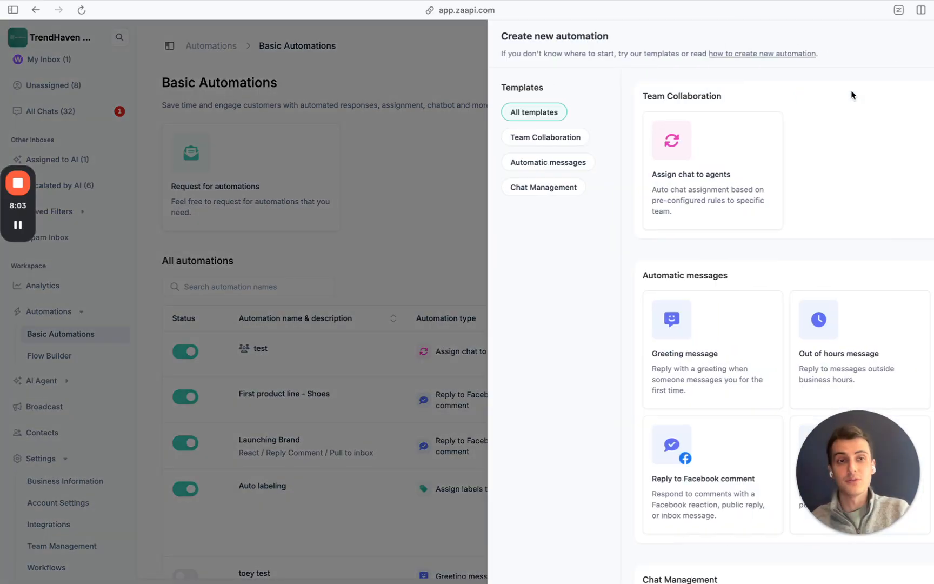
Step: Open a Reply to comment template with keyword triggers and like, reply or inbox actions
scroll("down", 3)
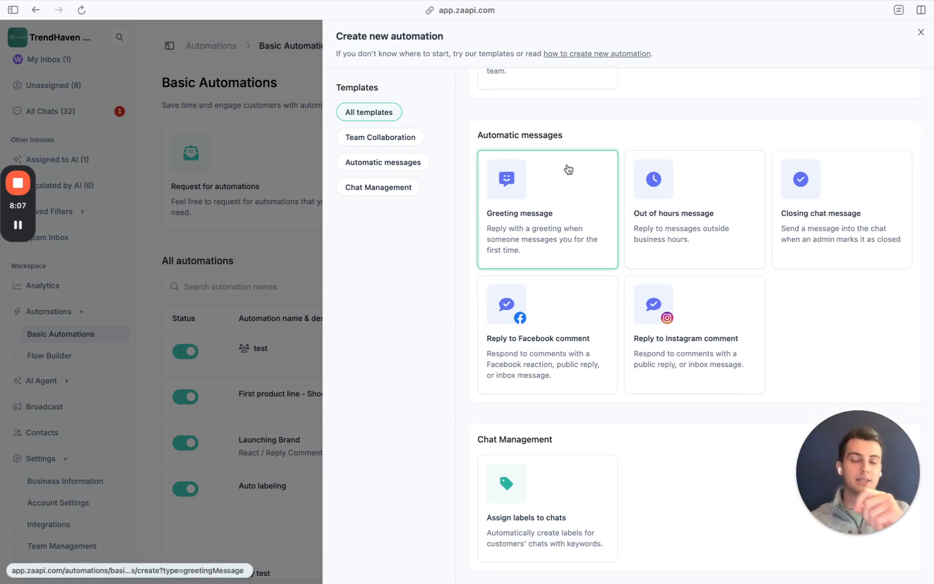
mouse_move(710, 186)
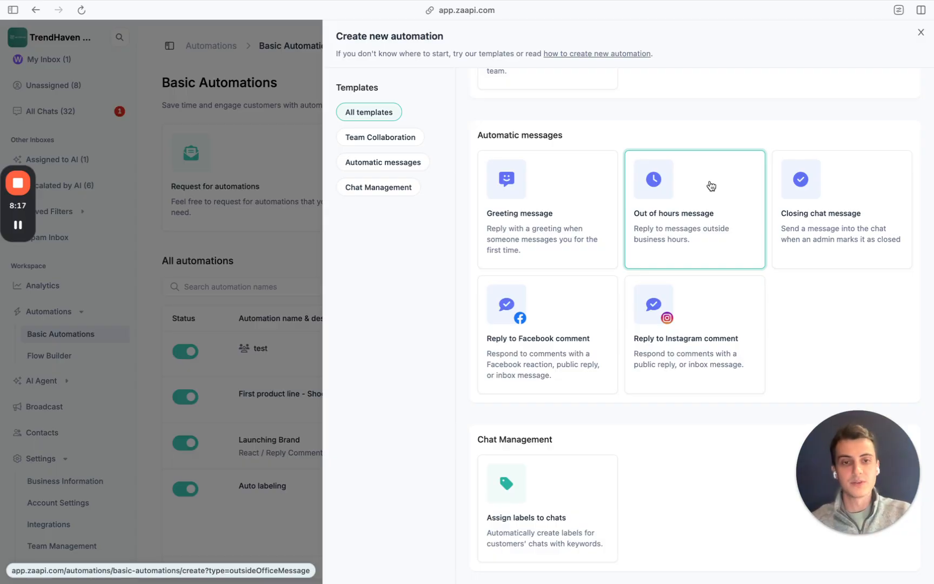
mouse_move(547, 337)
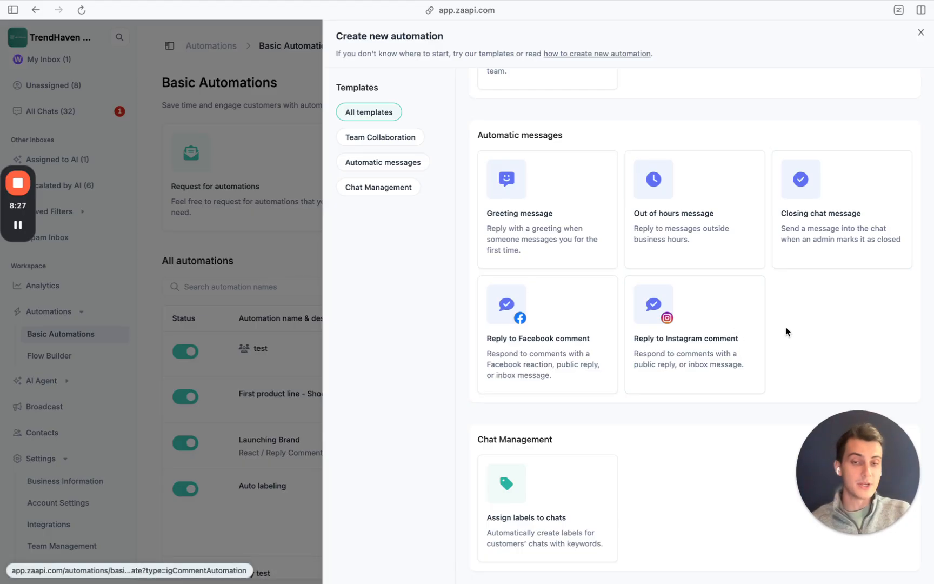
left_click(546, 339)
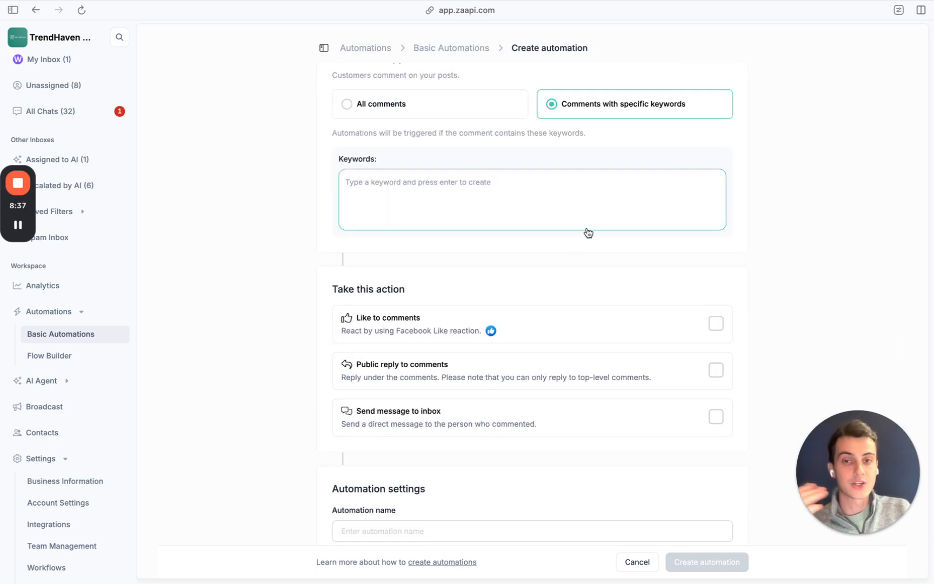
mouse_move(591, 396)
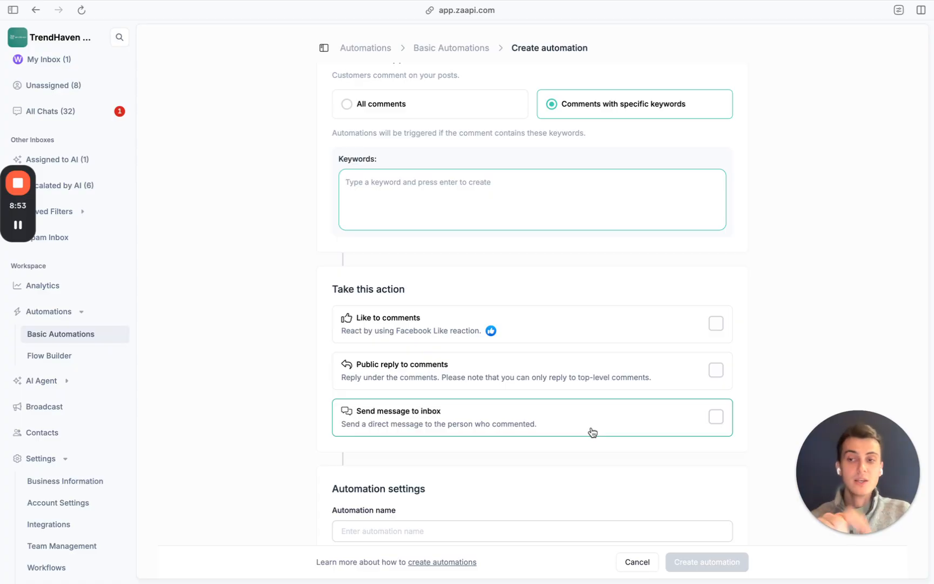
Step: Create a new Flow Builder flow with a Message received trigger and open the step picker
left_click(49, 356)
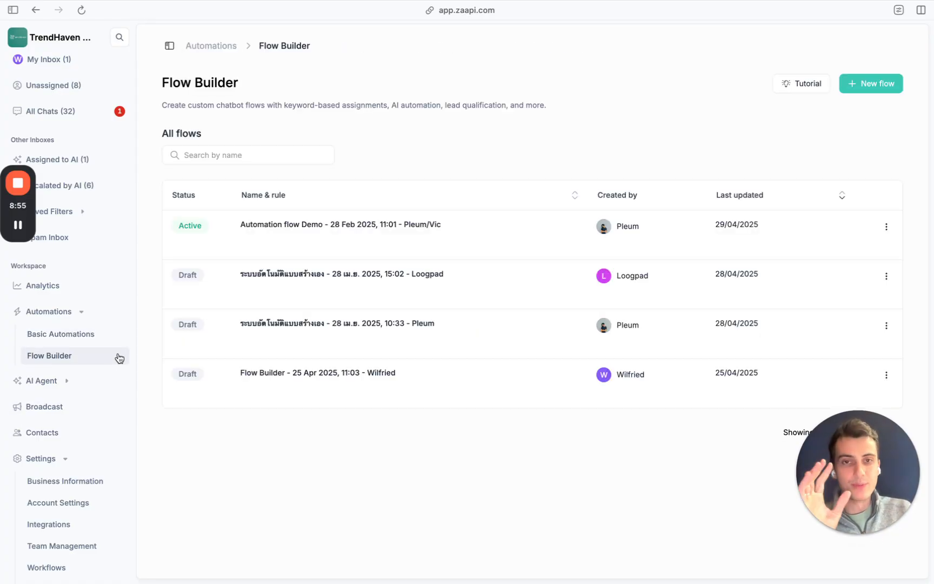
left_click(870, 83)
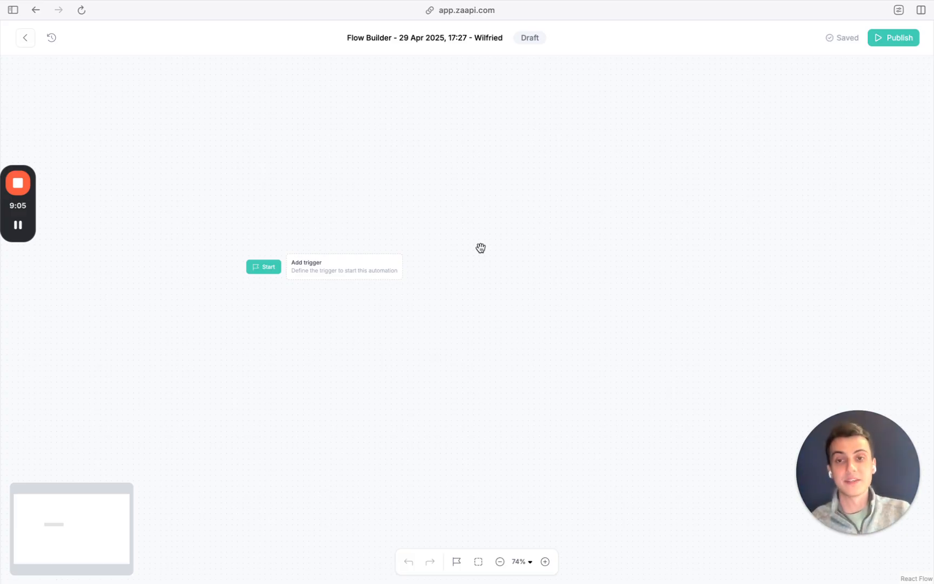
left_click(344, 266)
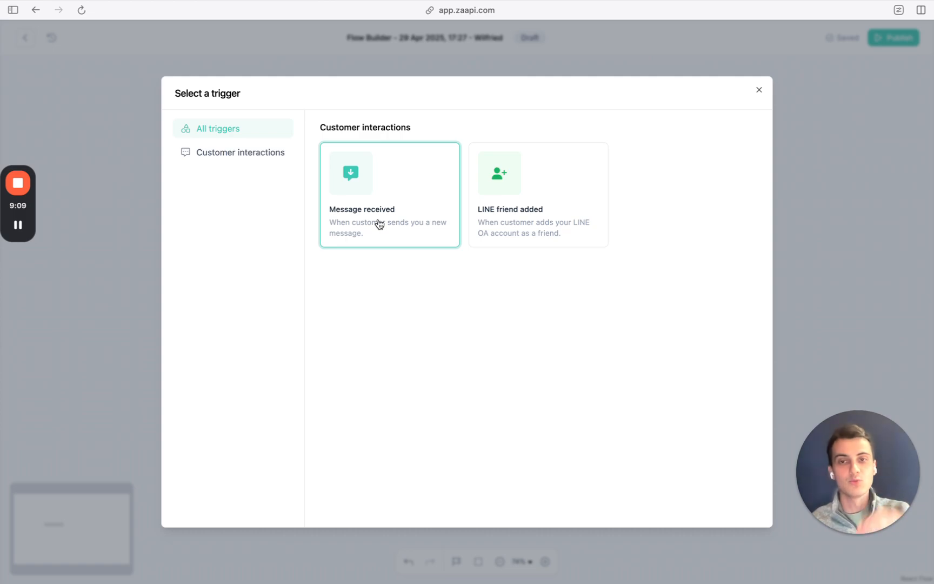
left_click(390, 194)
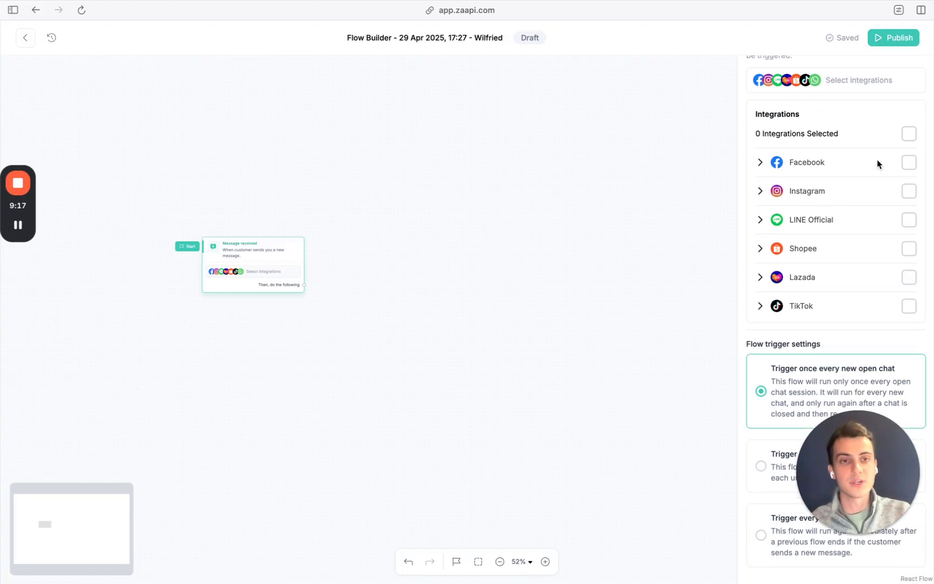
left_click(908, 134)
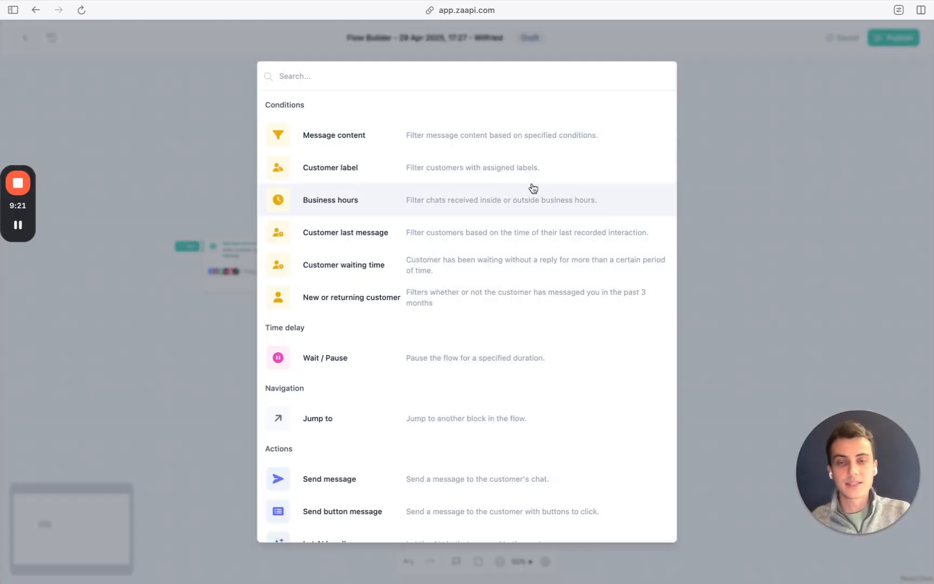
mouse_move(588, 212)
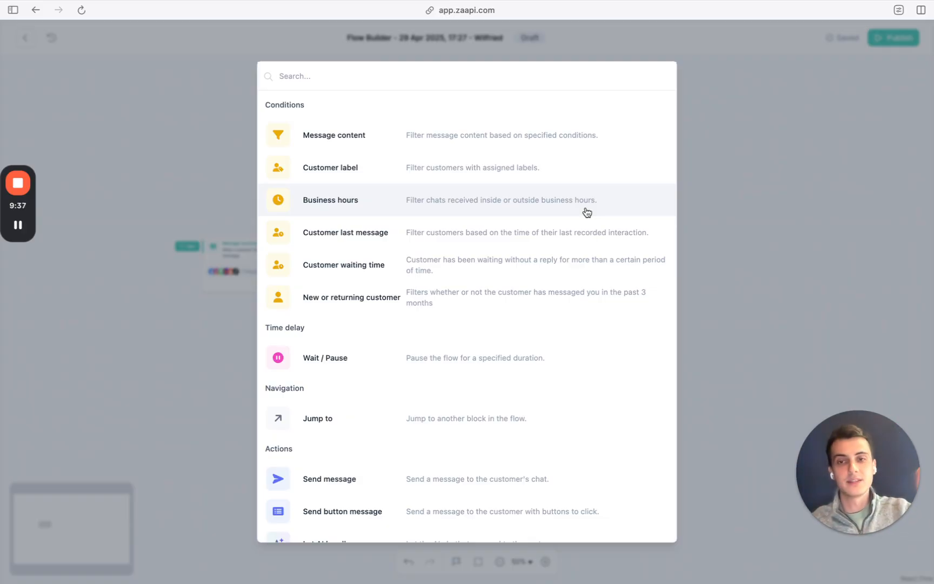
Step: Add a business hours condition and a Send message step on the outside-opening-hours branch
left_click(330, 200)
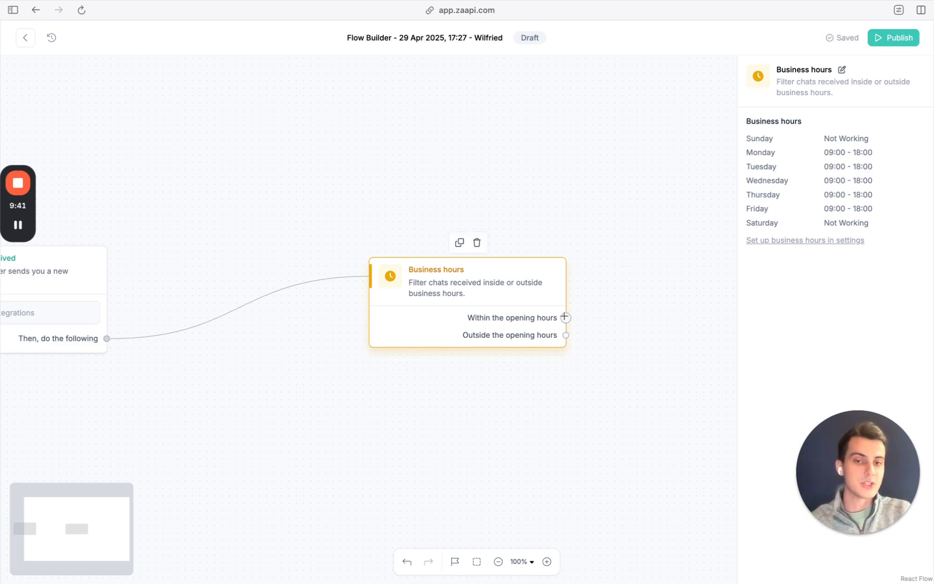
left_click(565, 318)
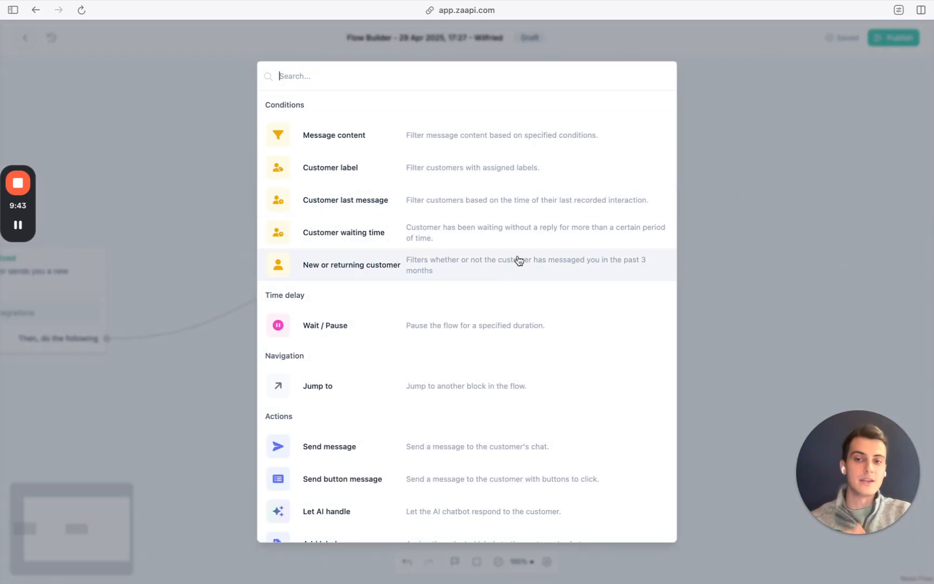
left_click(329, 446)
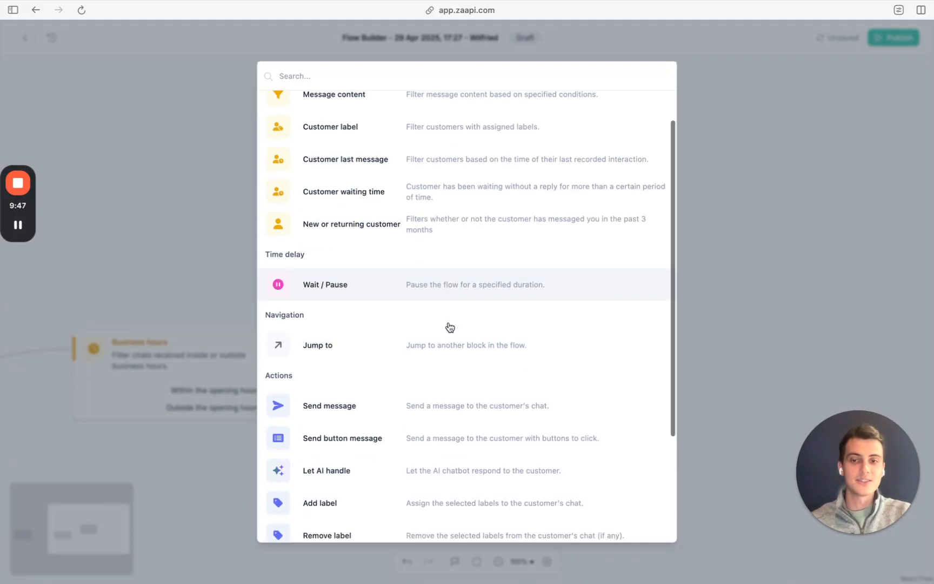
left_click(330, 406)
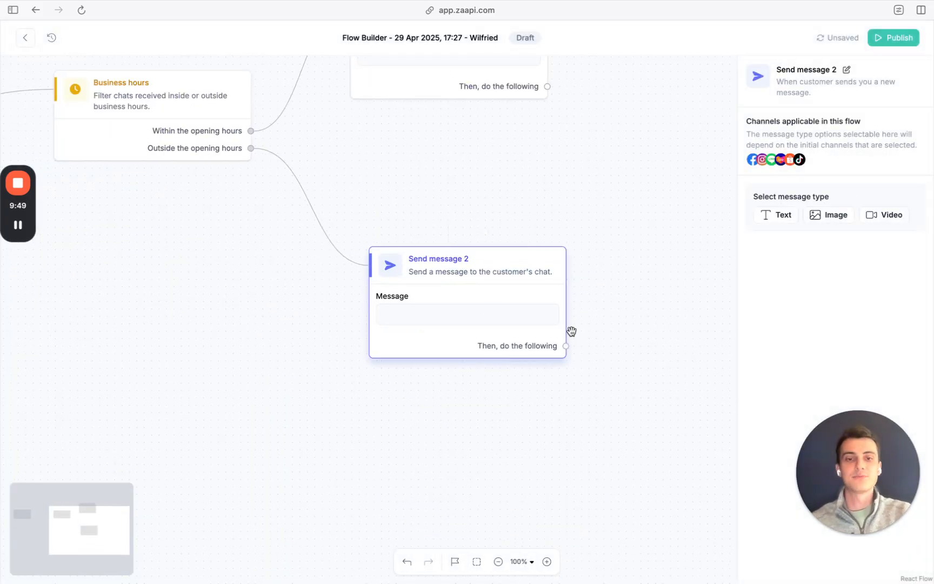
Step: Browse the block list, then exit the draft flow back to all flows
left_click(565, 346)
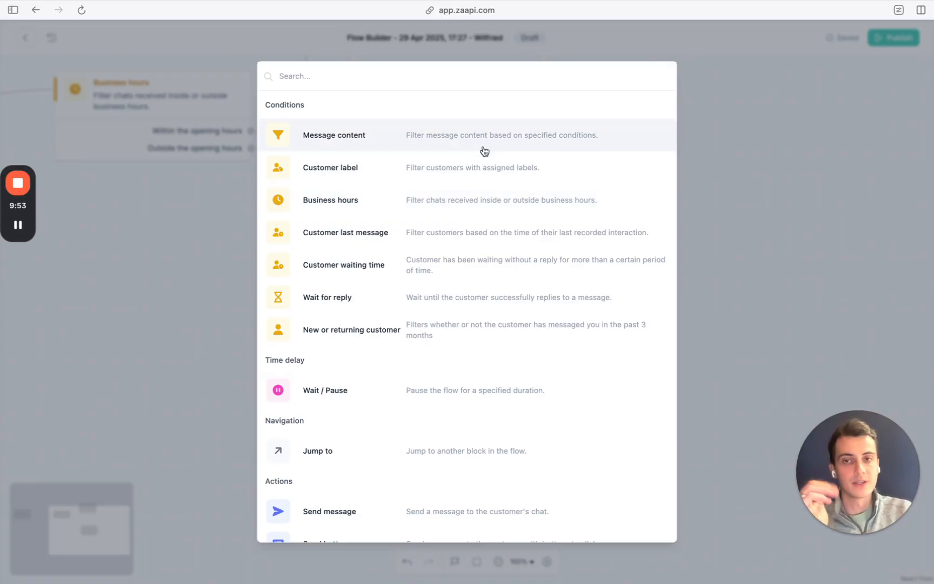
mouse_move(467, 167)
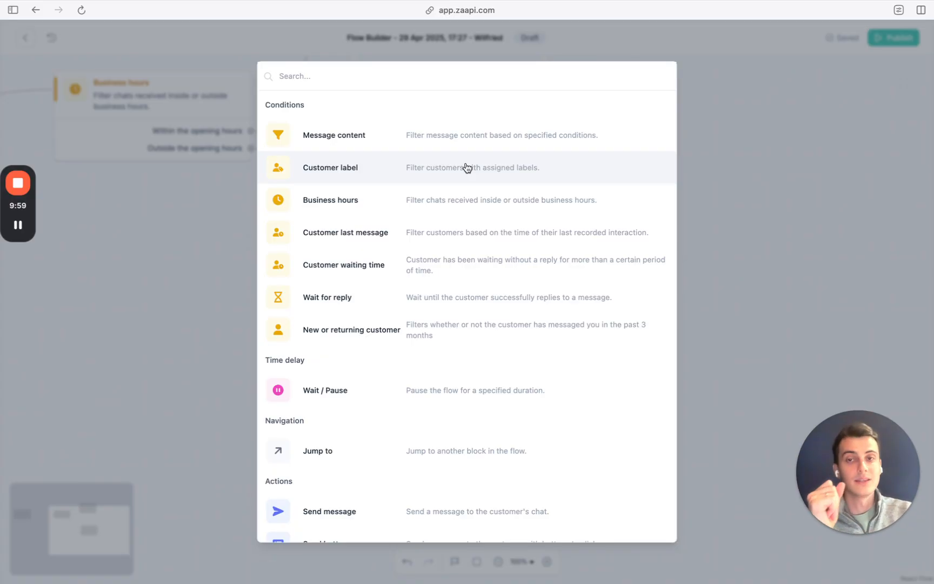
mouse_move(440, 149)
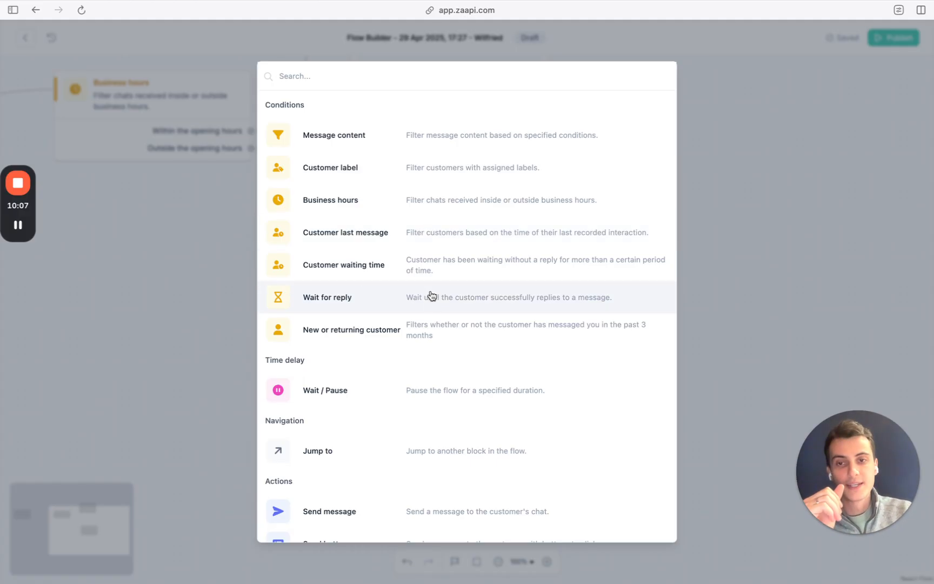
scroll("down", 3)
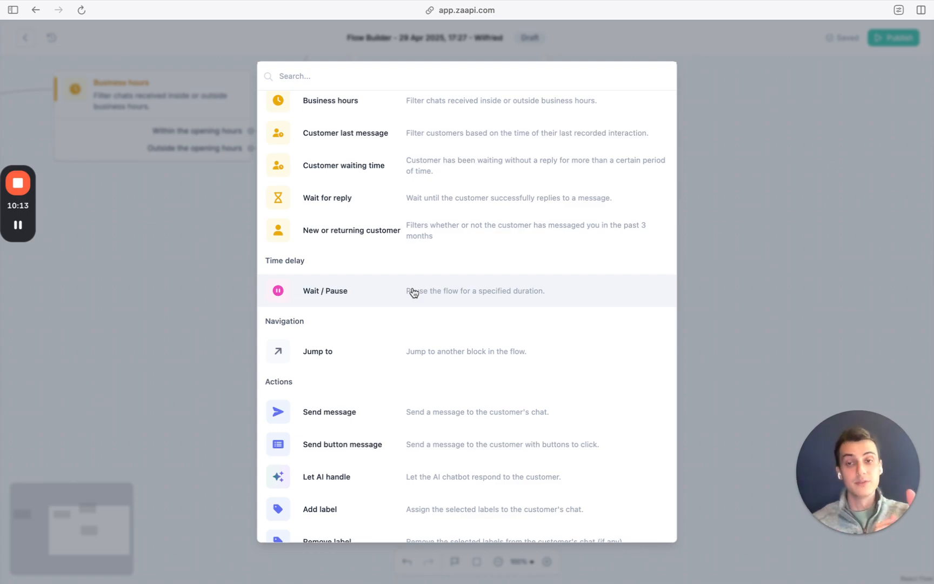
scroll("down", 3)
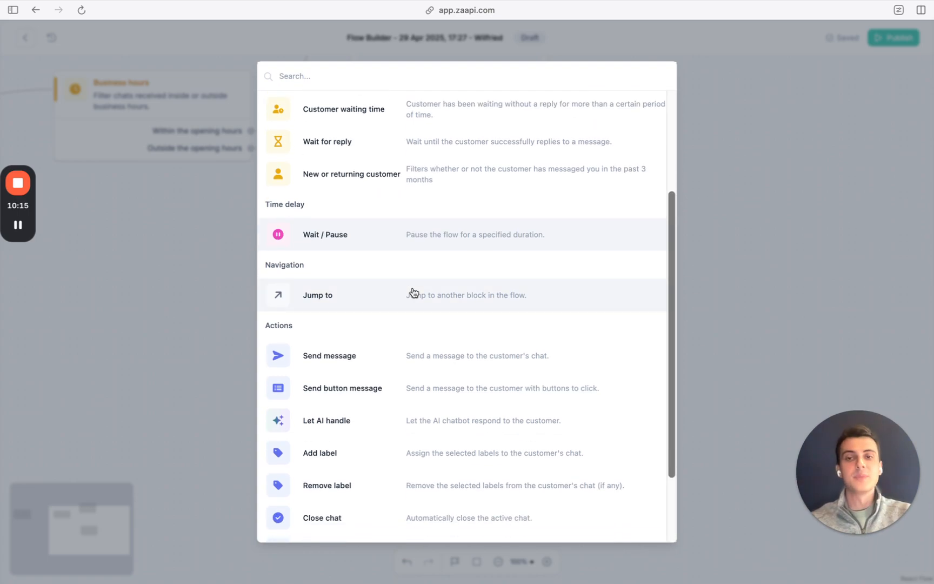
scroll("down", 3)
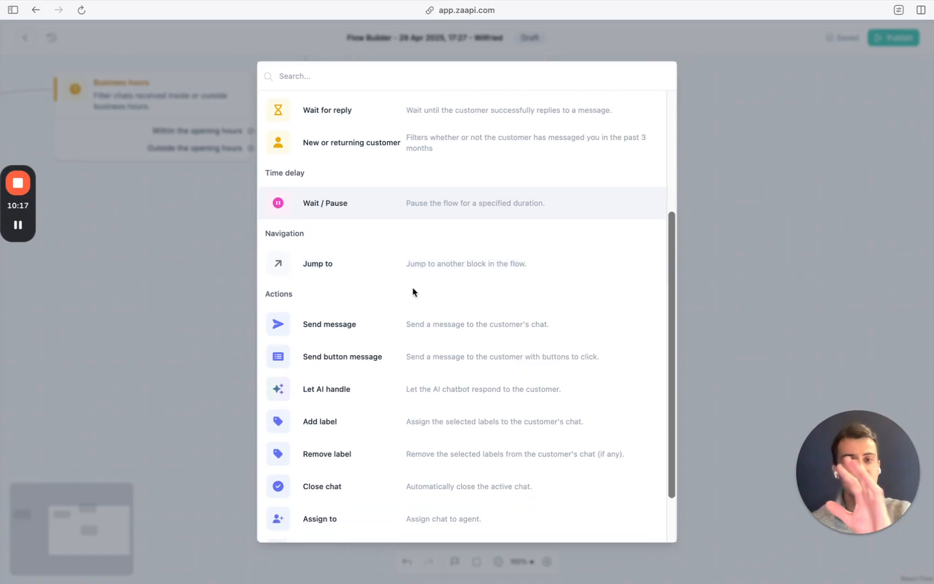
scroll("down", 3)
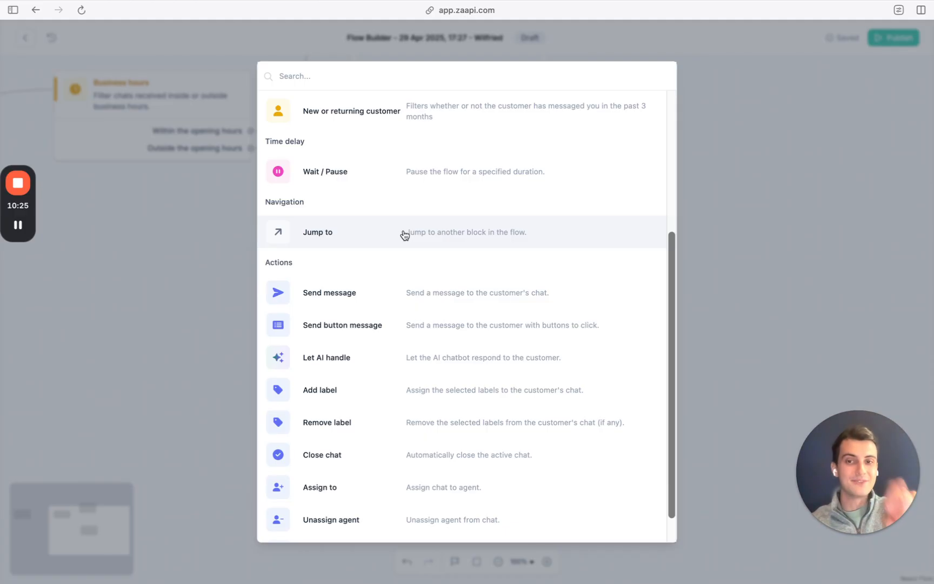
scroll("down", 3)
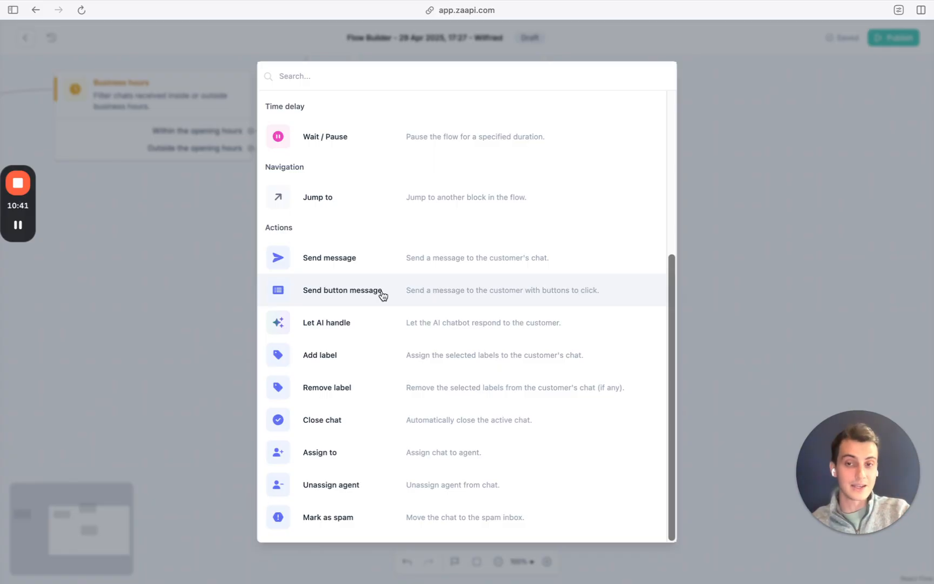
mouse_move(391, 307)
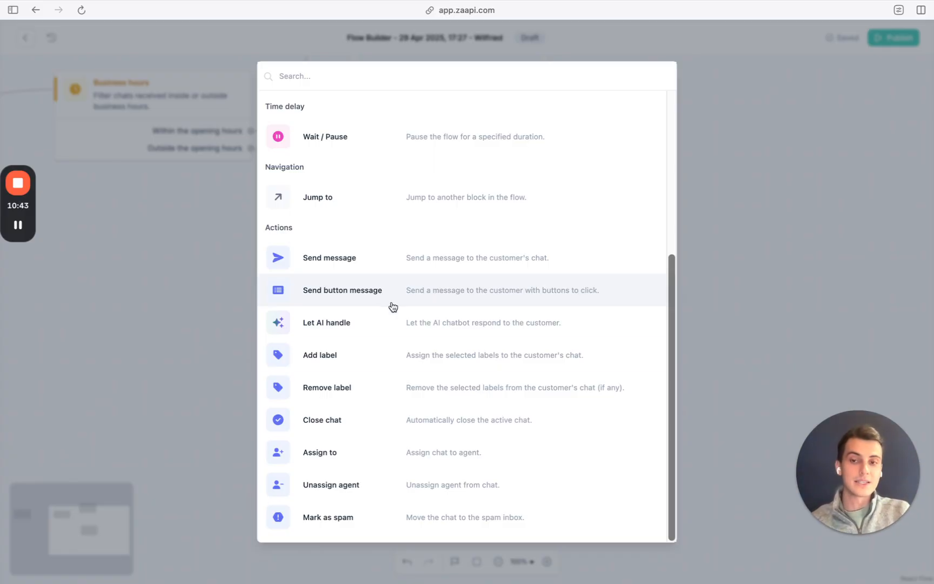
mouse_move(386, 381)
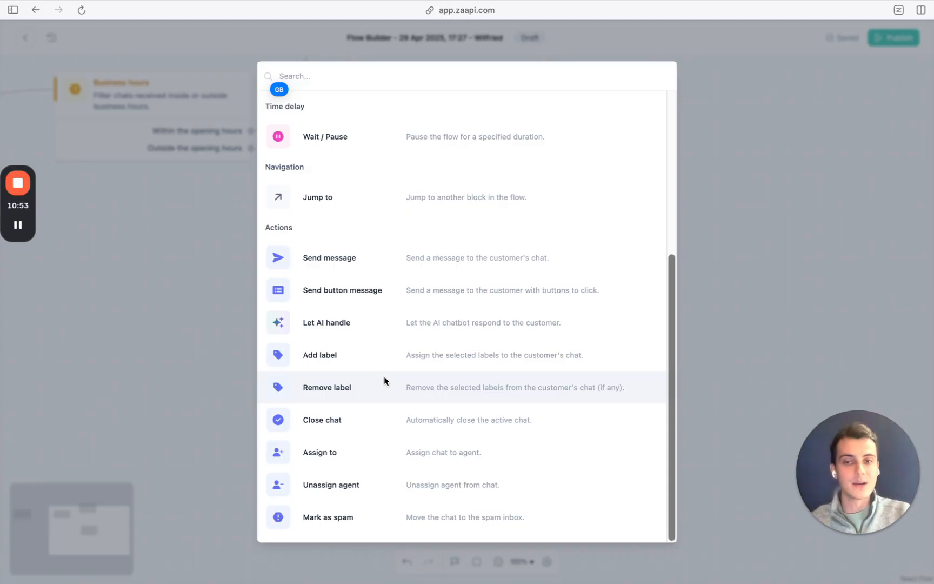
mouse_move(405, 414)
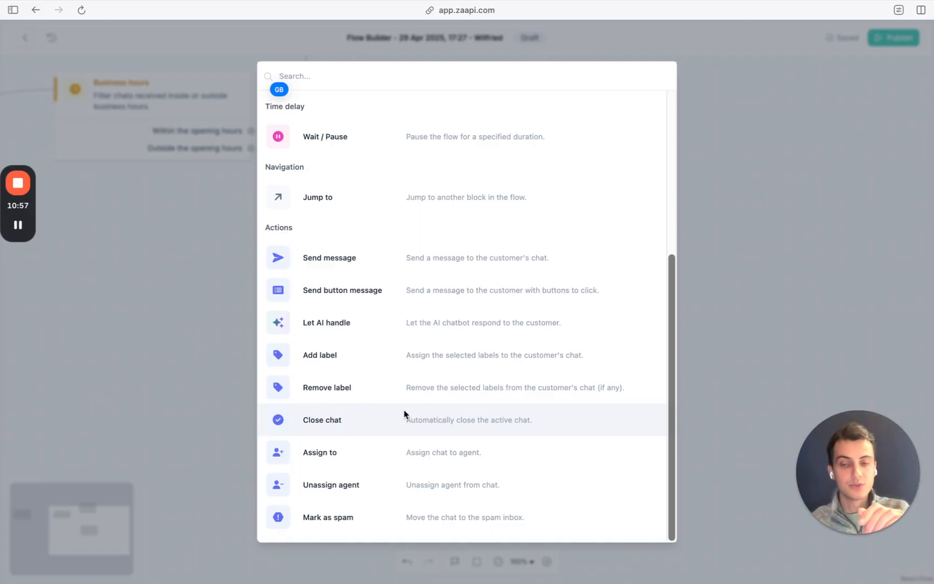
mouse_move(404, 442)
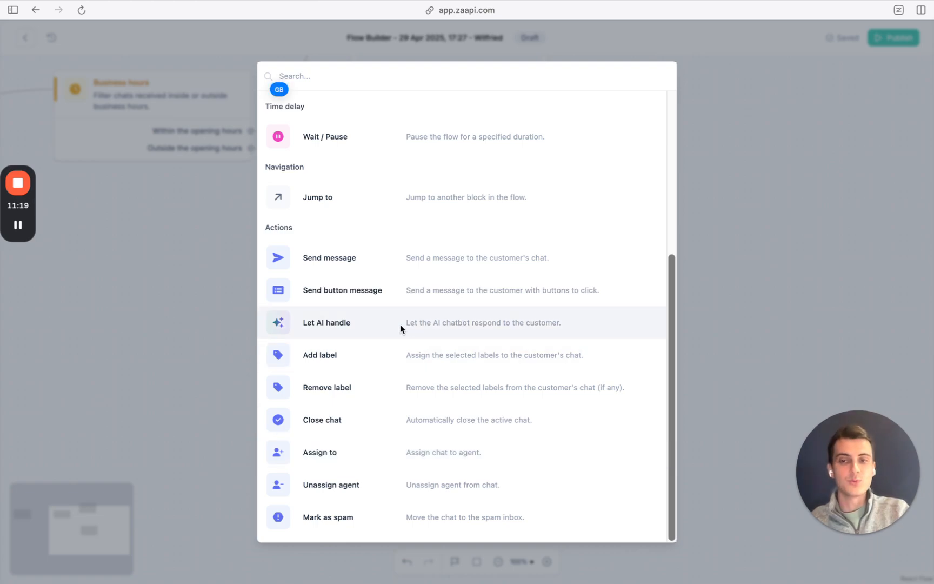
left_click(327, 322)
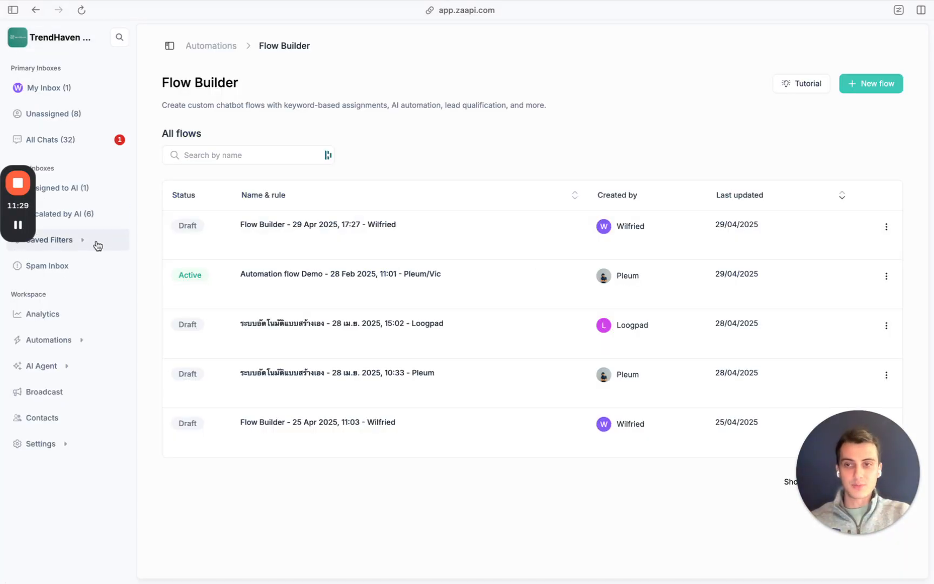
Step: Expand AI Agent in the sidebar to show Activate AI, Train AI and Test AI
left_click(43, 365)
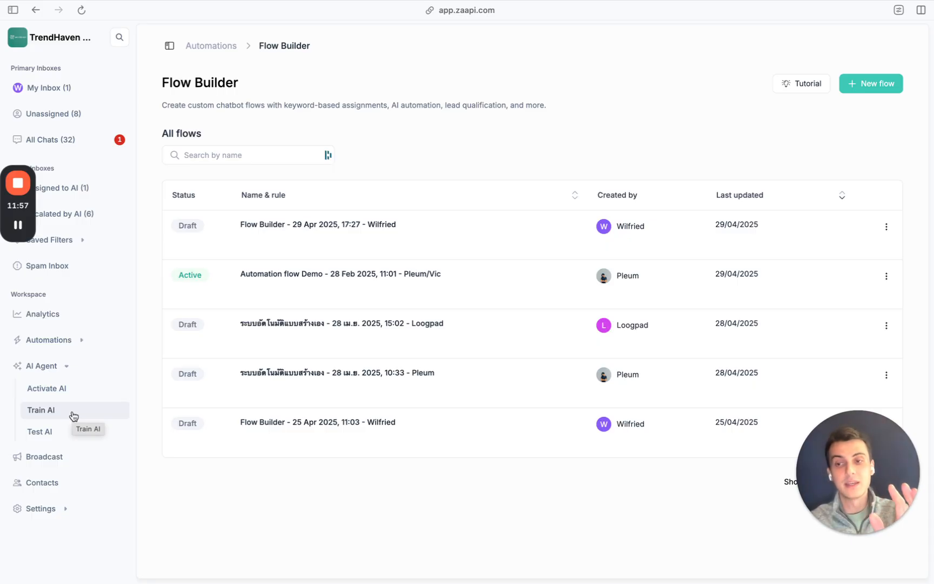
Step: Open Train AI and start adding a new knowledge source as a website
left_click(41, 410)
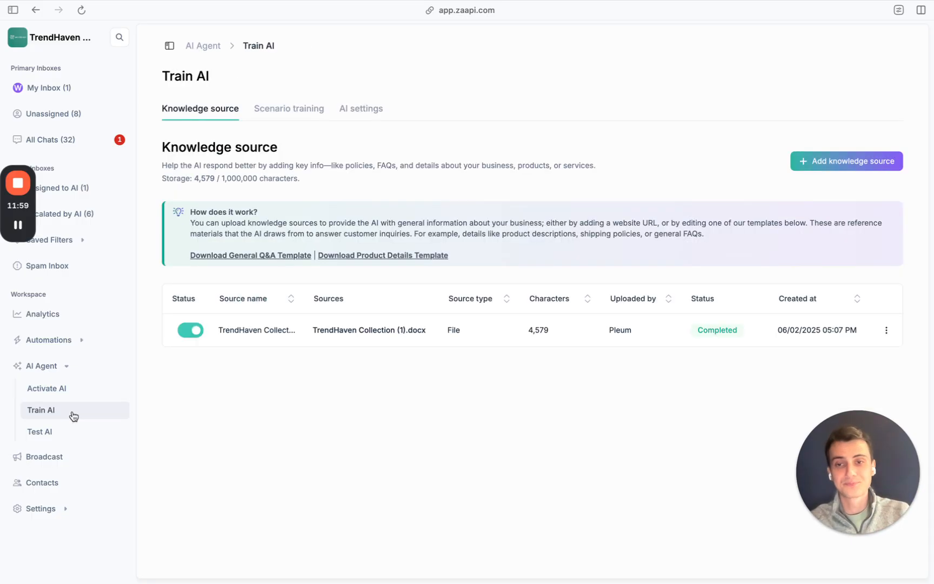
mouse_move(250, 387)
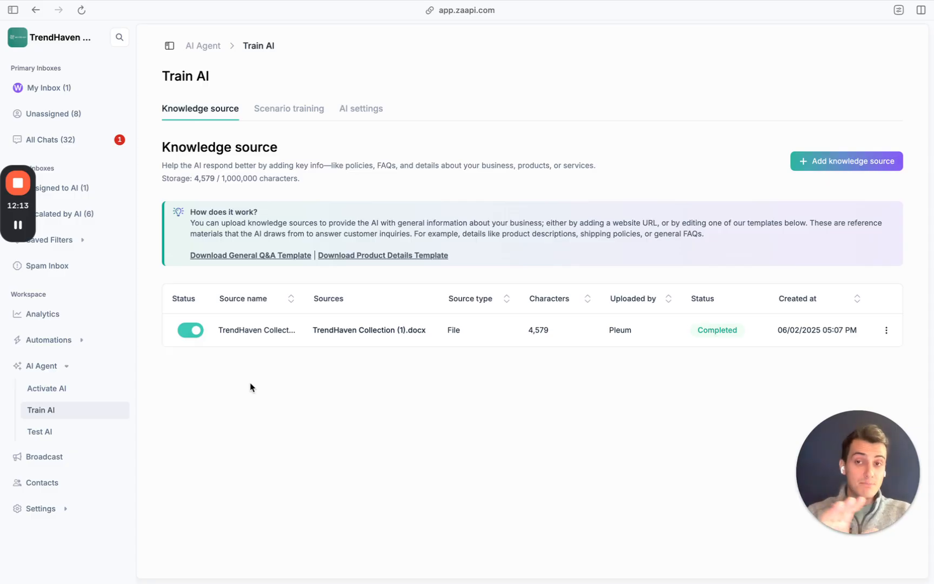
mouse_move(459, 221)
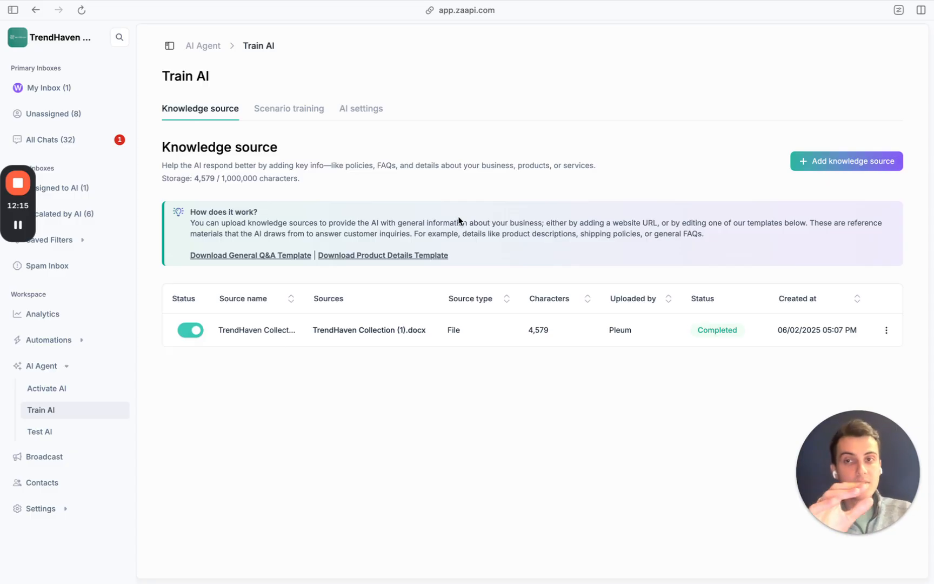
left_click(846, 162)
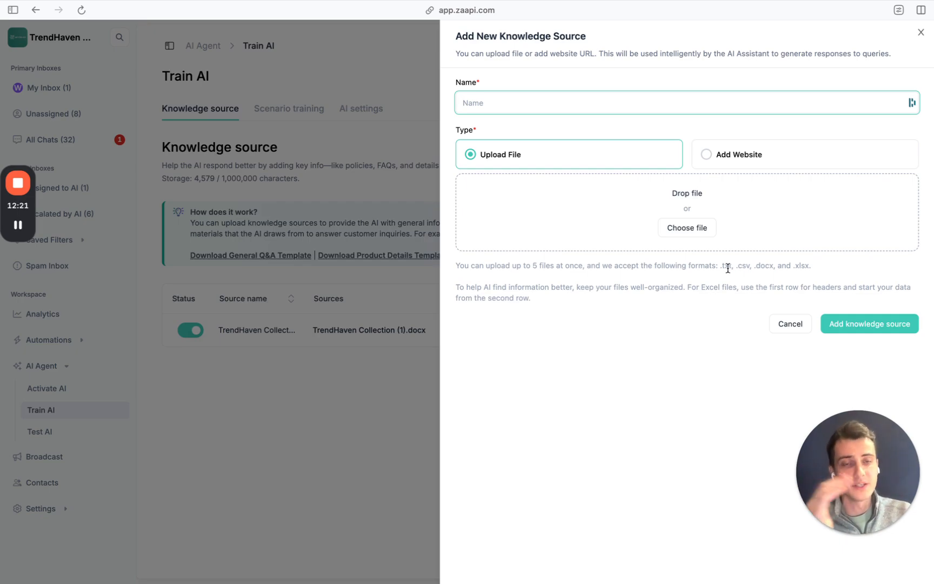
left_click(738, 154)
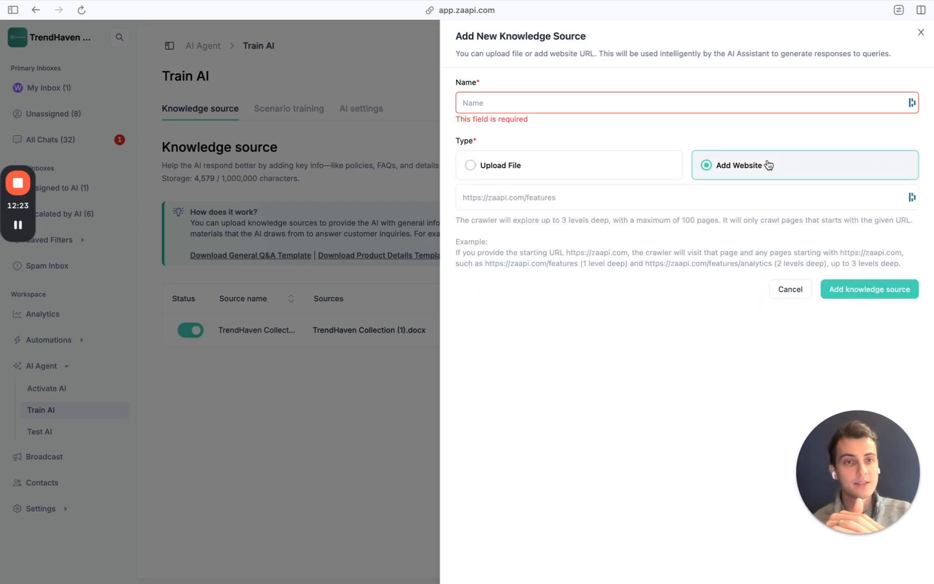
mouse_move(356, 148)
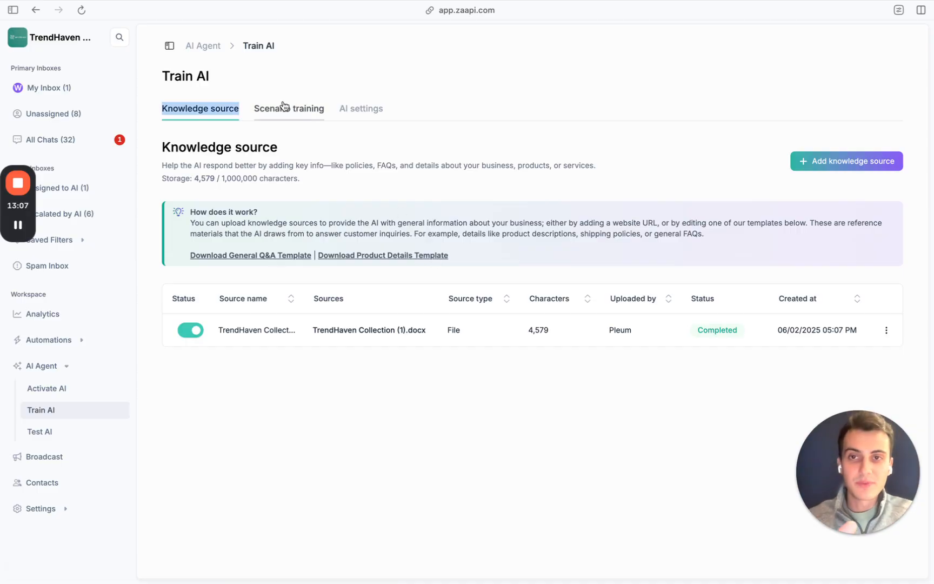
Step: On Scenario training, start a new scenario and enter 'Retr' and 'Customer enq'
left_click(288, 109)
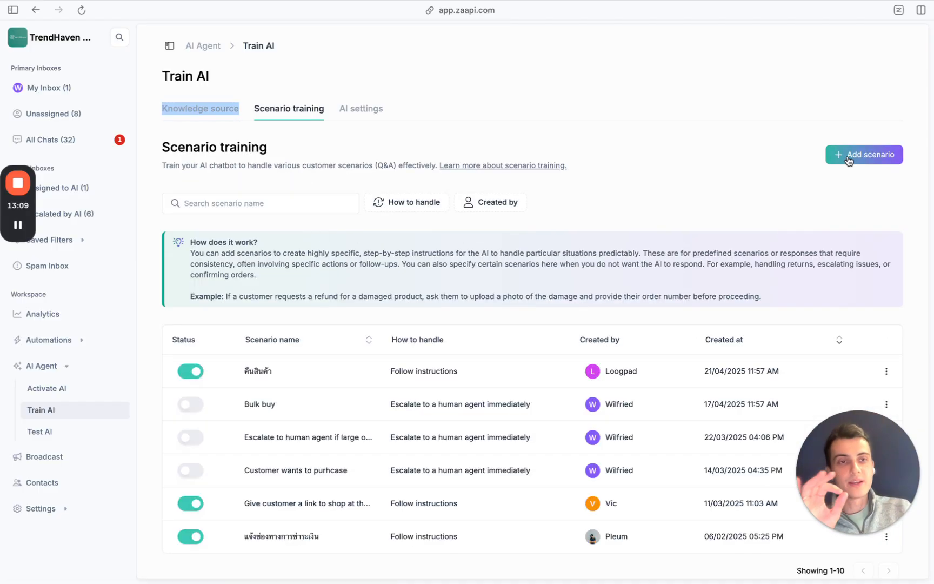
left_click(863, 154)
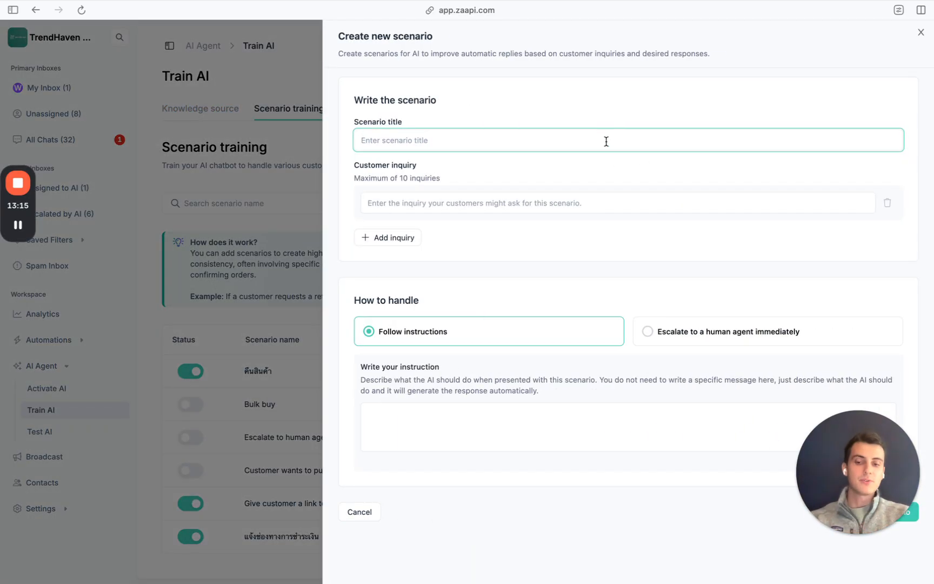
type("Retr")
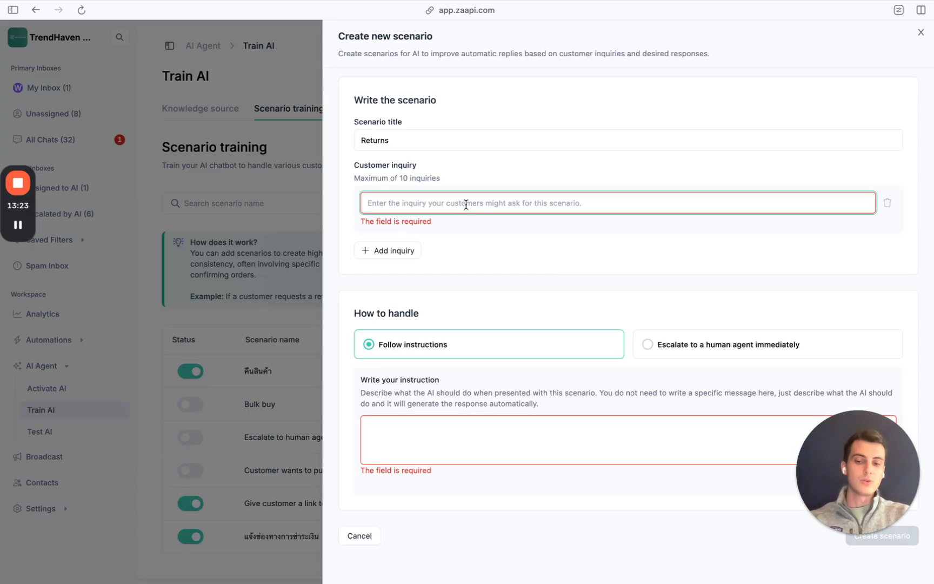
type("Customer enq")
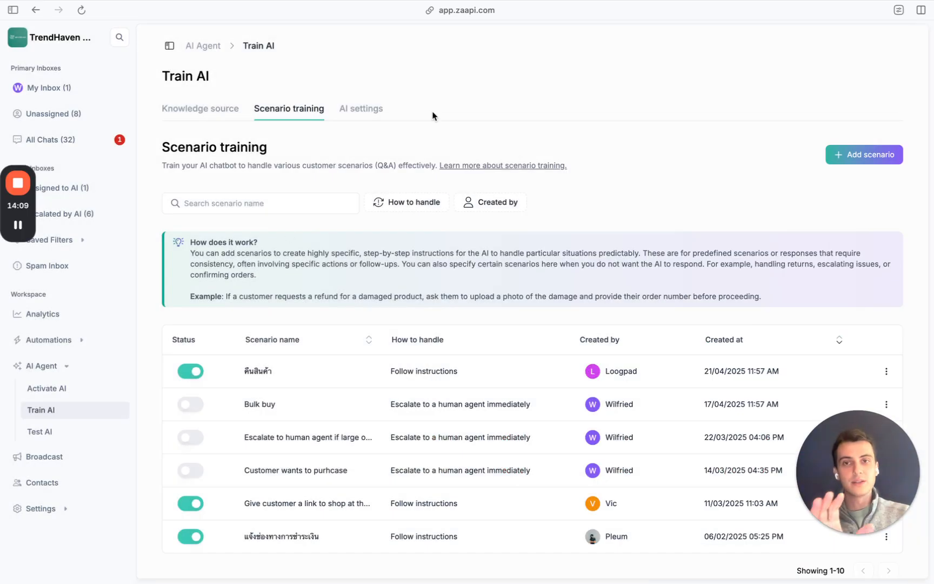
left_click(360, 109)
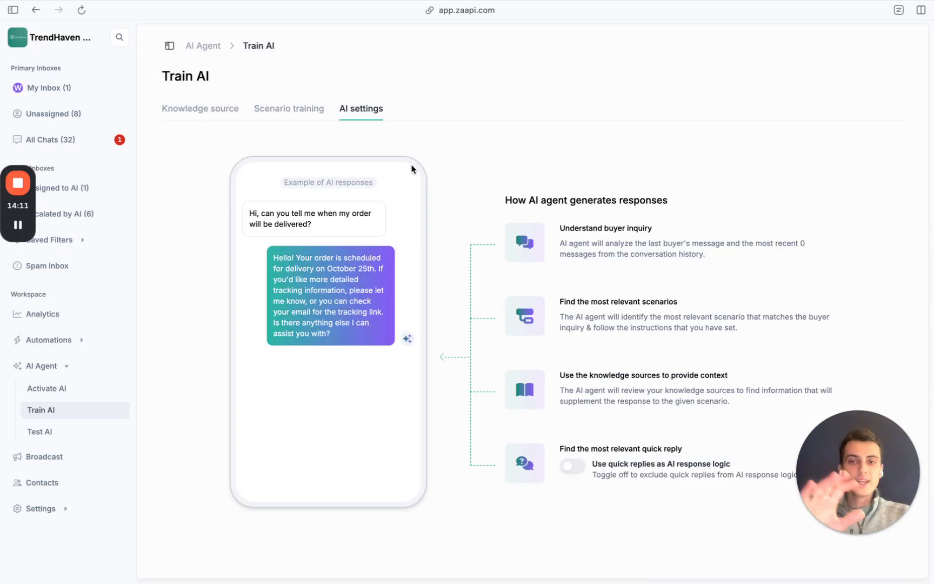
left_click(288, 109)
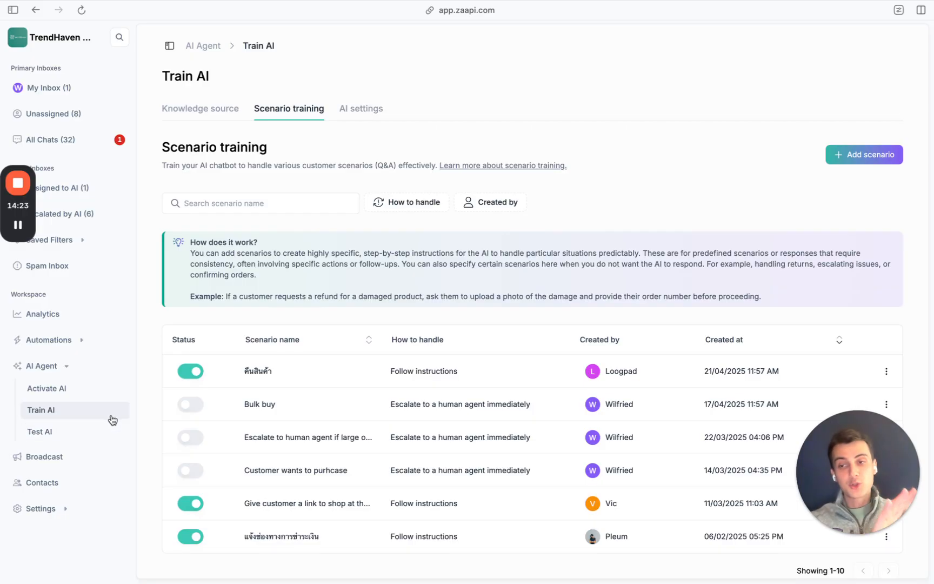
Step: In the Test AI chat, send 'Hi, I'd like to buy a dress'
left_click(39, 431)
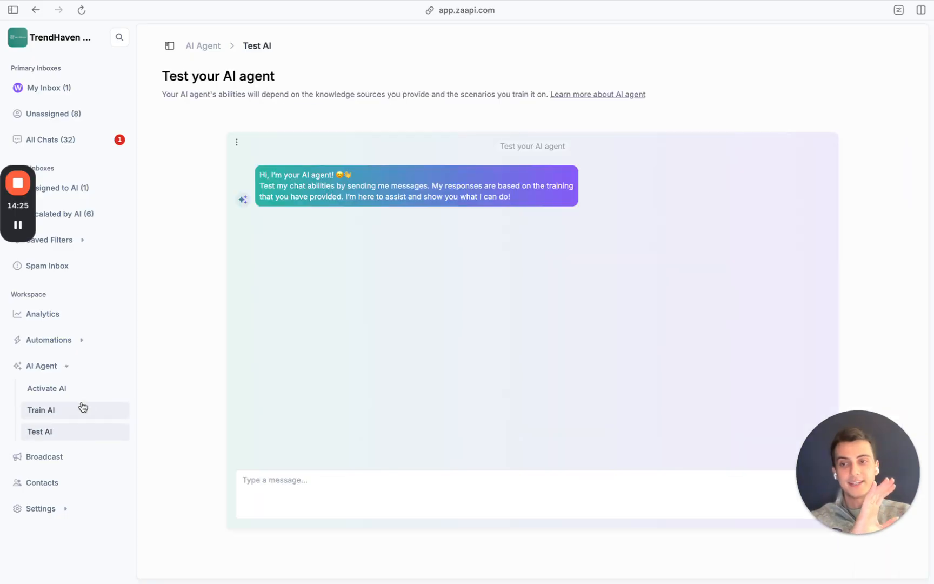
mouse_move(387, 524)
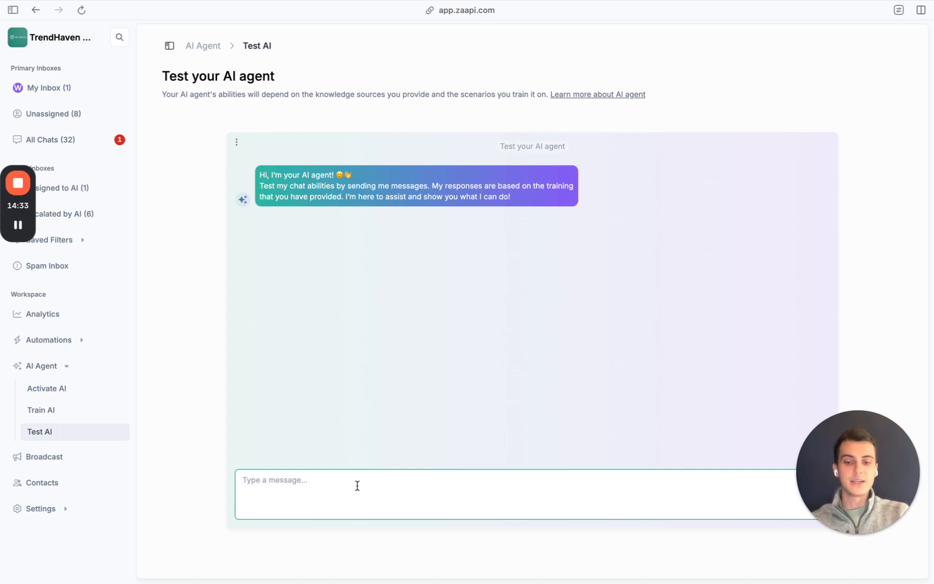
type("Hi, I'd")
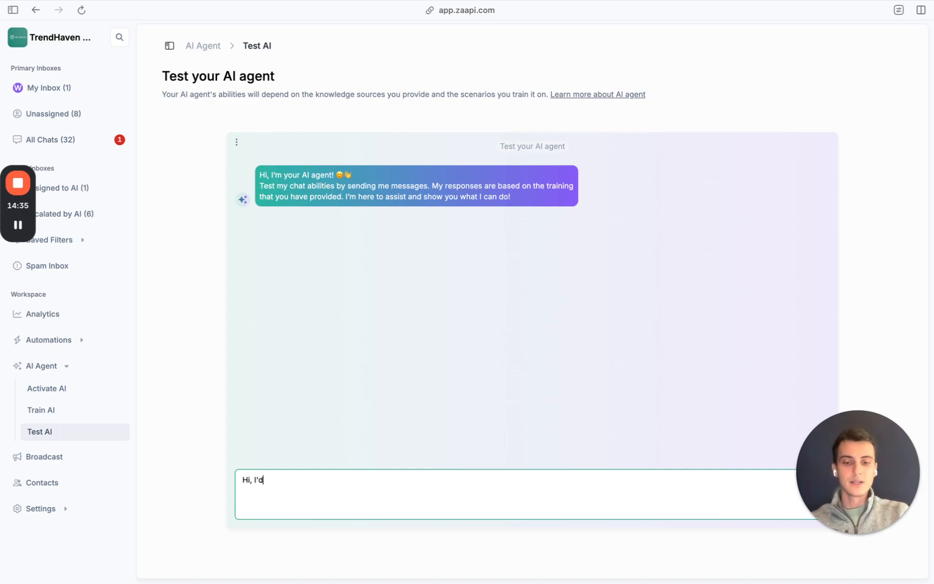
type("like to buy a dre")
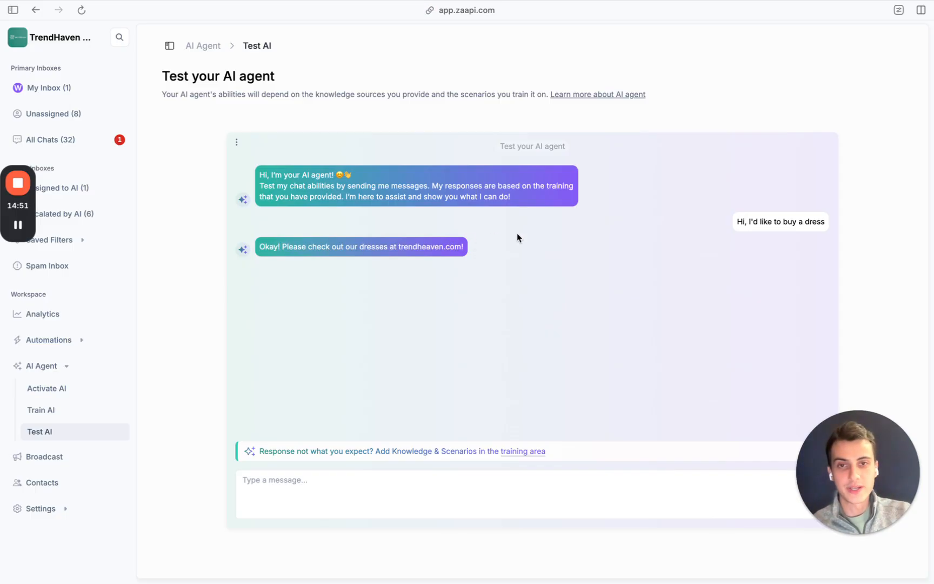
mouse_move(240, 373)
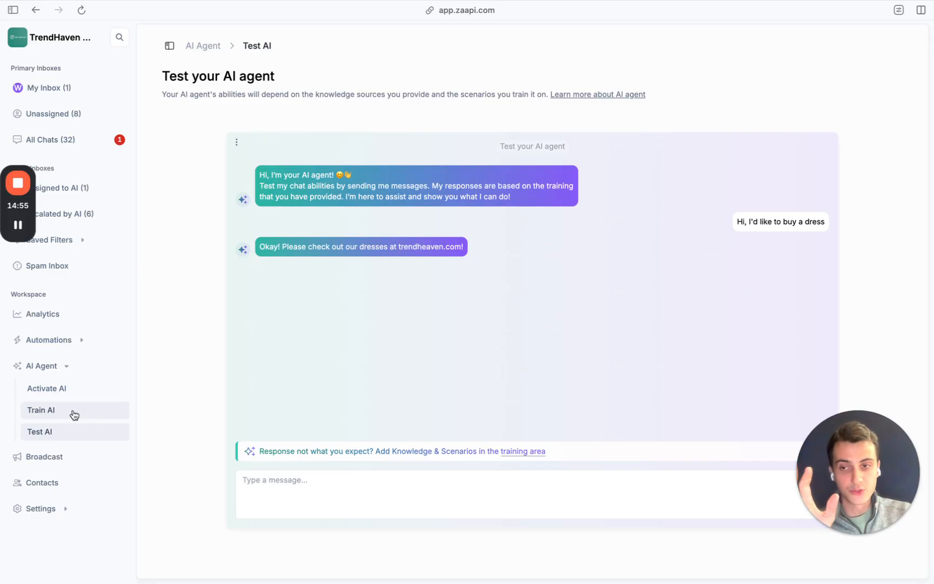
Step: Switch between Train AI and Test AI, then open the Scenario training tab
left_click(41, 410)
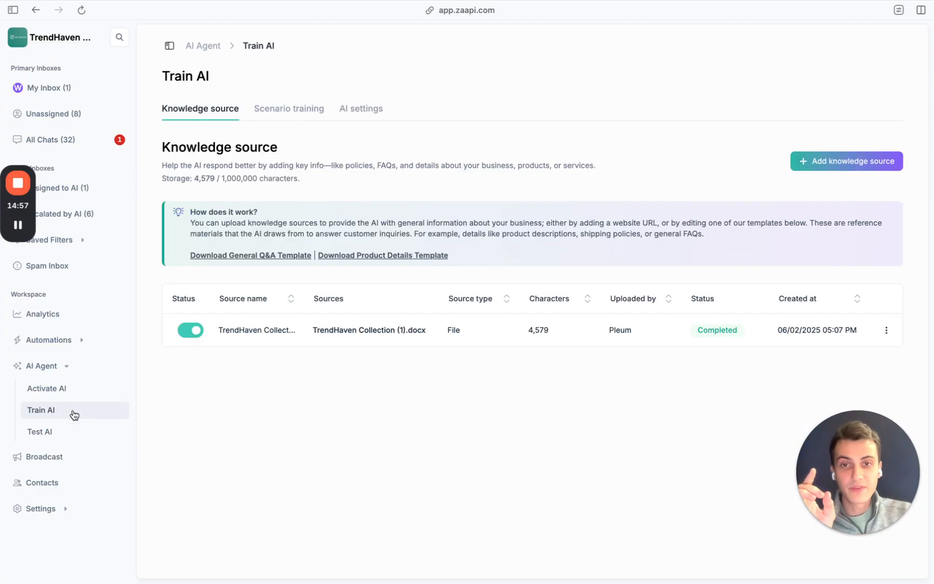
left_click(40, 432)
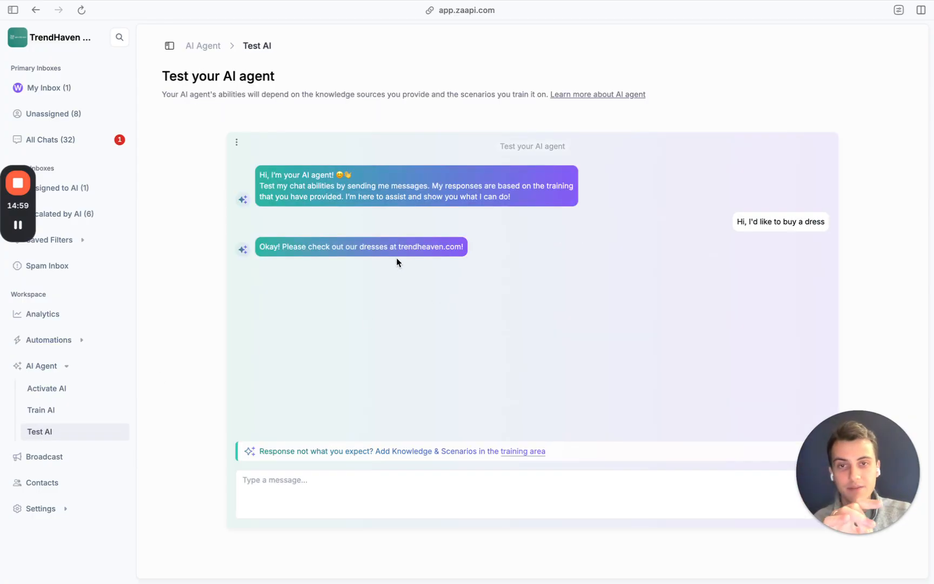
left_click(42, 410)
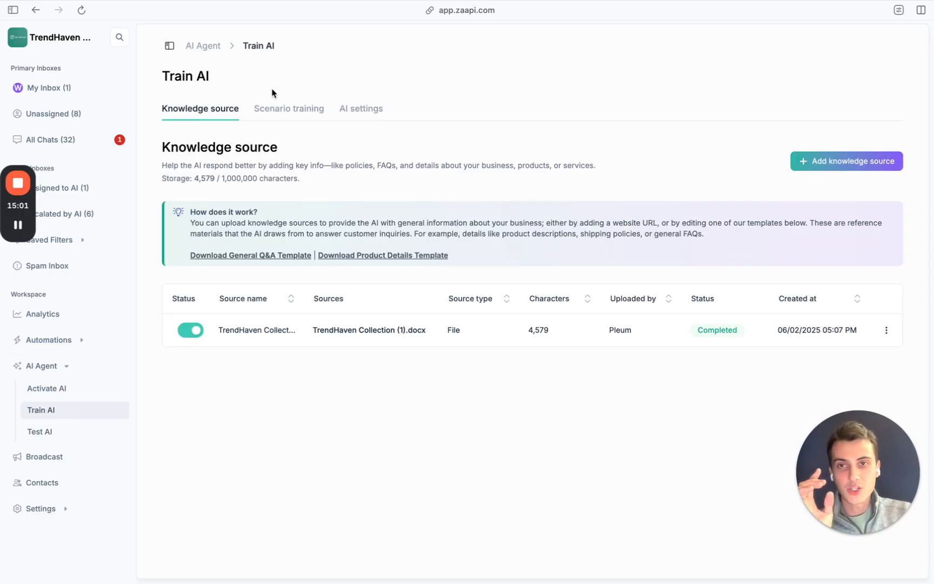
left_click(288, 108)
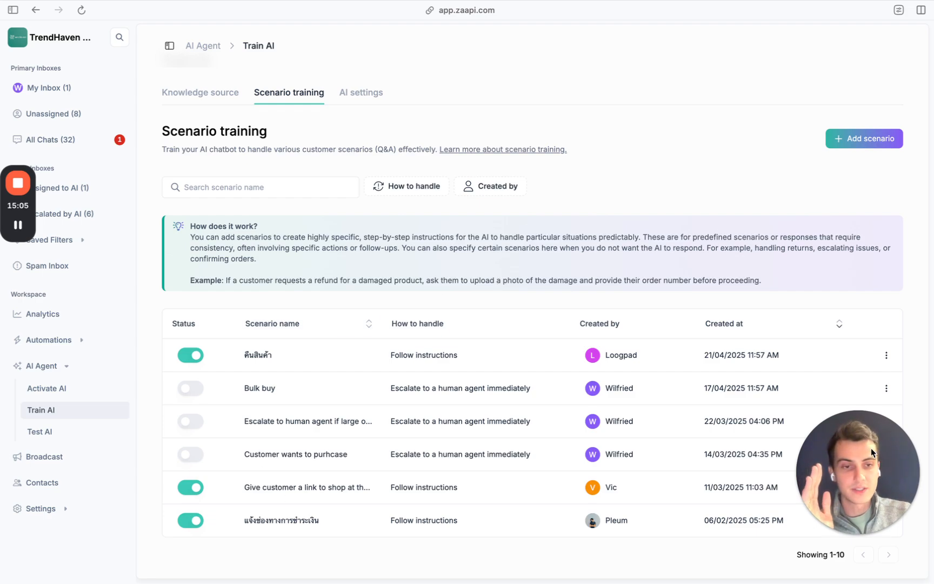
Step: Open the shop-link scenario's editor, highlight its store instruction, and close without updating
left_click(887, 487)
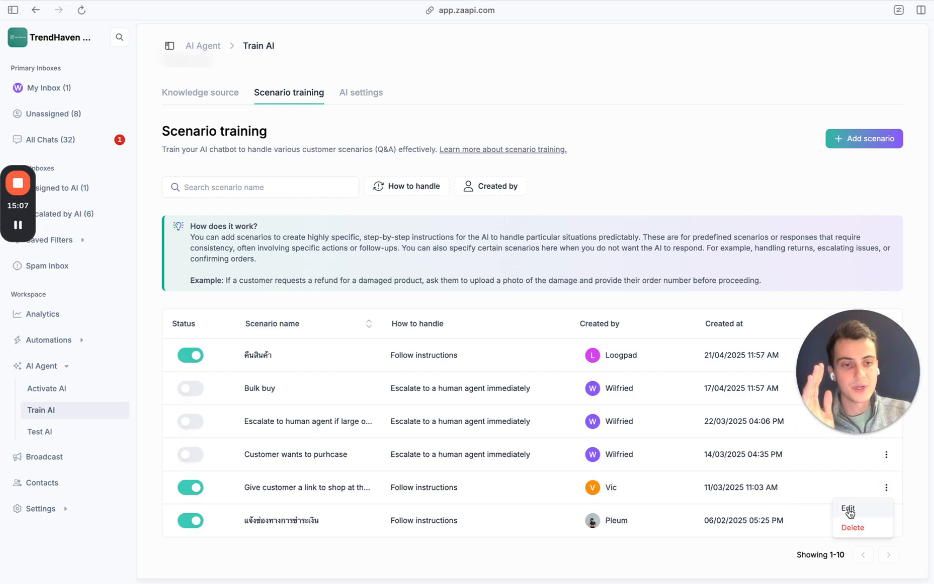
left_click(847, 508)
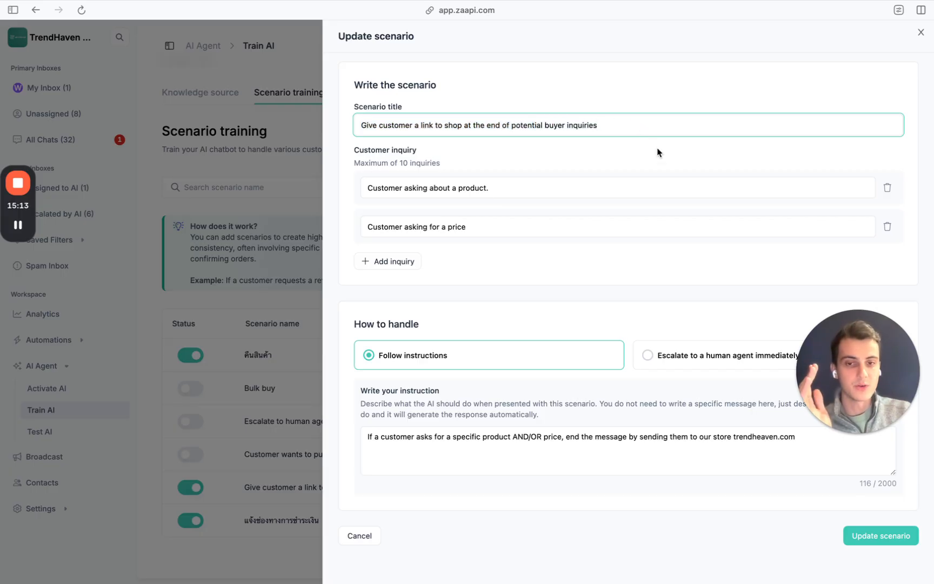
left_click_drag(372, 437, 472, 436)
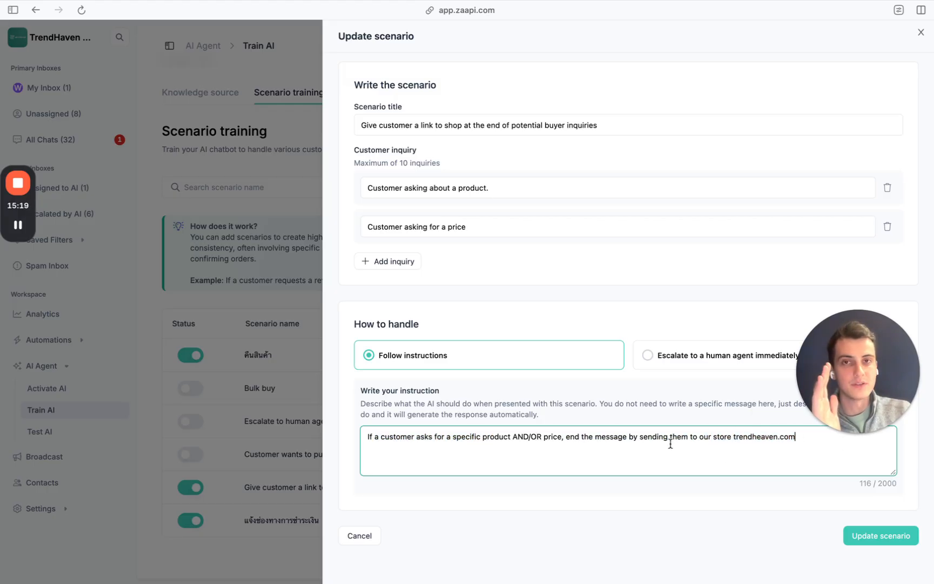
left_click(881, 535)
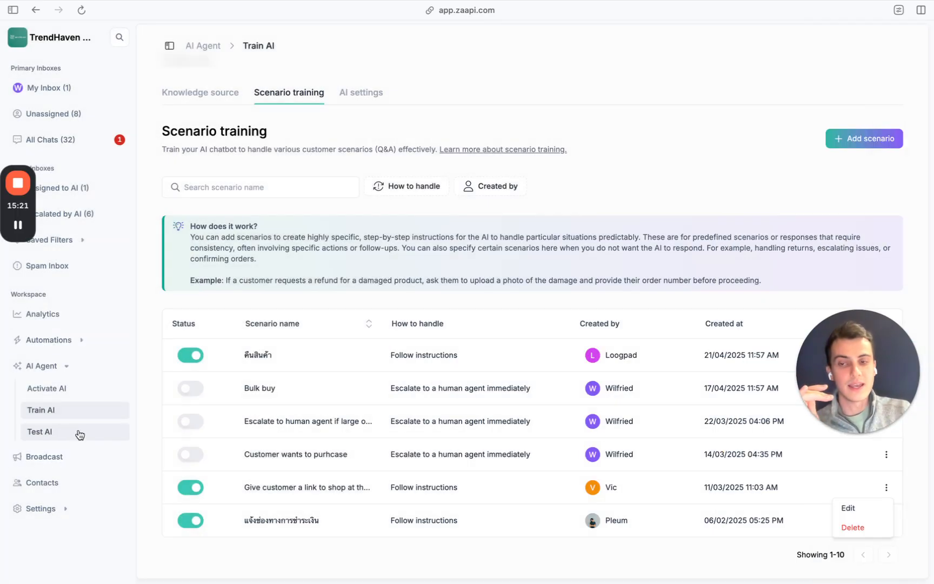
Step: Revisit the Test AI chat, then go to the Activate AI page
left_click(40, 432)
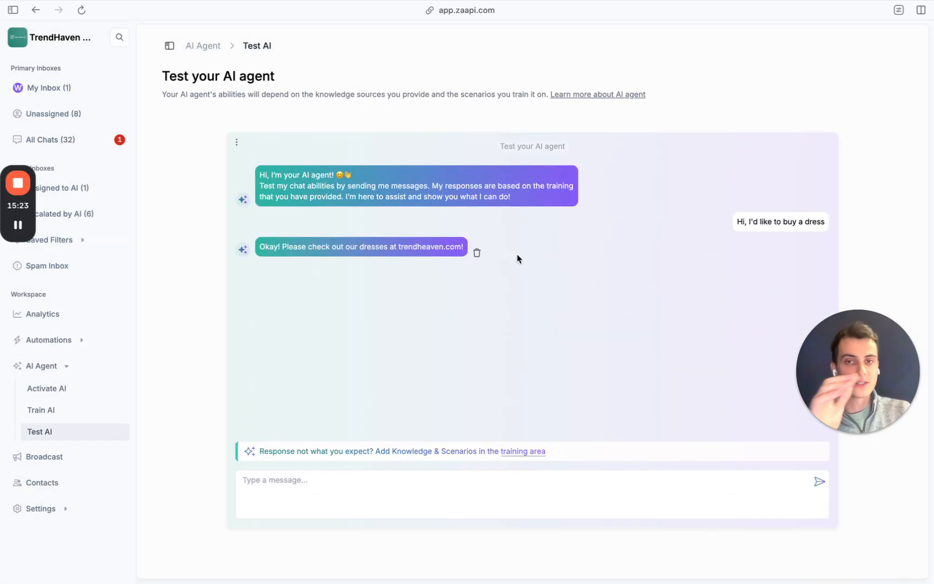
mouse_move(510, 226)
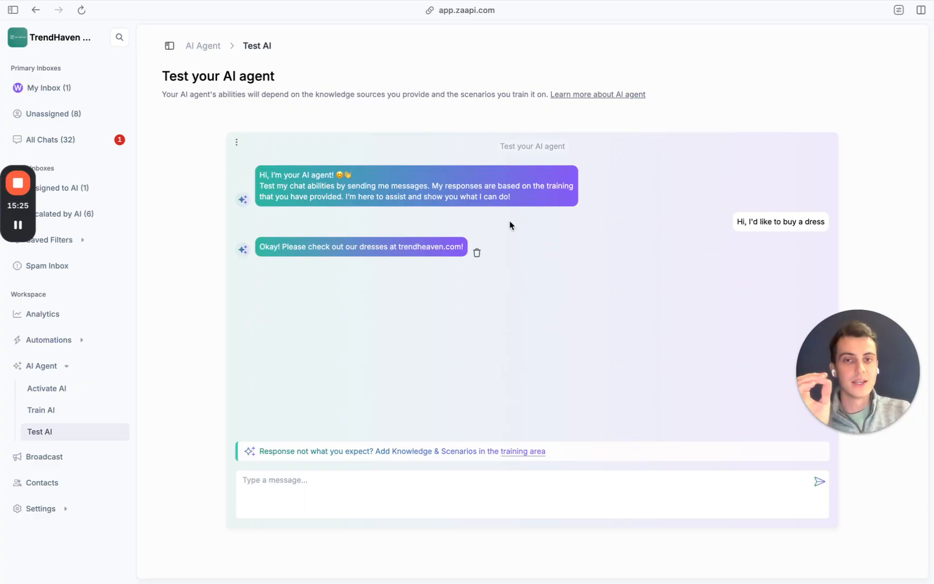
mouse_move(612, 263)
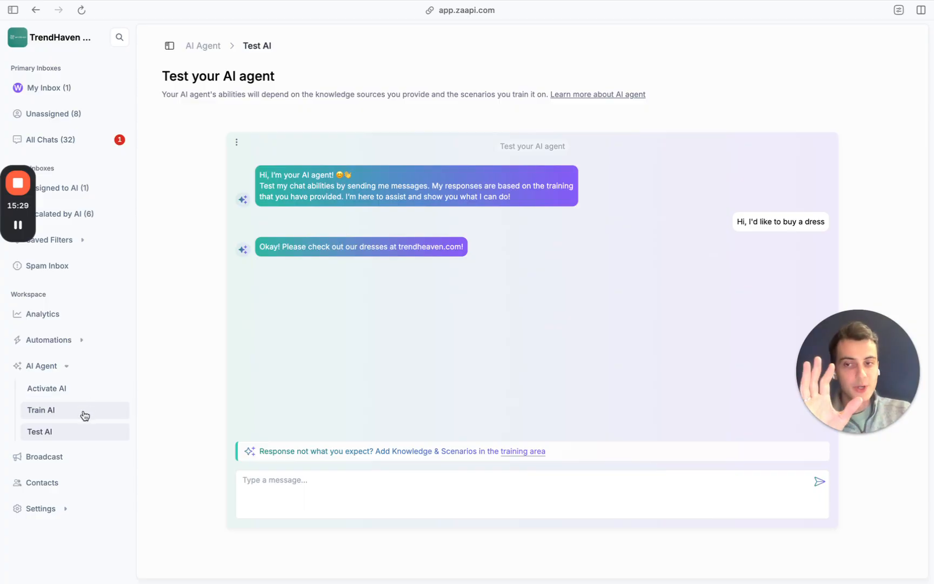
mouse_move(84, 415)
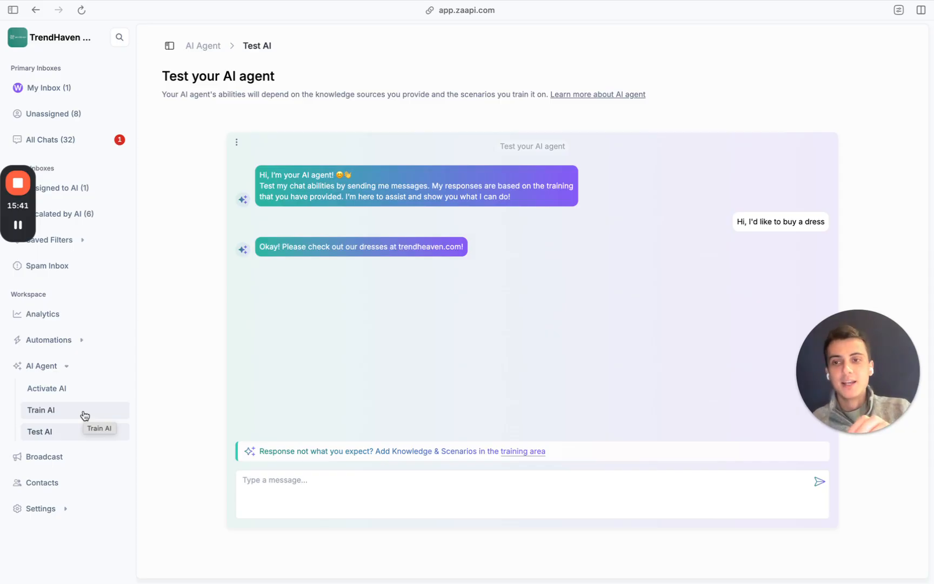
left_click(46, 389)
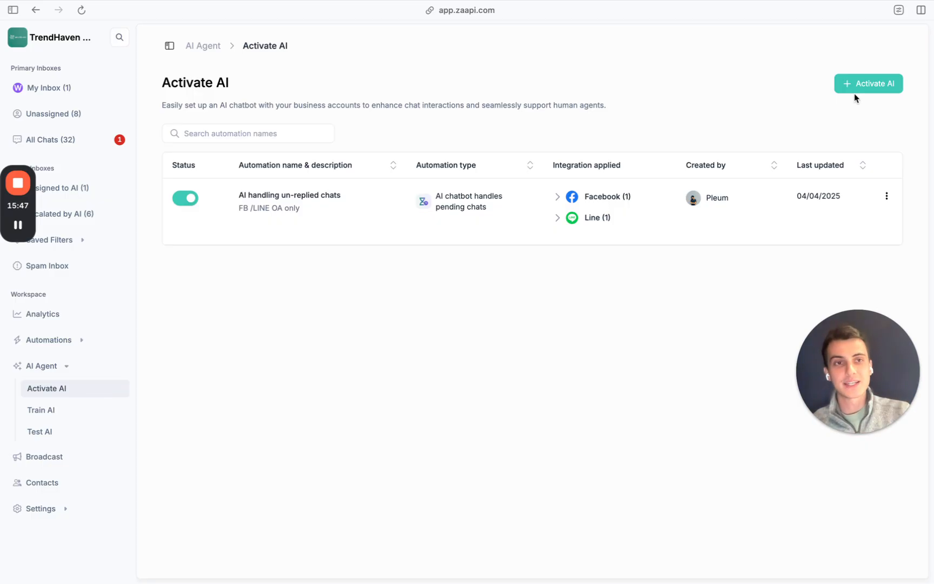
Step: Browse and close the AI activation templates, then open All Chats and expand Settings
left_click(868, 84)
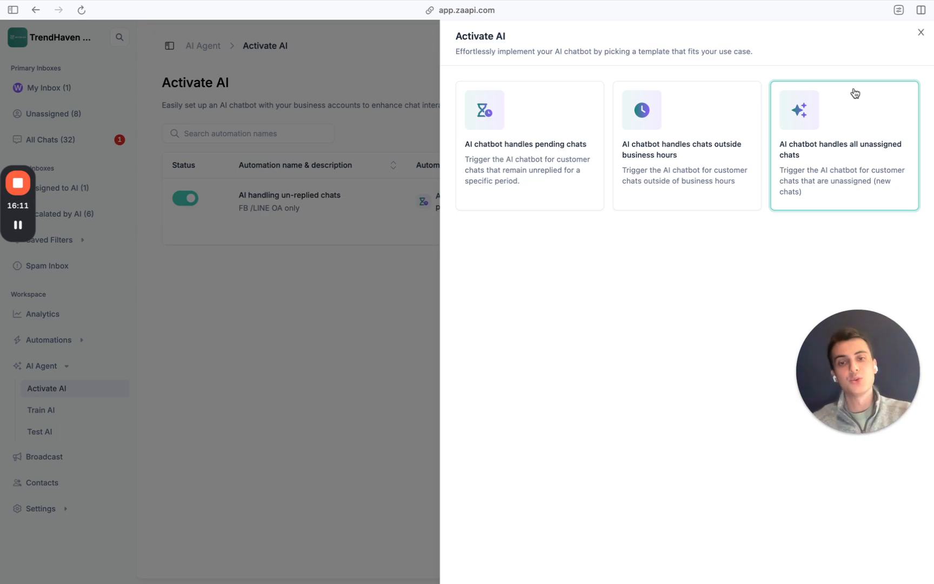
mouse_move(253, 317)
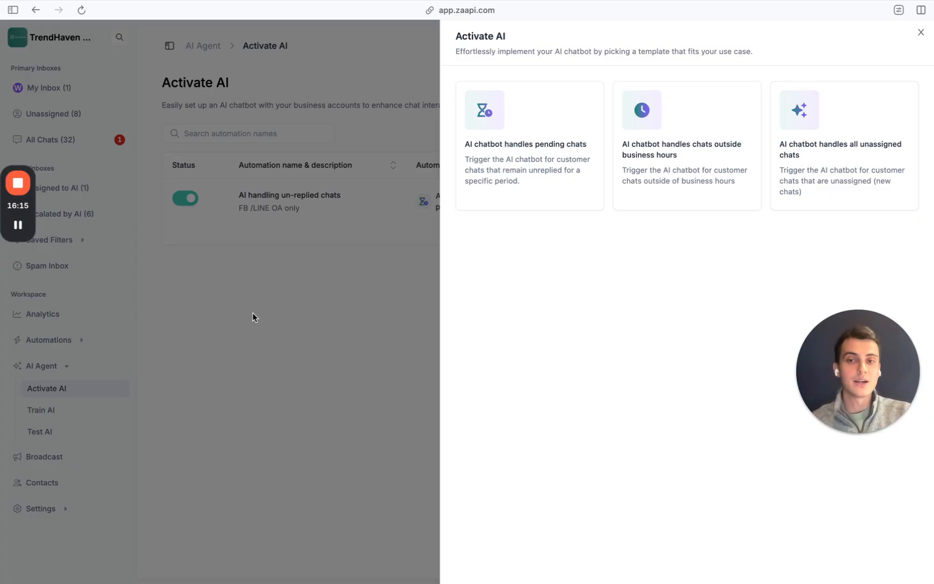
left_click(922, 32)
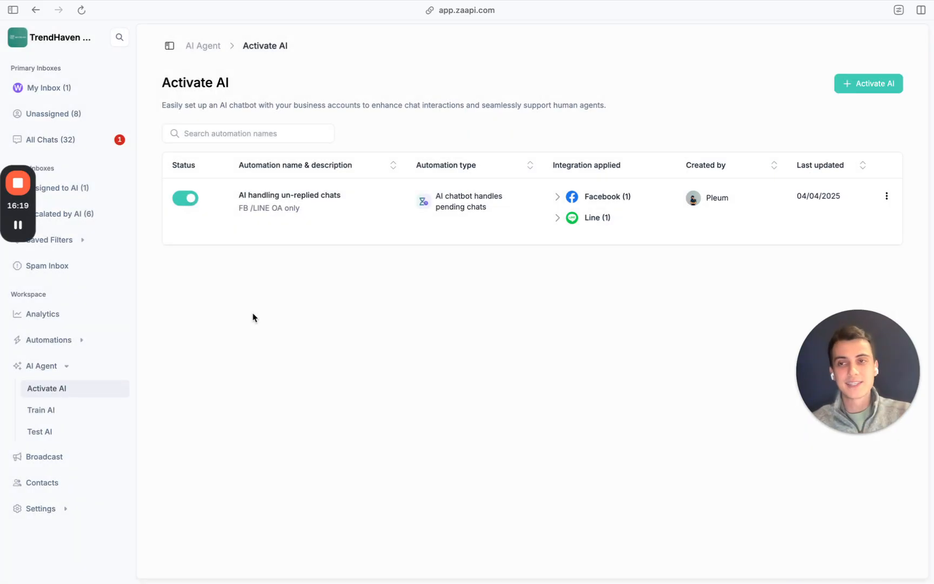
left_click(49, 140)
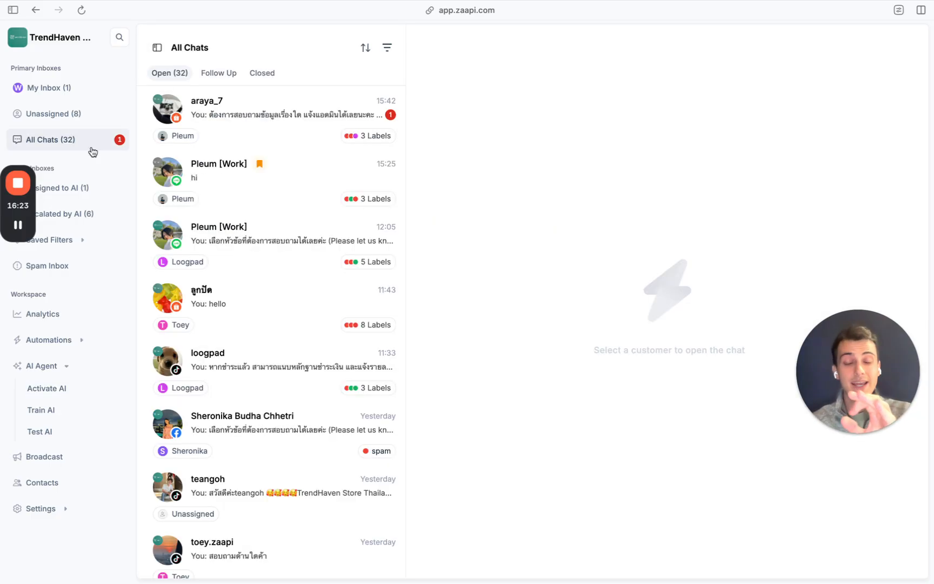
left_click(40, 508)
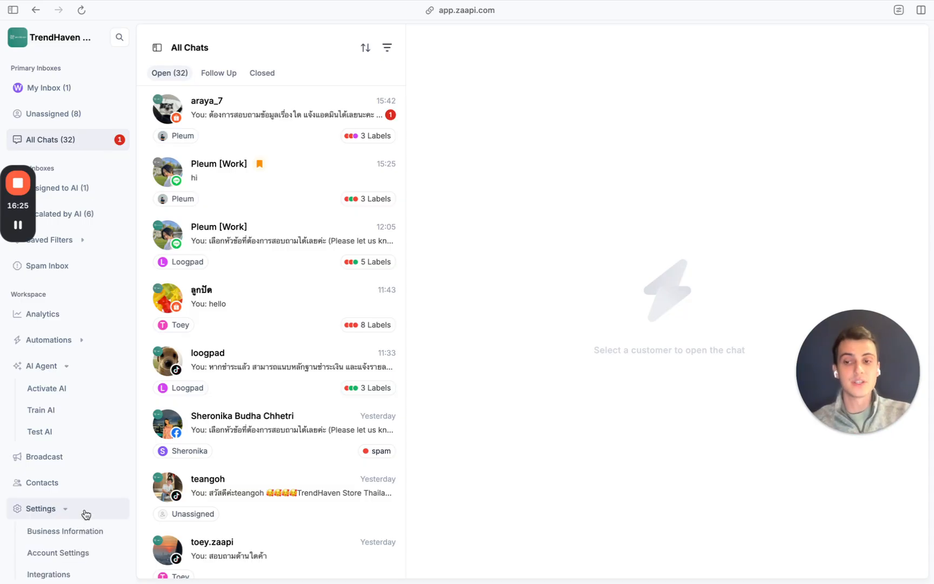